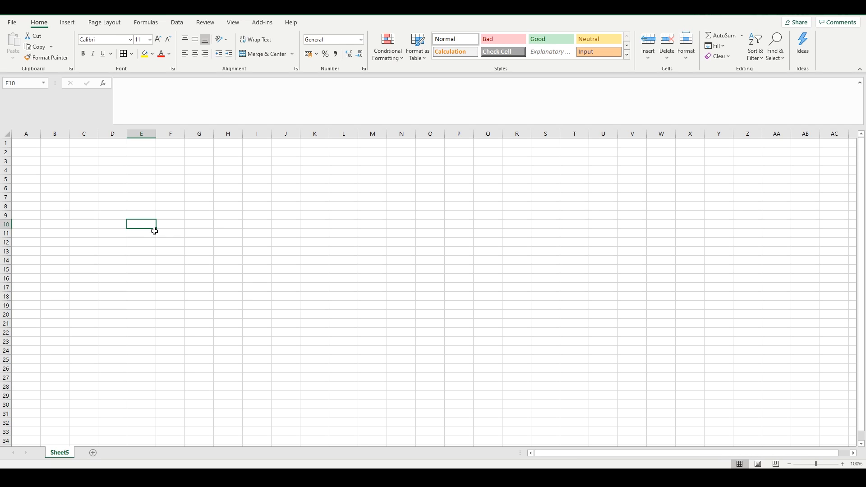
mouse_move(183, 242)
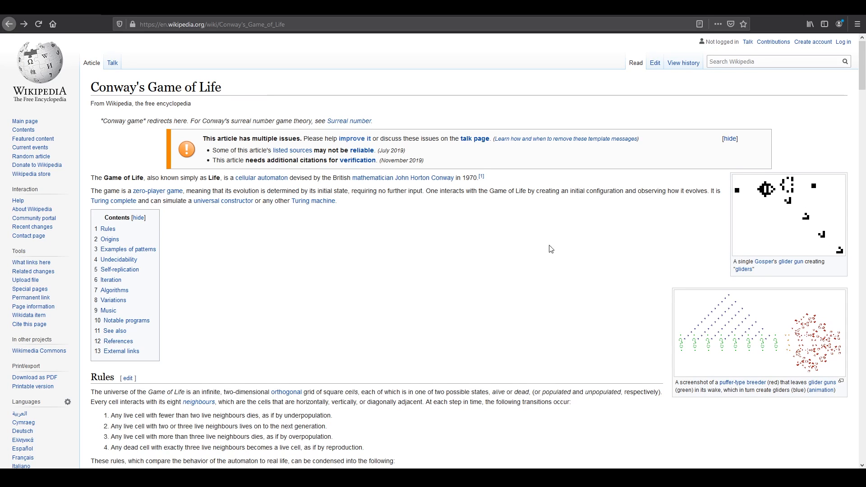
mouse_move(392, 223)
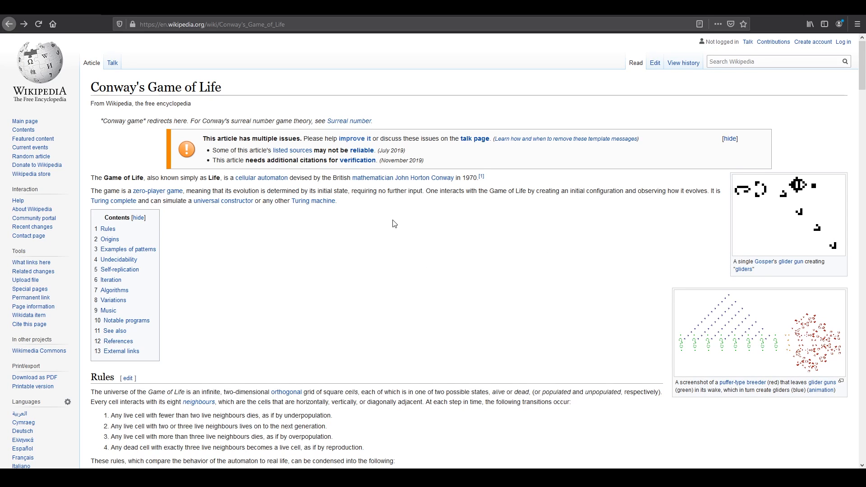
mouse_move(482, 265)
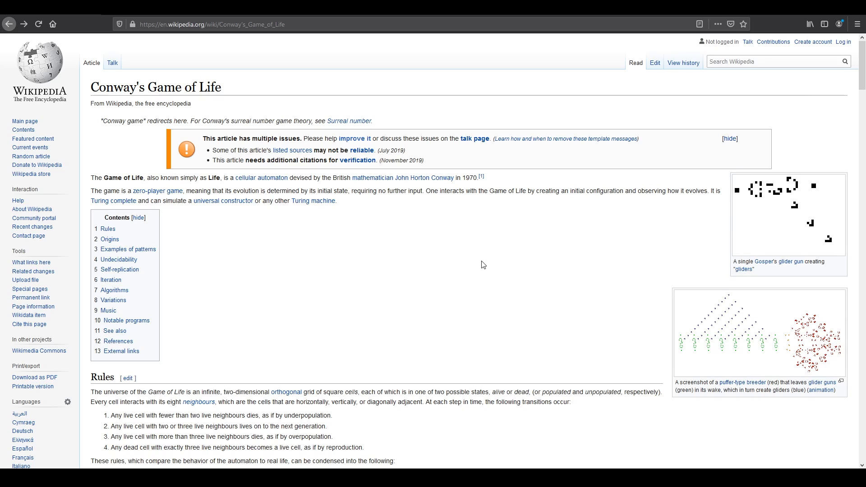
Scroll to the article's Rules section and highlight the words 'two' and 'infinite'
scroll("down", 3)
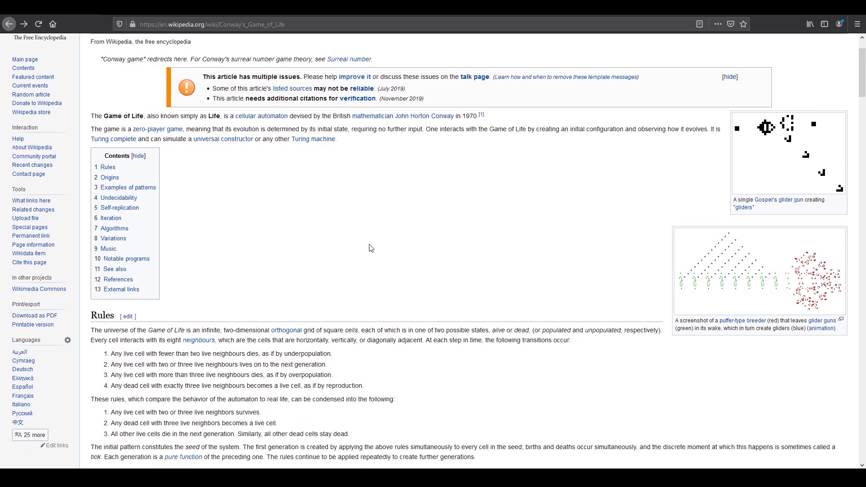
scroll("down", 3)
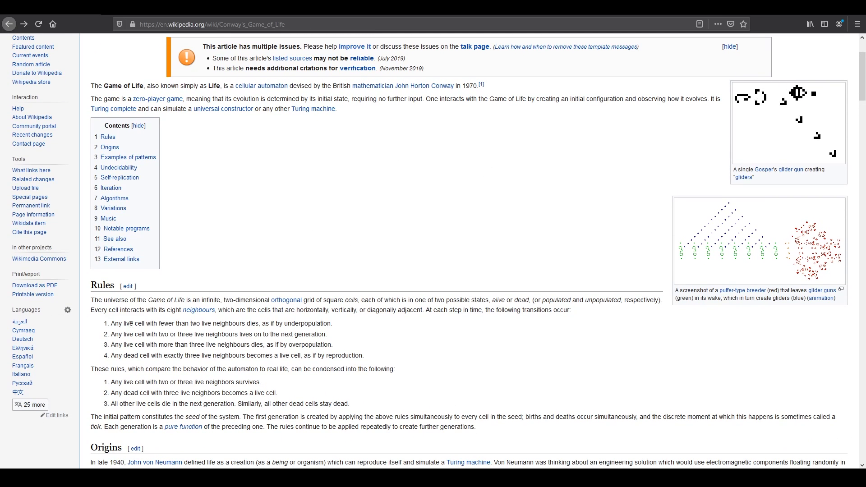
left_click_drag(110, 322, 342, 354)
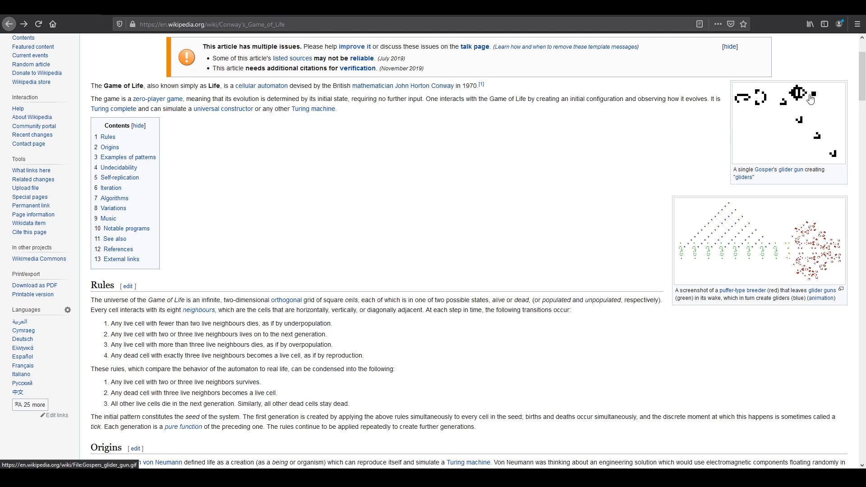
mouse_move(761, 115)
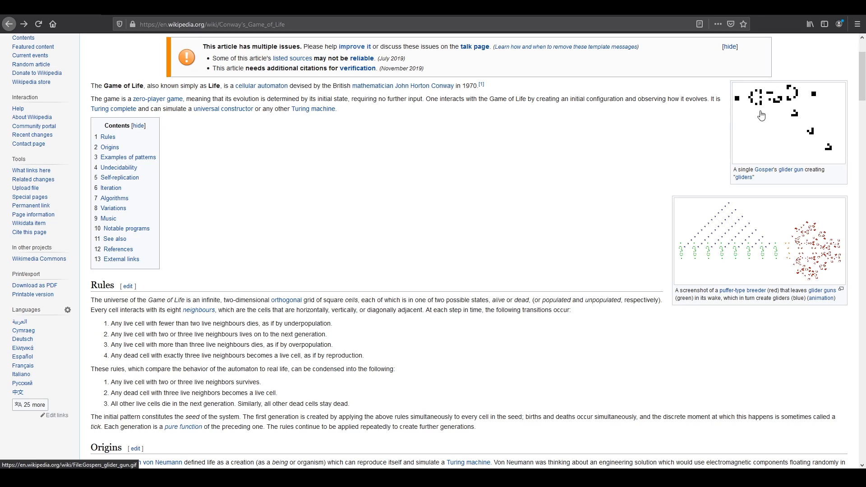
mouse_move(801, 159)
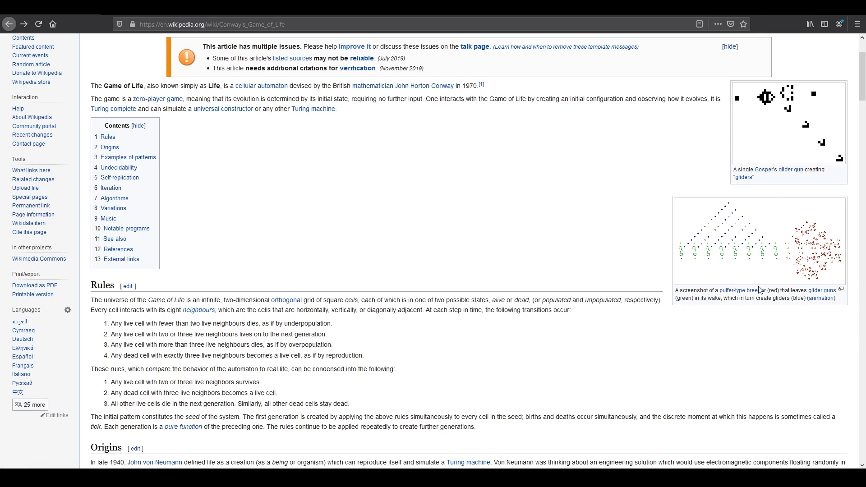
mouse_move(641, 267)
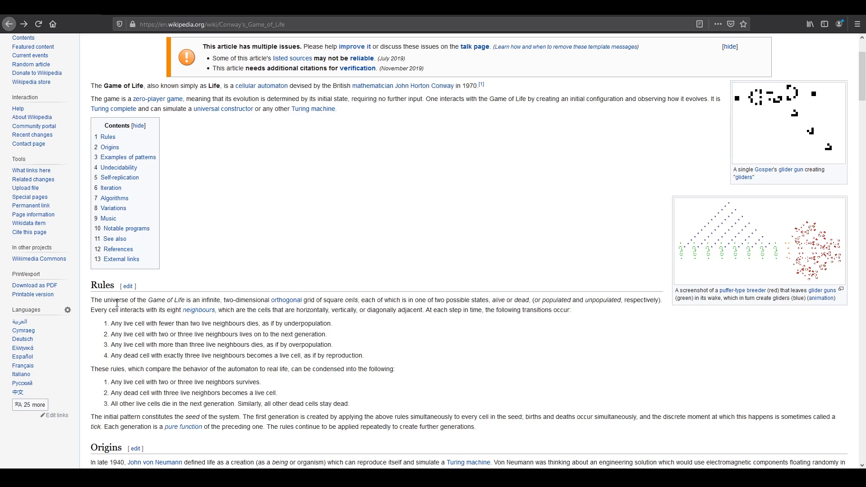
left_click_drag(125, 299, 231, 300)
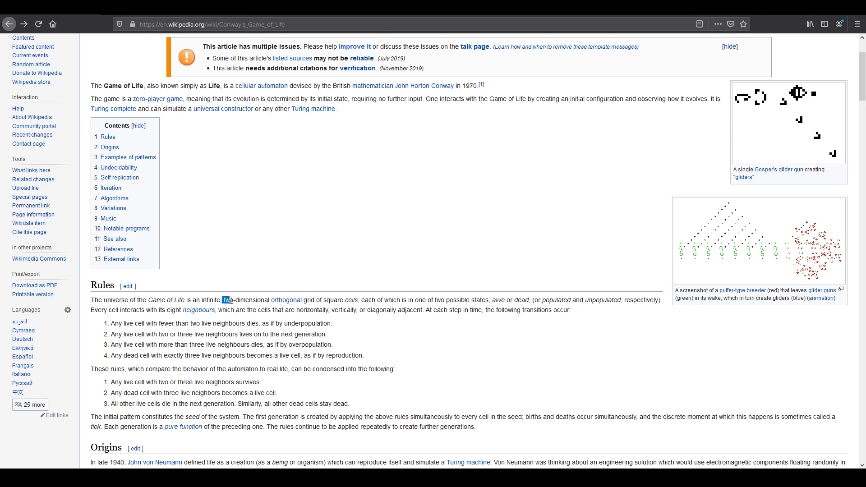
left_click_drag(219, 300, 359, 300)
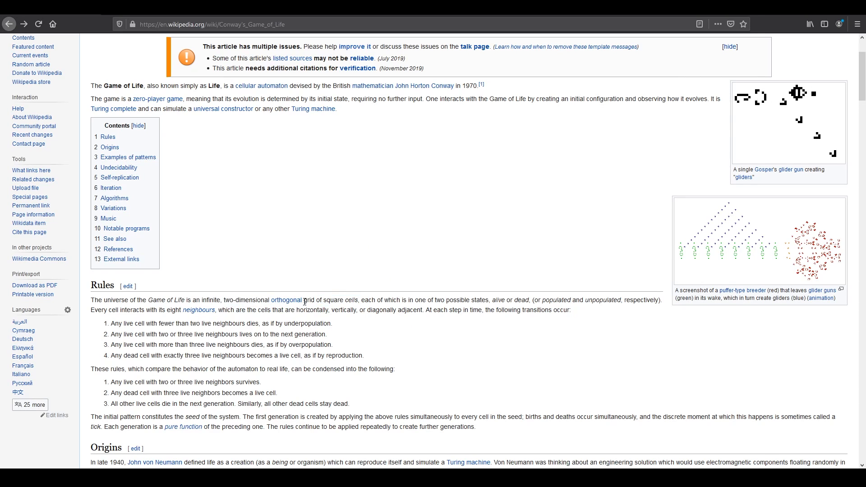
double_click(211, 300)
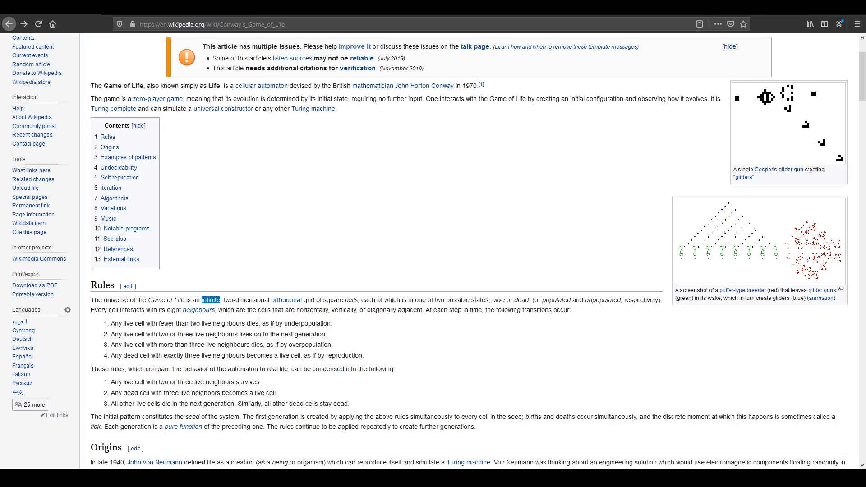
mouse_move(280, 311)
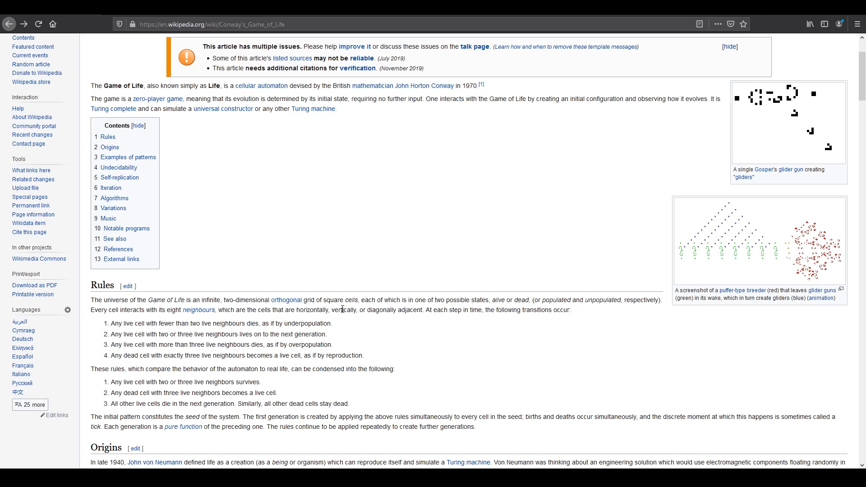
mouse_move(324, 318)
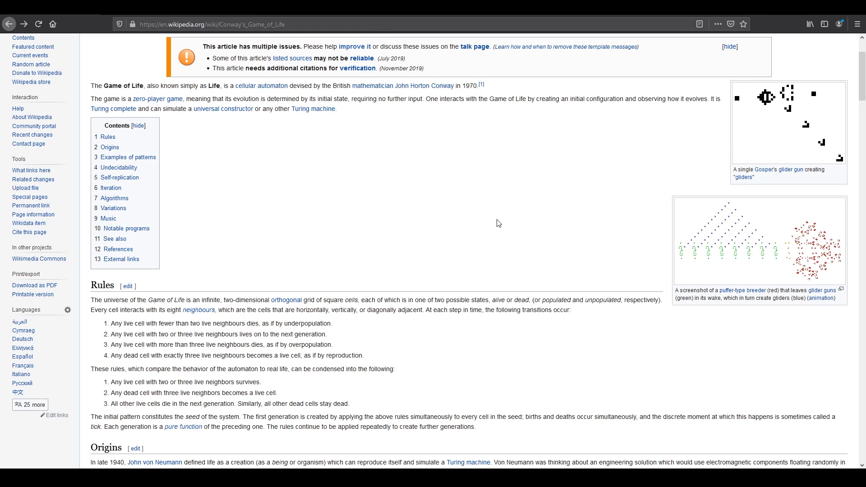
mouse_move(473, 231)
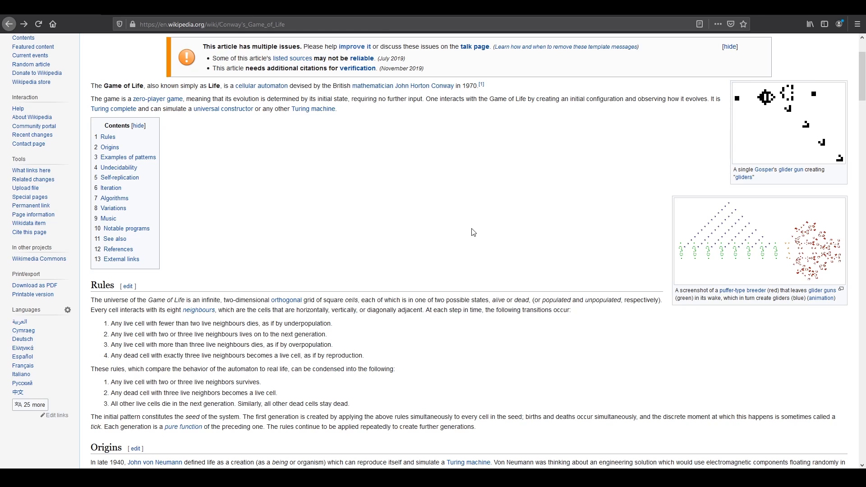
mouse_move(495, 220)
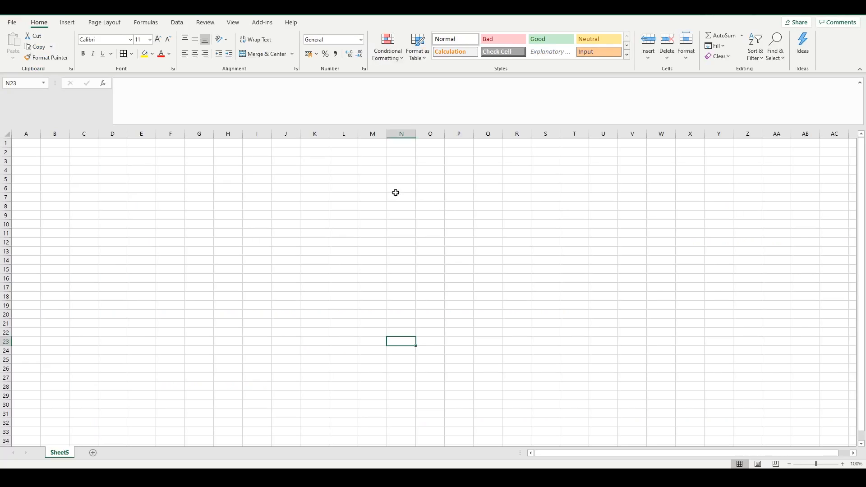
Insert a formatted worksheet via Add-ins > Add Formatted Sheet and remove Sheet5
left_click(261, 22)
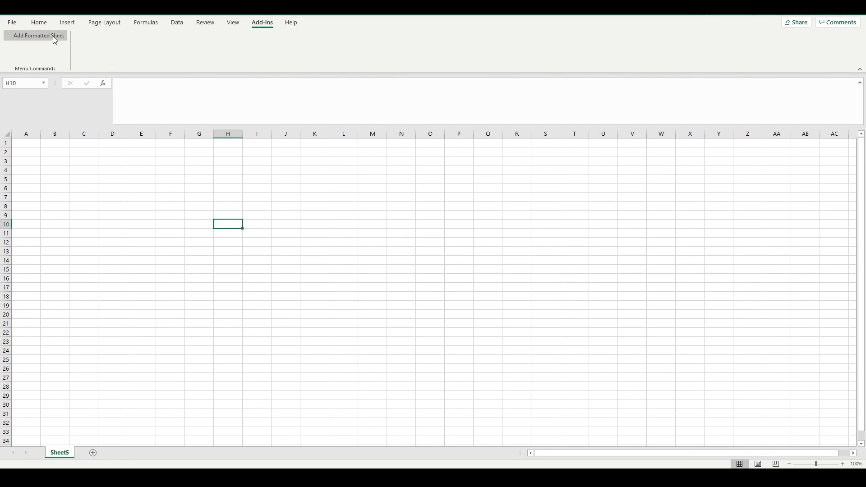
left_click(38, 35)
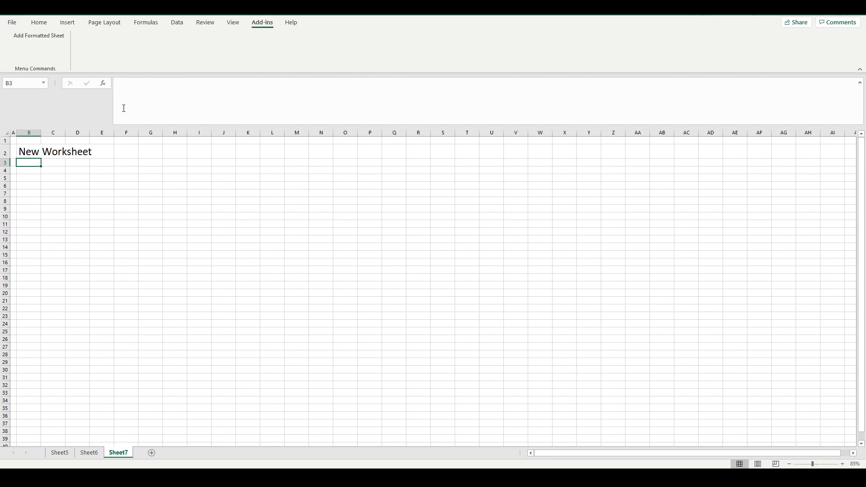
left_click(89, 452)
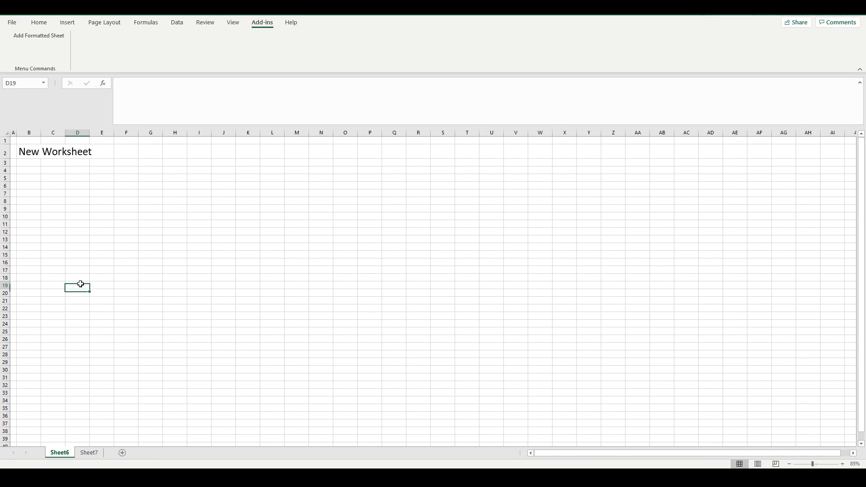
Rename Sheet6 to 'Current State' and paste that name into heading cell B2
right_click(59, 452)
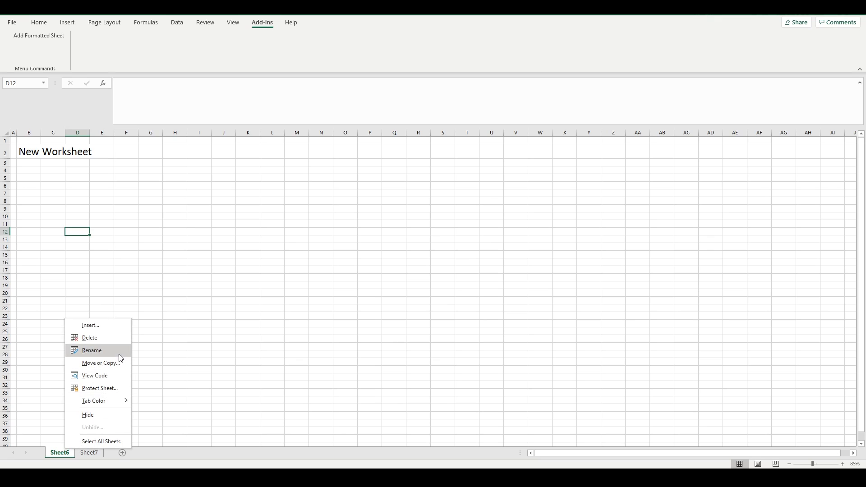
left_click(165, 294)
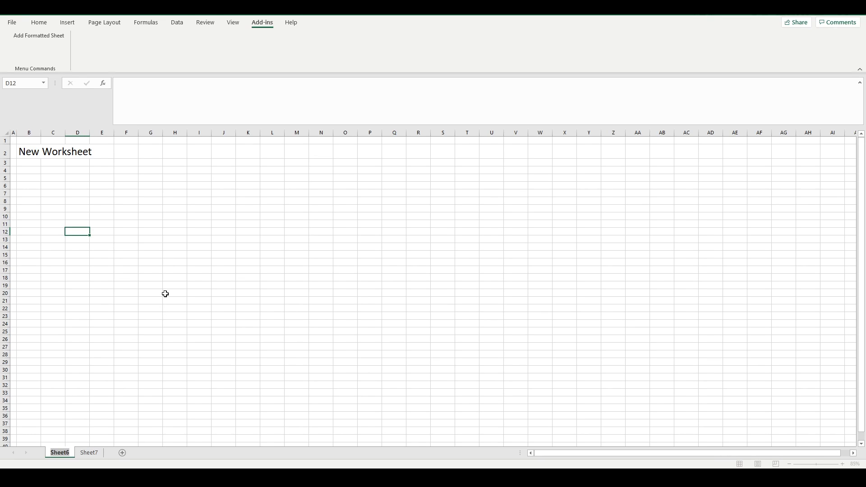
double_click(60, 452)
type("Current State")
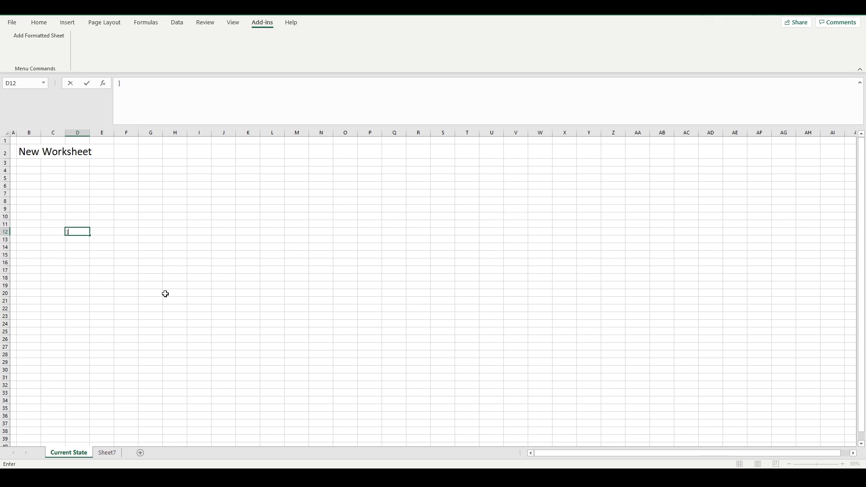
right_click(68, 453)
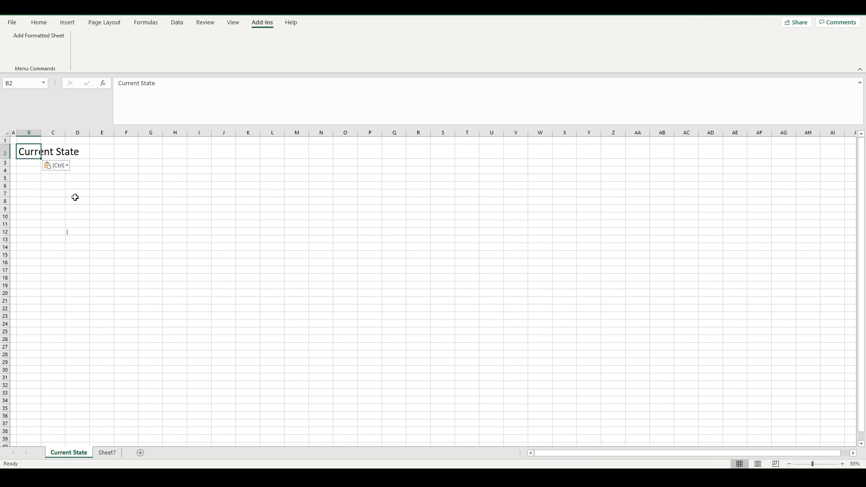
left_click(107, 452)
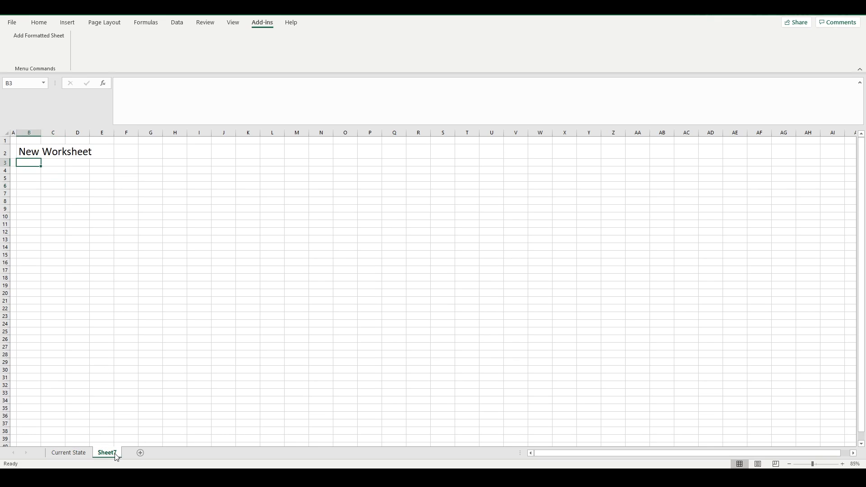
left_click(68, 452)
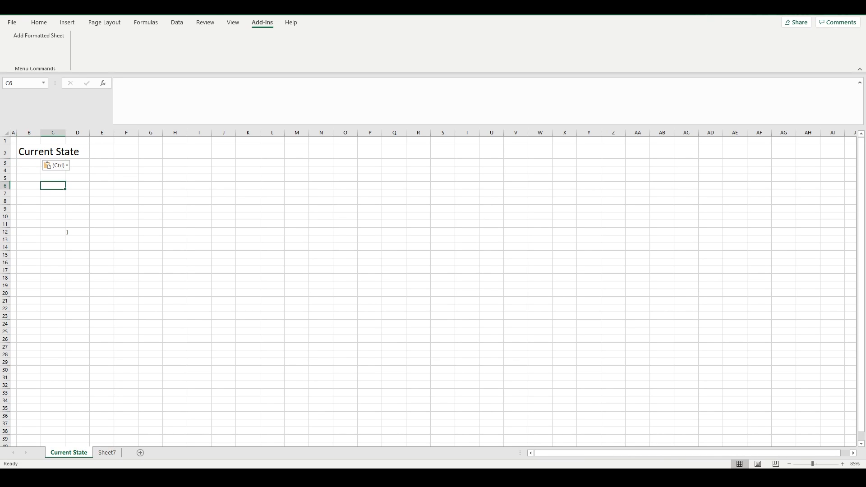
left_click(78, 231)
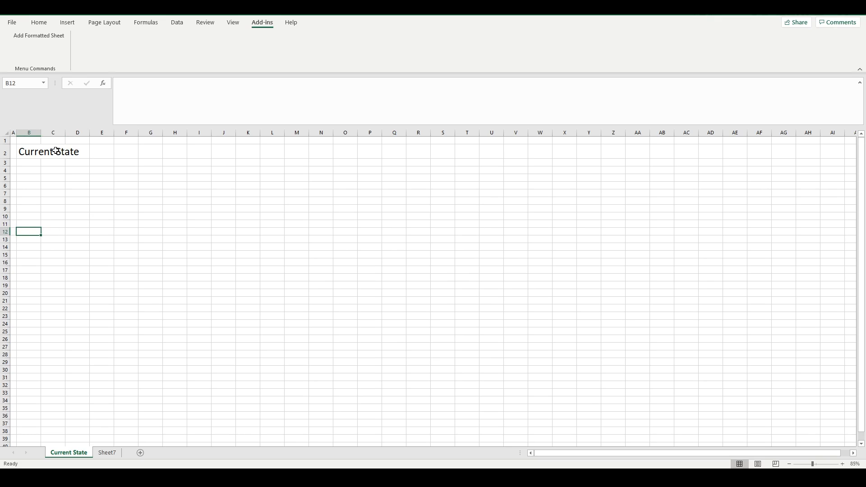
Narrow columns B through U to about 14 pixels wide
left_click_drag(29, 133, 247, 133)
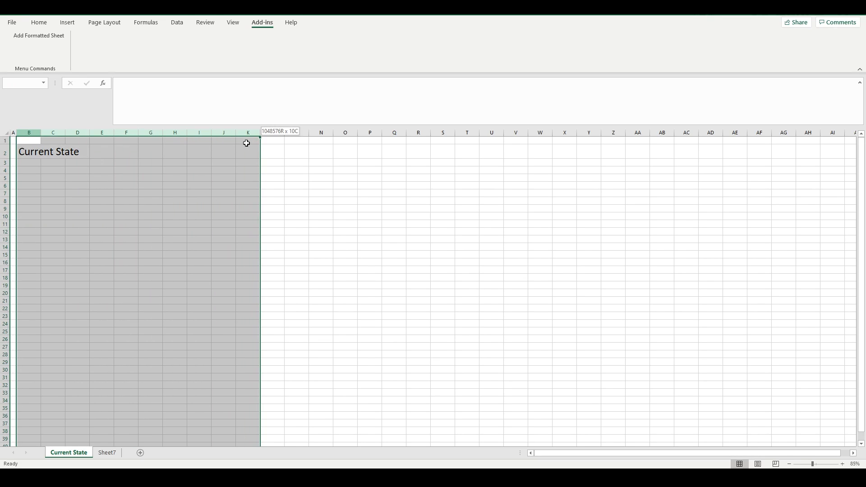
left_click_drag(247, 133, 497, 132)
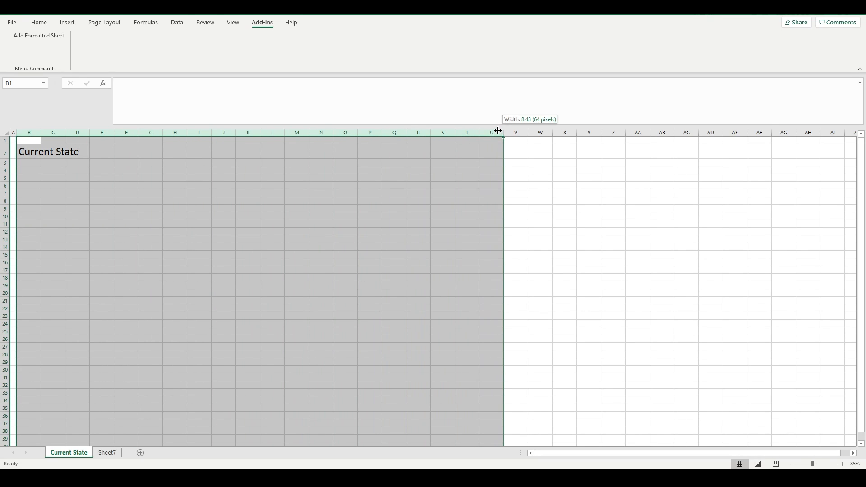
left_click_drag(497, 130, 482, 131)
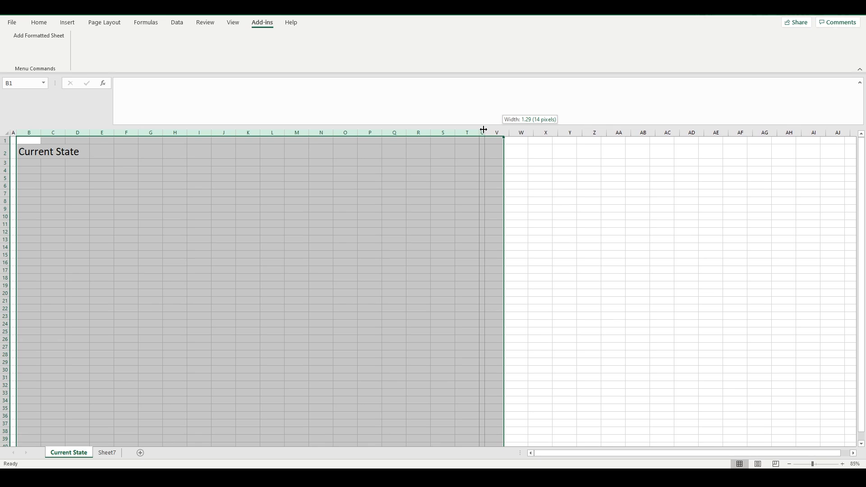
left_click_drag(483, 132, 486, 132)
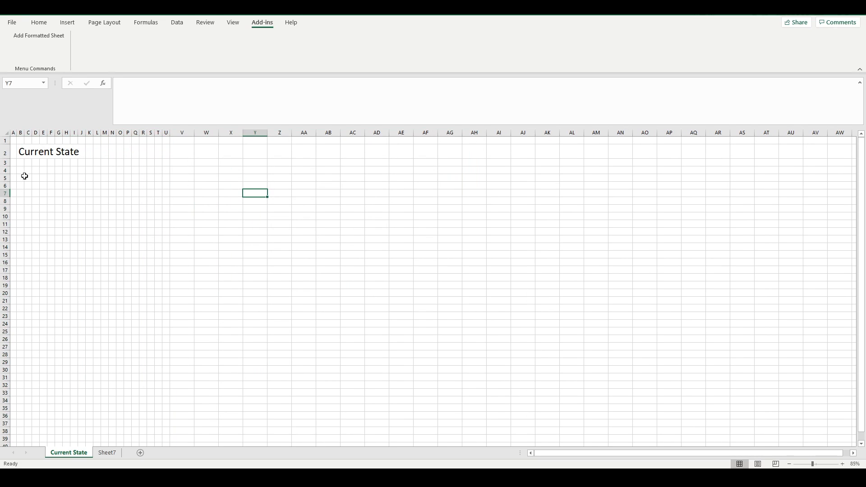
Set rows 4–23 to 15 pixels tall and select the grid B4:U23
left_click_drag(5, 170, 5, 308)
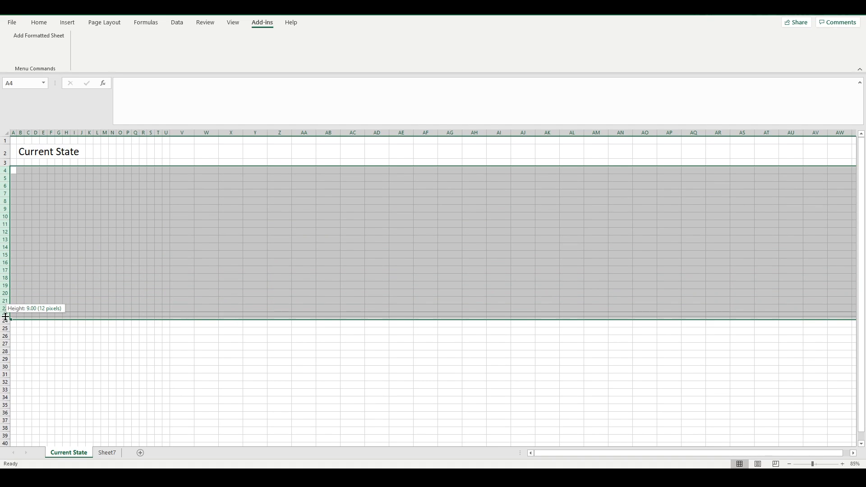
left_click_drag(5, 317, 5, 319)
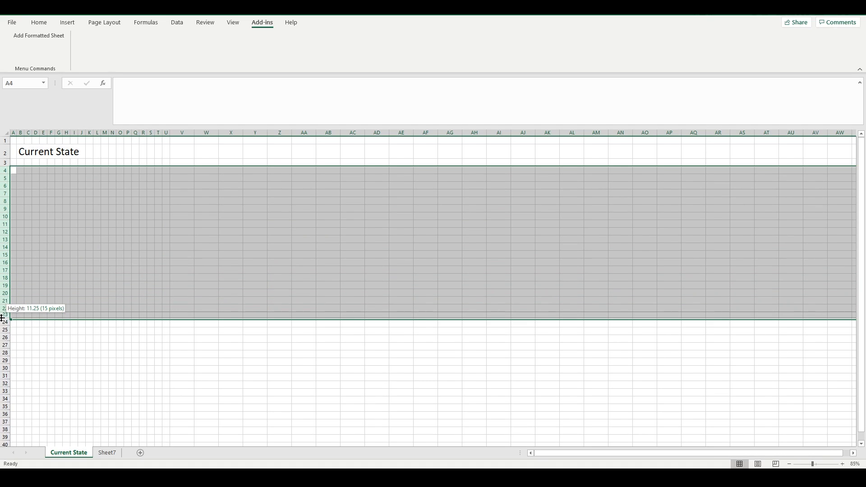
left_click_drag(5, 319, 5, 322)
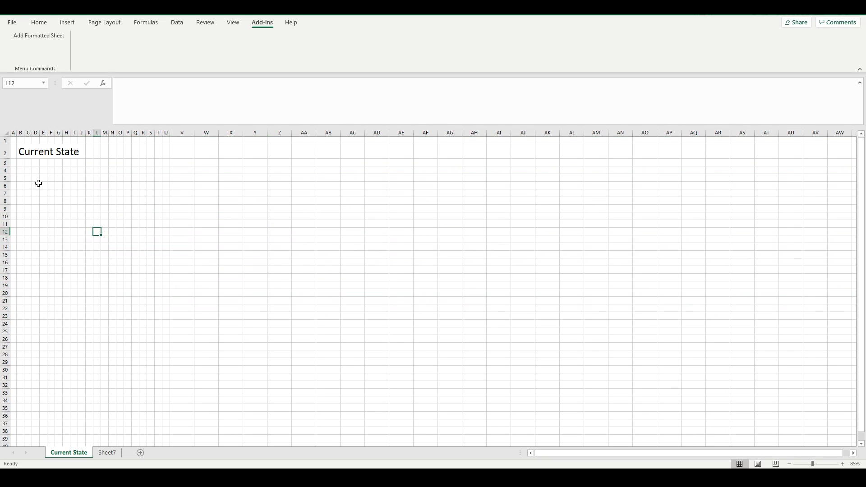
left_click_drag(20, 170, 158, 317)
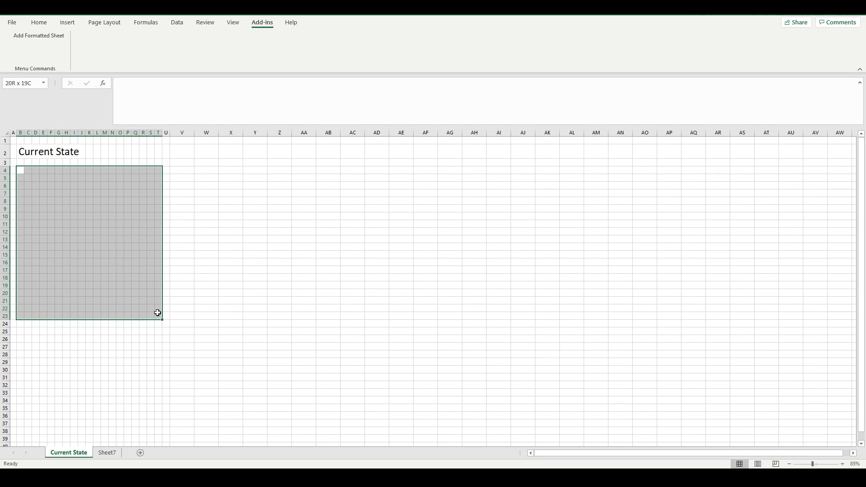
left_click_drag(158, 312, 164, 312)
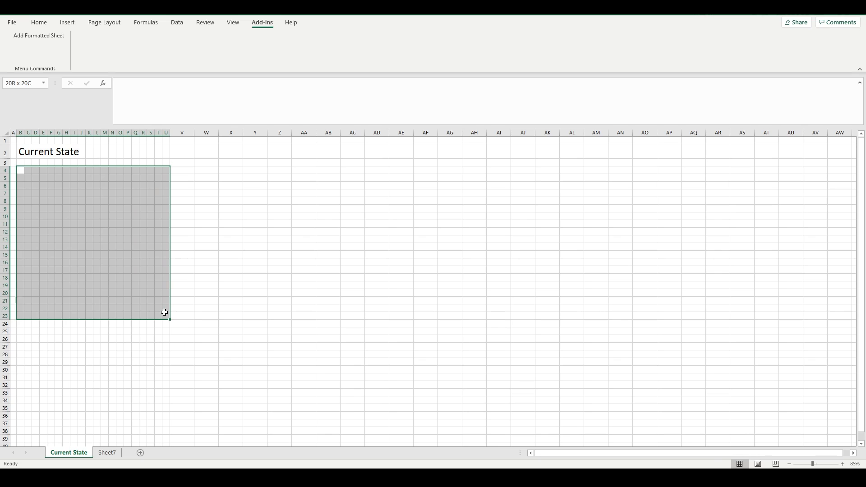
Apply All Borders to B4:U23 from the Home Borders menu, then deselect
left_click(39, 22)
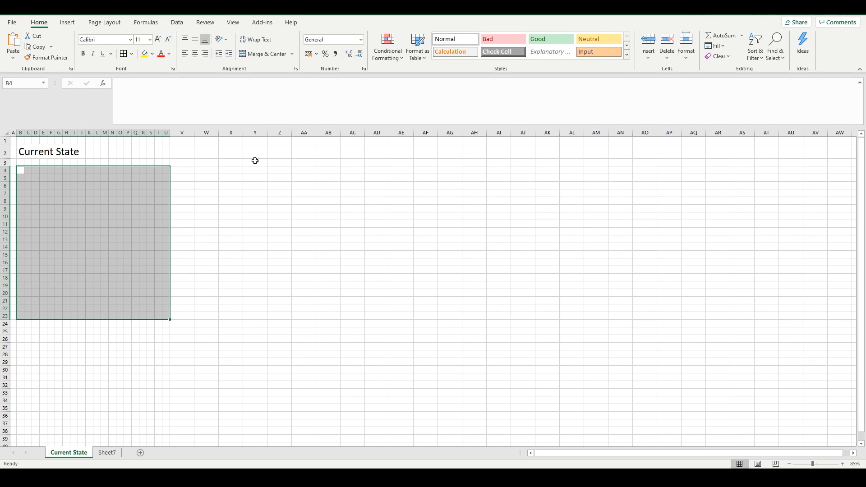
left_click(131, 54)
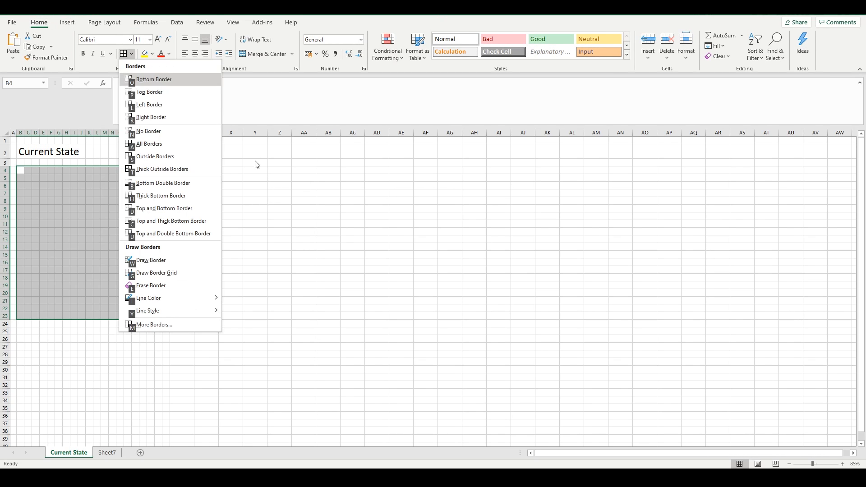
left_click(149, 143)
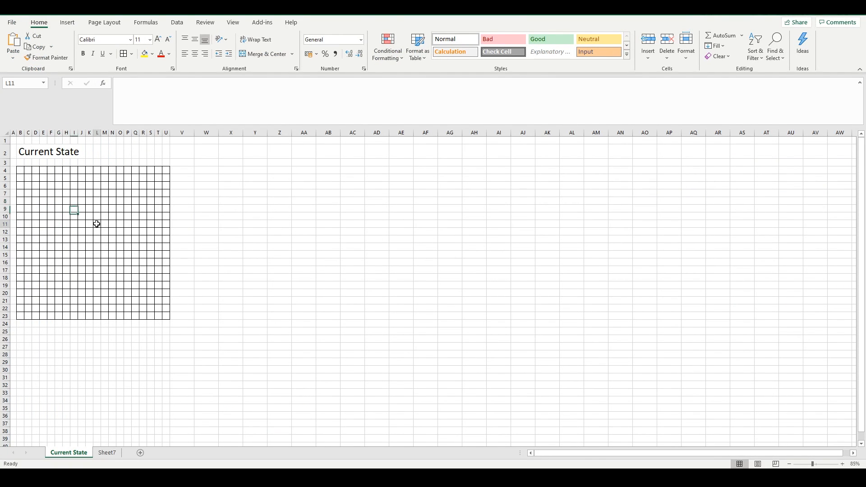
left_click(74, 201)
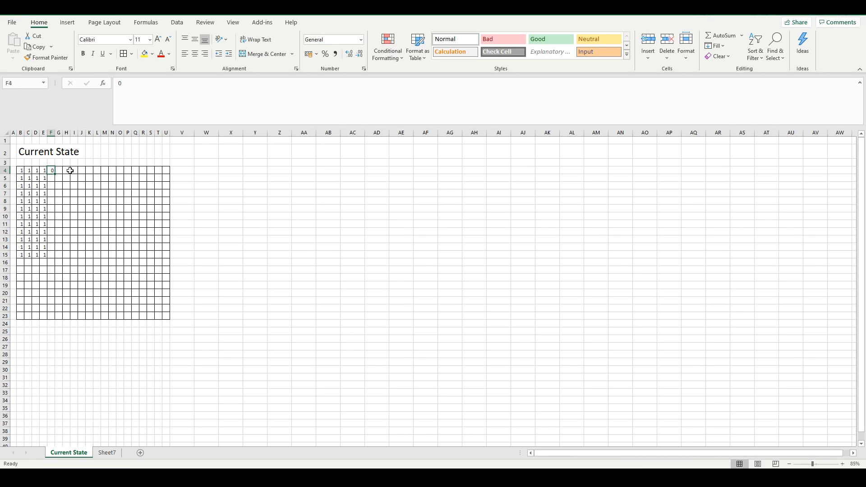
Paste 0s into the remaining empty grid cells, then select all of B4:U23
left_click_drag(50, 170, 131, 285)
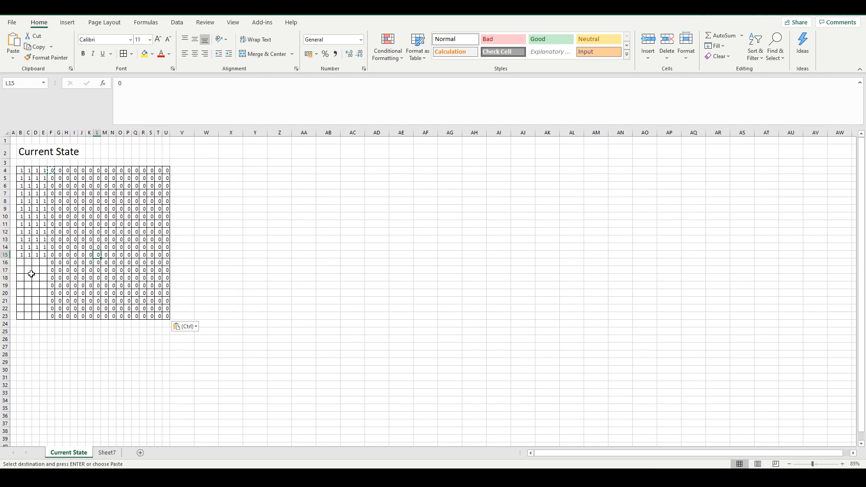
left_click_drag(27, 262, 42, 309)
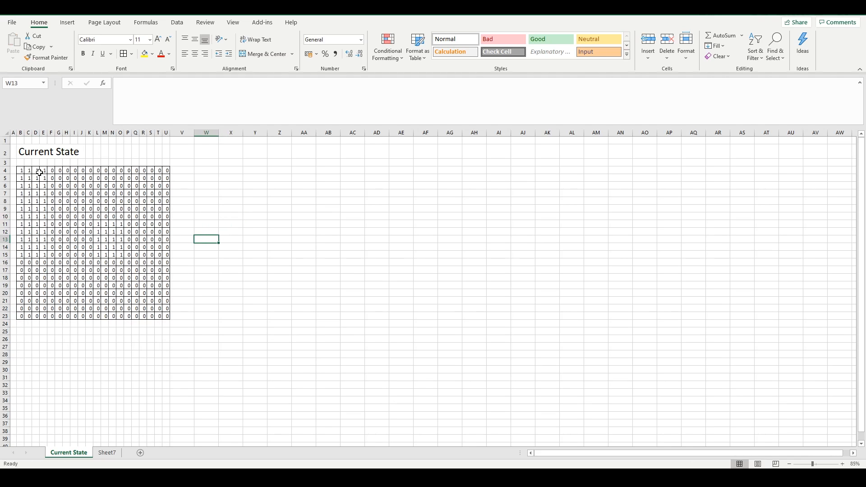
left_click_drag(20, 170, 166, 315)
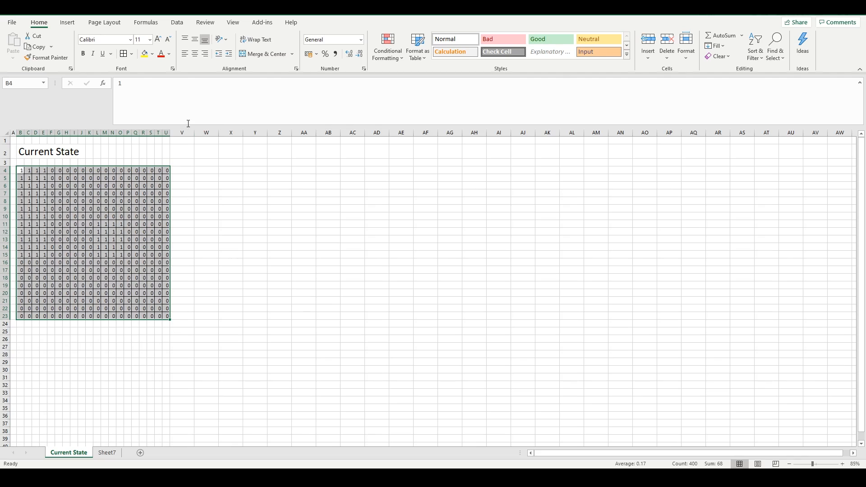
Add a color-scale rule, edited to Number 0 as white and 1 as black
left_click(387, 48)
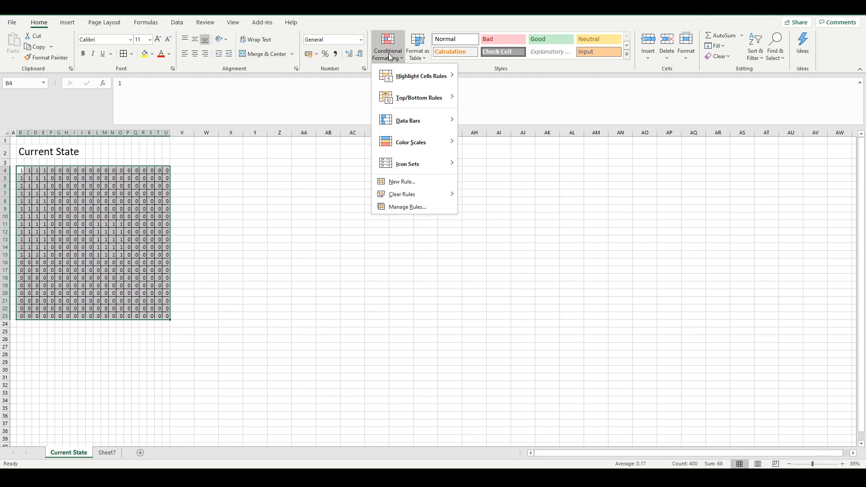
mouse_move(404, 64)
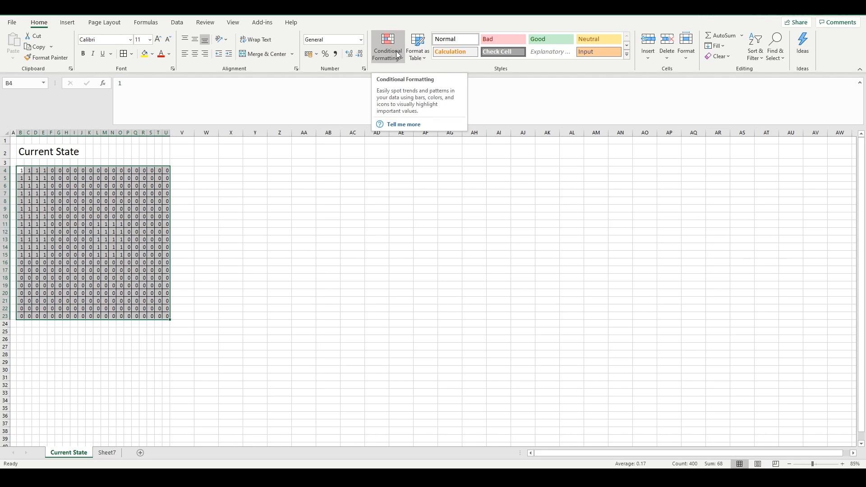
left_click(388, 45)
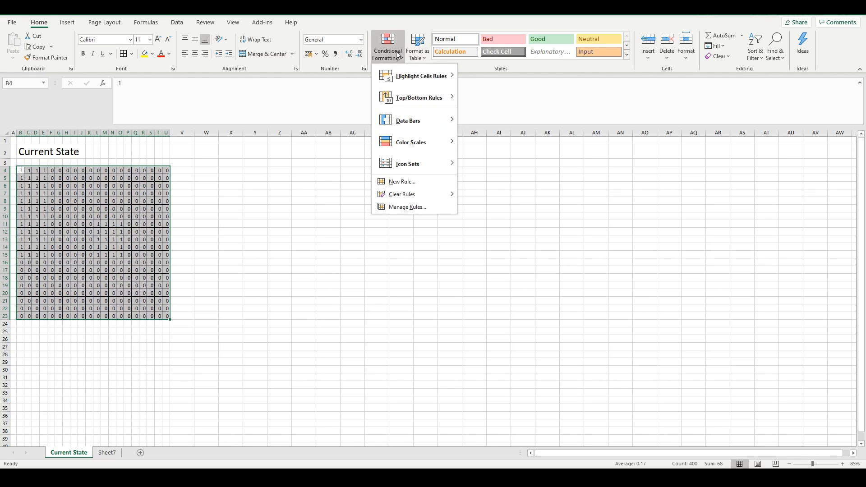
mouse_move(434, 144)
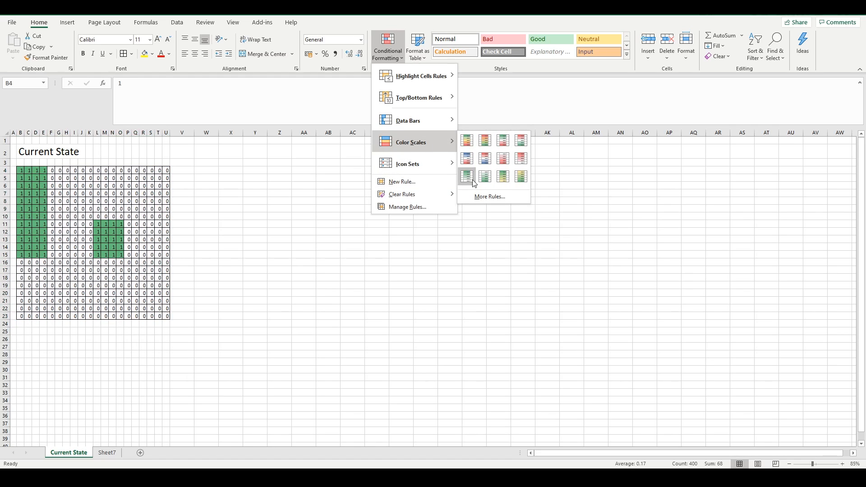
left_click(466, 175)
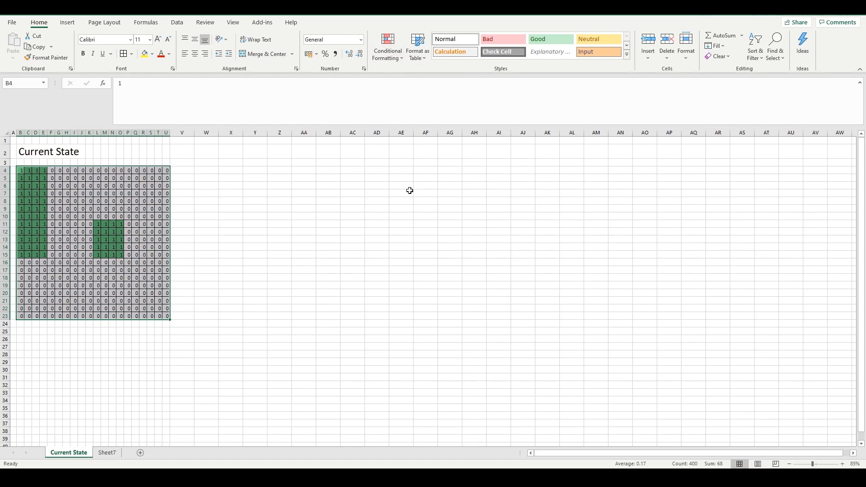
left_click(388, 46)
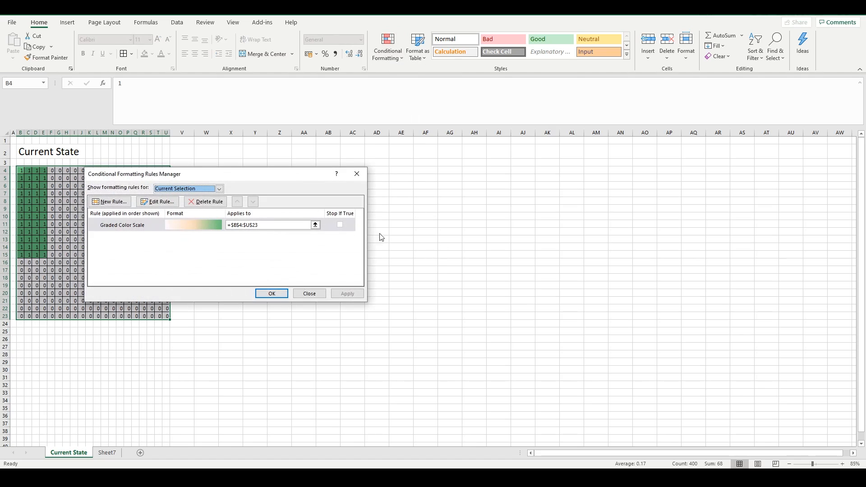
left_click(157, 202)
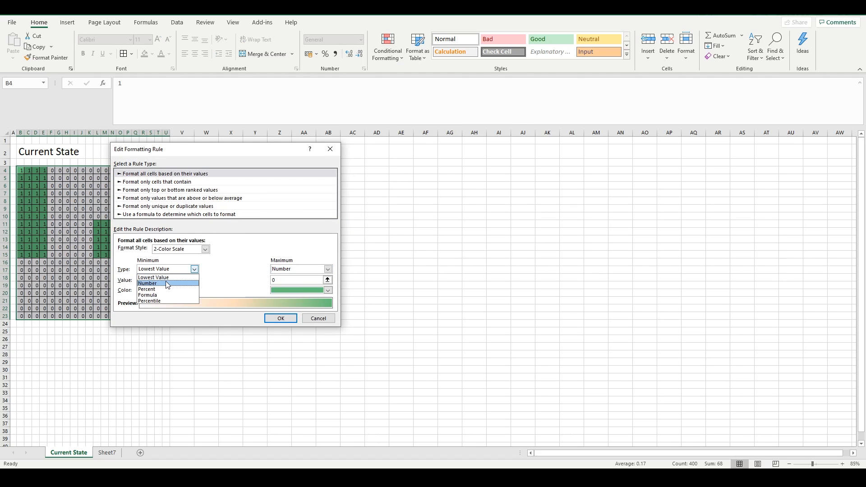
left_click(148, 282)
type("1")
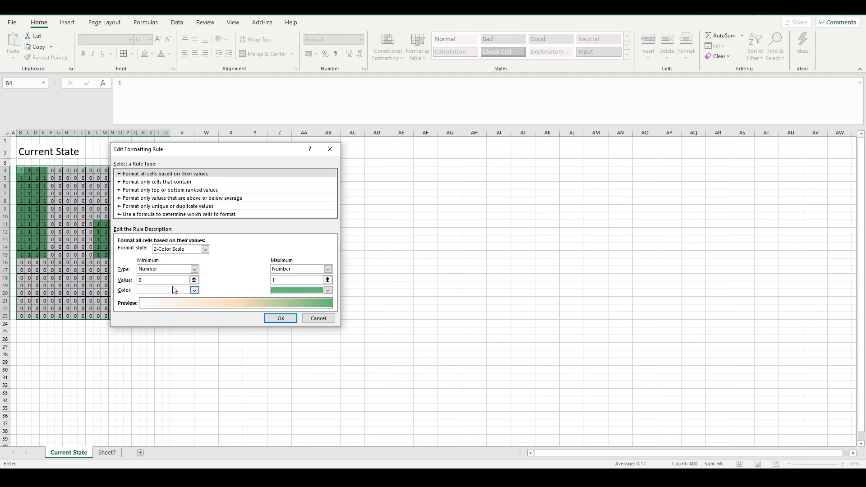
left_click(327, 289)
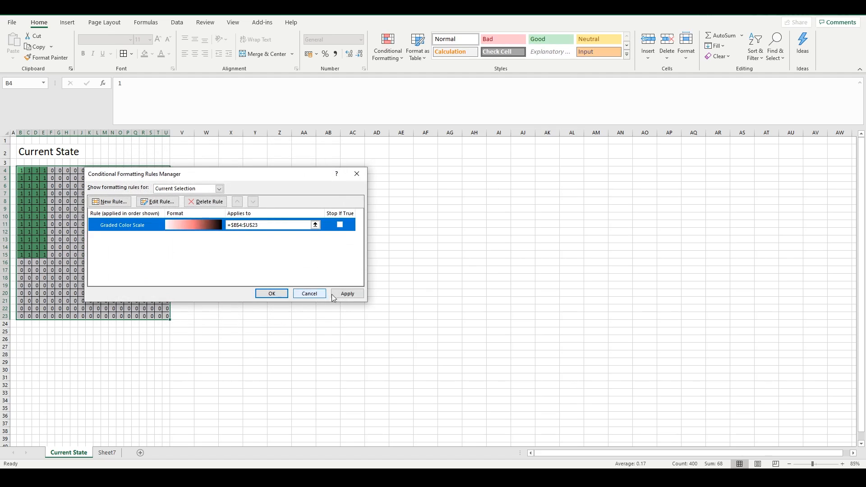
left_click(272, 293)
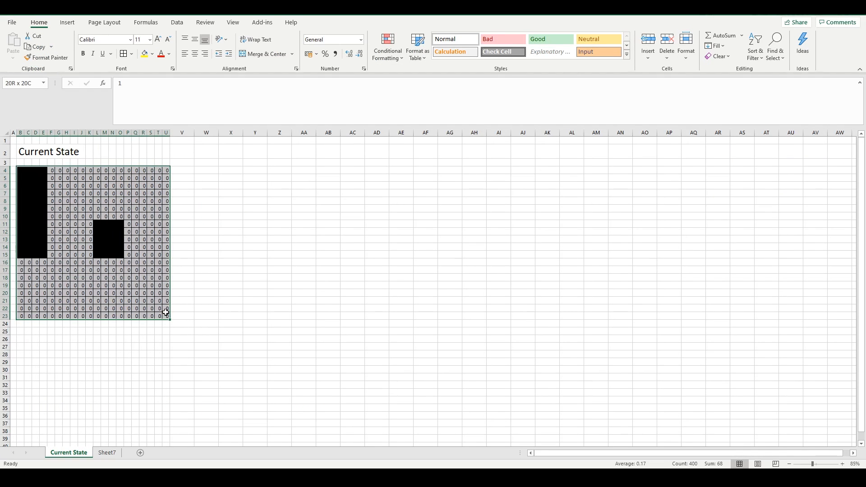
Apply the custom number format ;;; to the grid through Format Cells
key("ctrl+1")
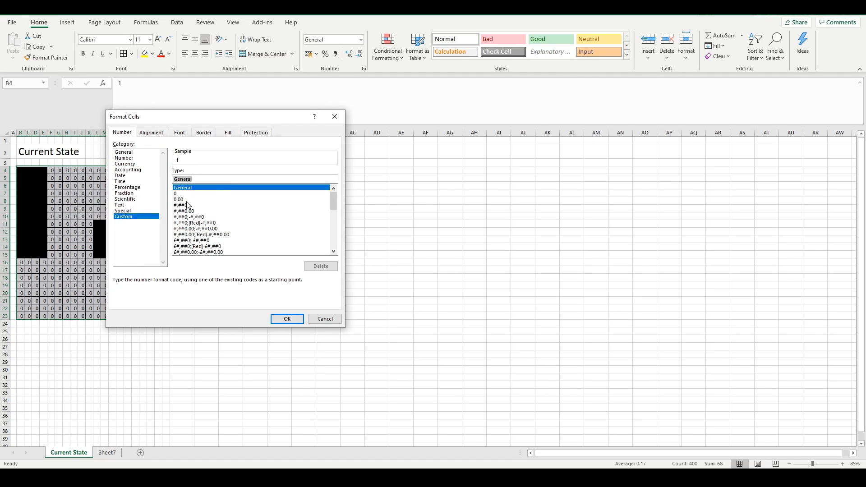
left_click(179, 199)
type(";;;")
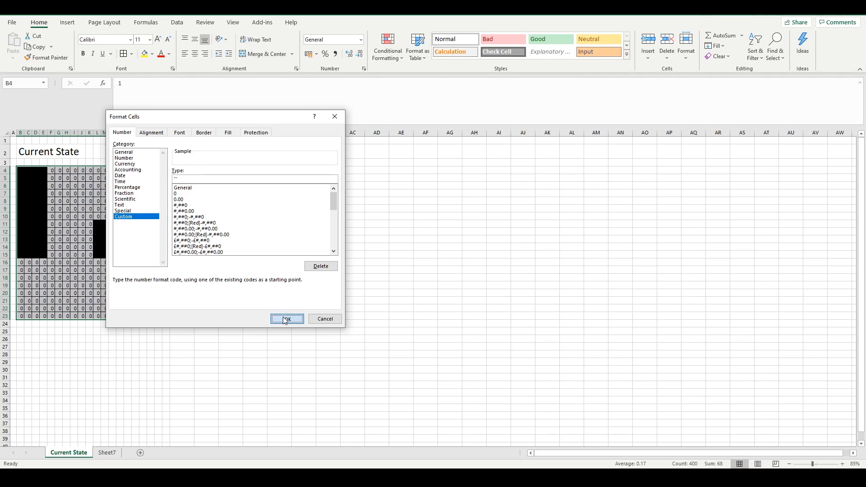
left_click(287, 319)
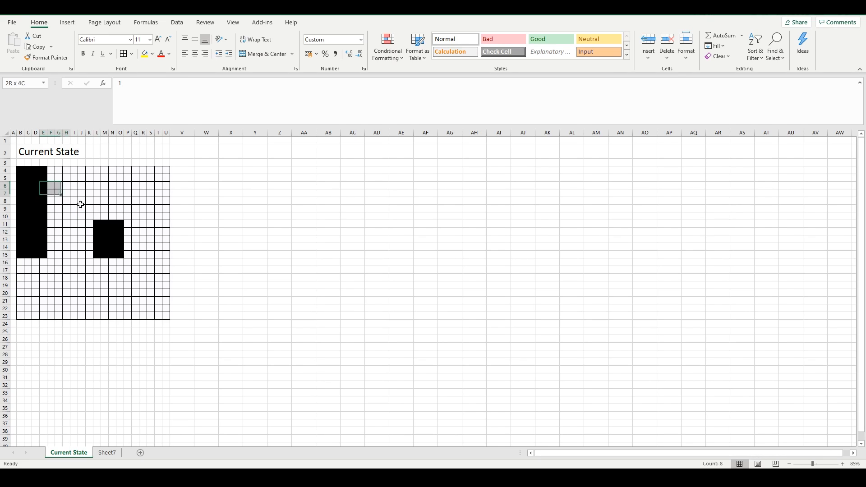
Reselect the Current State grid and restore All Borders after briefly removing them
left_click_drag(42, 188, 127, 254)
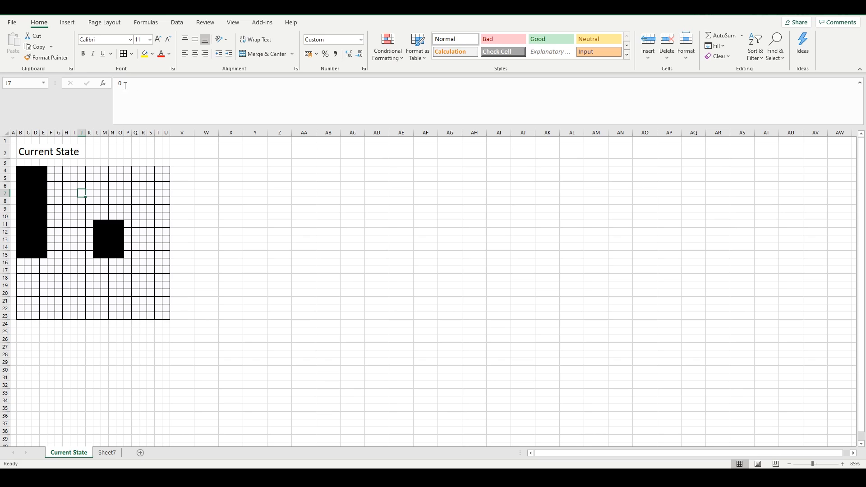
left_click_drag(62, 183, 92, 209)
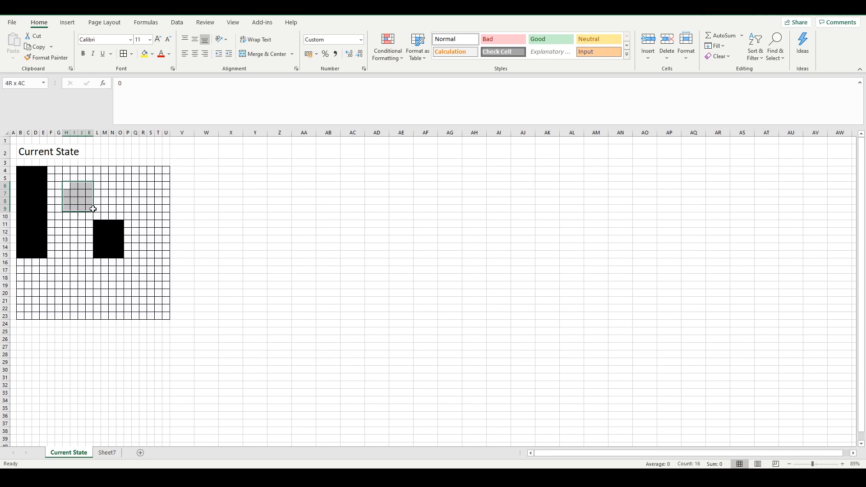
left_click(112, 200)
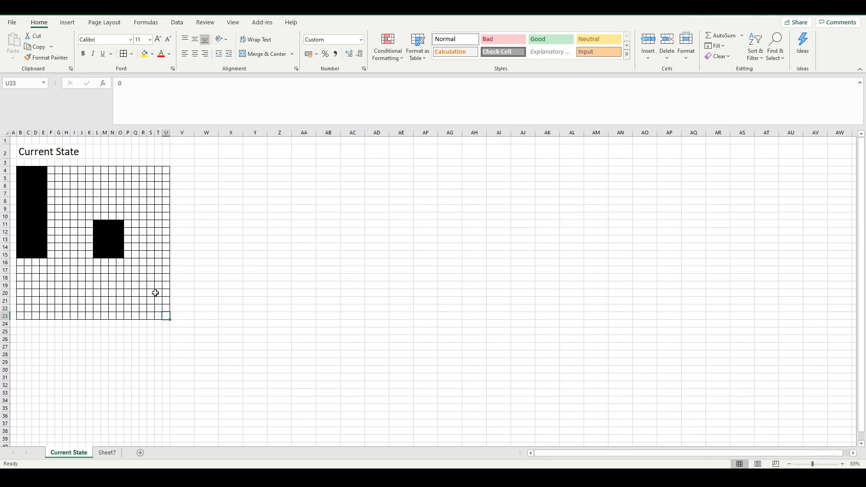
left_click_drag(18, 169, 165, 315)
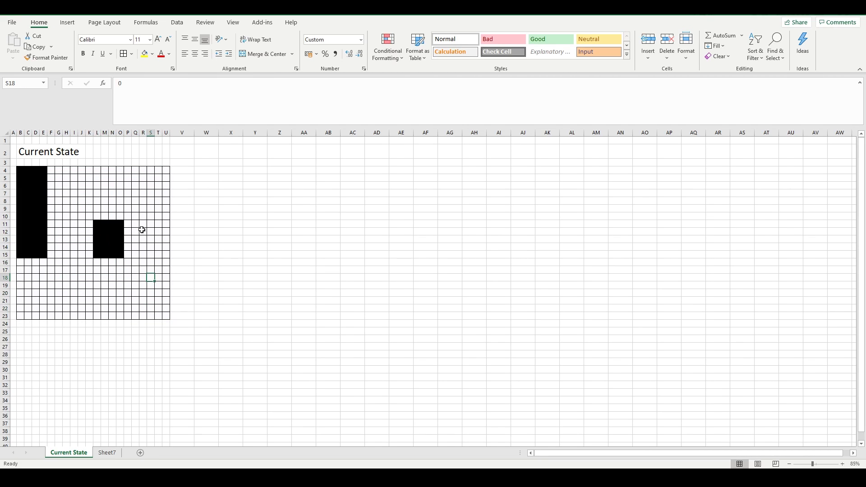
left_click(82, 193)
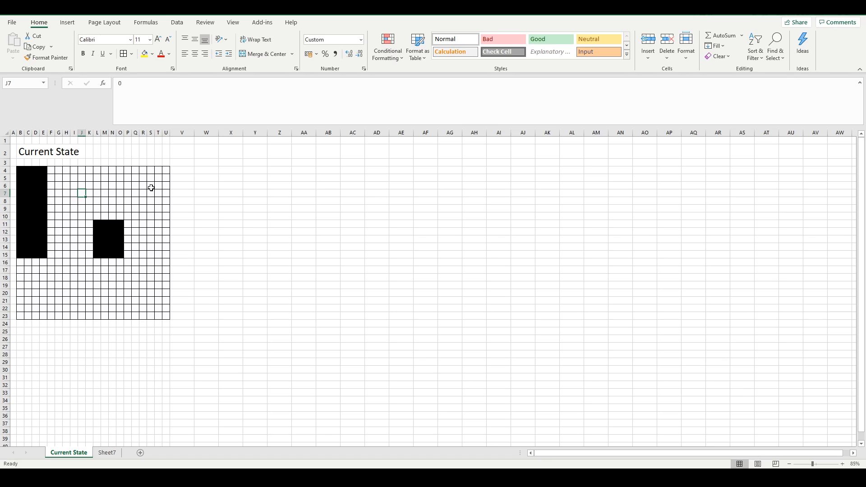
left_click_drag(20, 170, 165, 298)
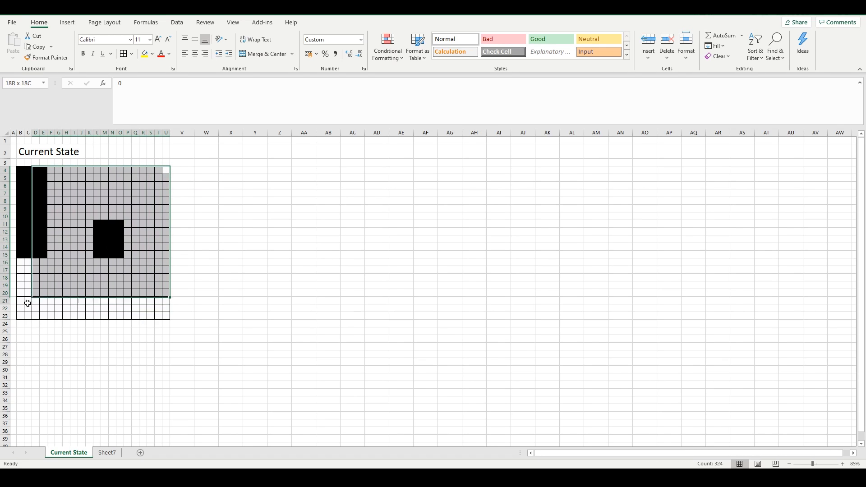
left_click(127, 301)
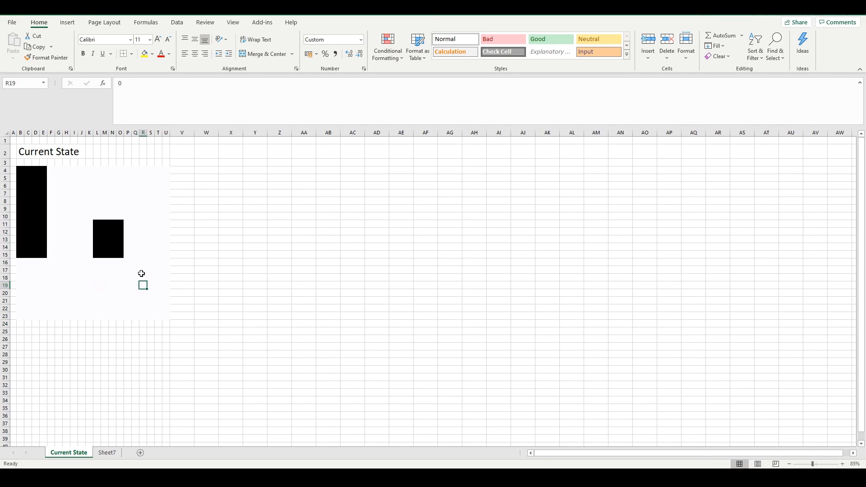
left_click(143, 177)
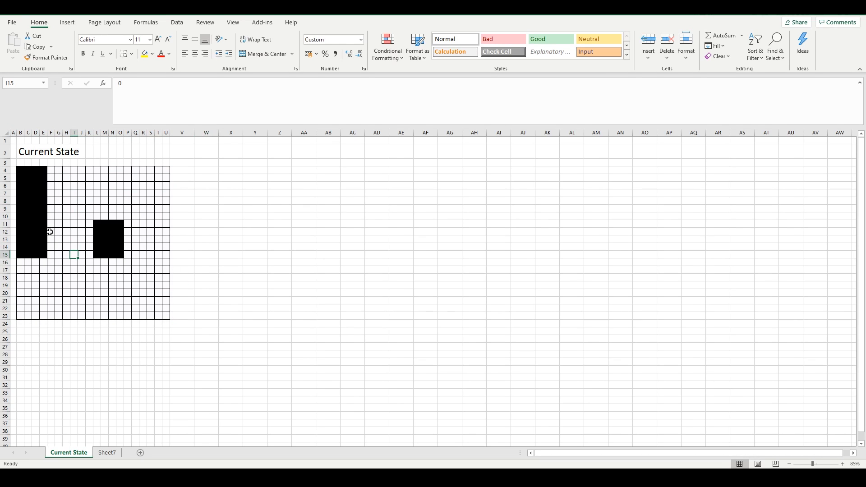
mouse_move(186, 218)
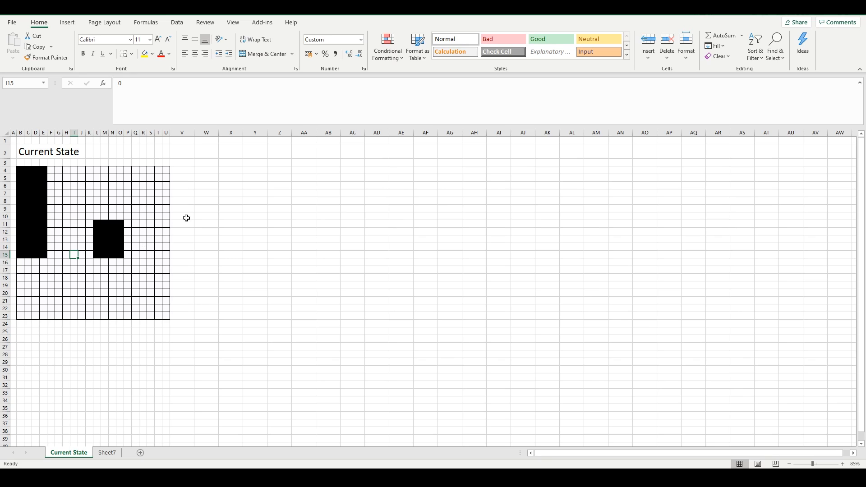
mouse_move(102, 198)
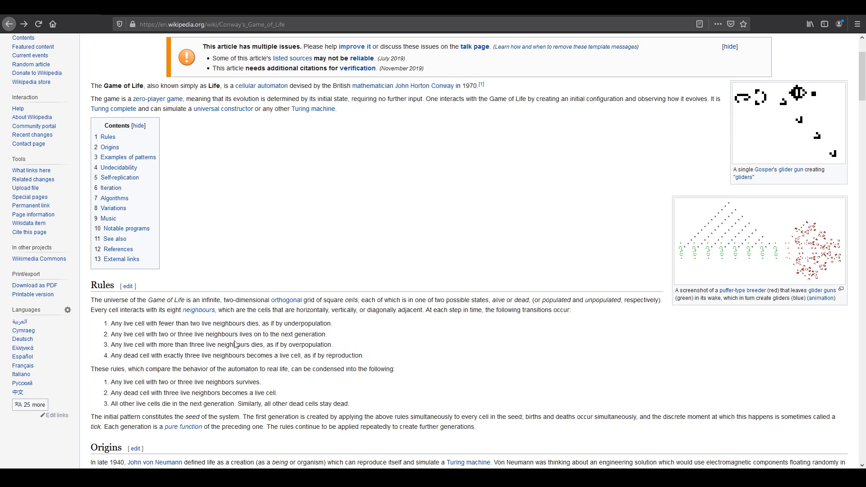
Highlight the rules about live cells in Wikipedia's Rules section while reading
left_click_drag(128, 323, 197, 323)
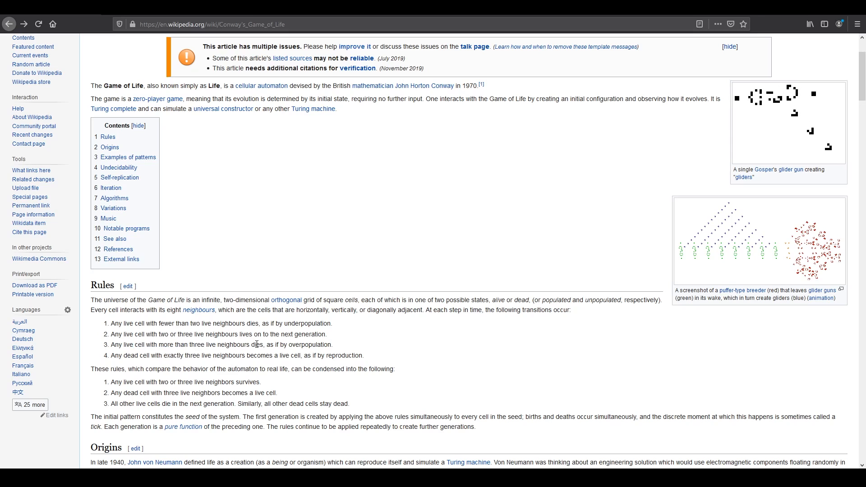
left_click_drag(111, 322, 332, 344)
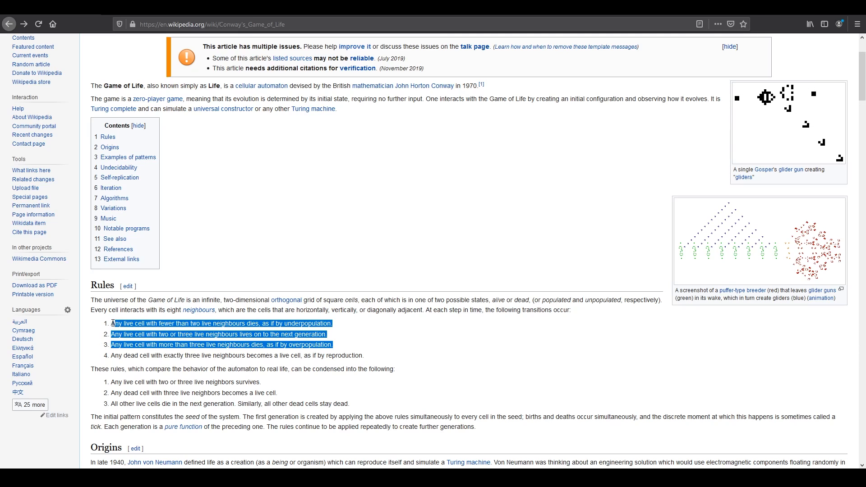
double_click(229, 323)
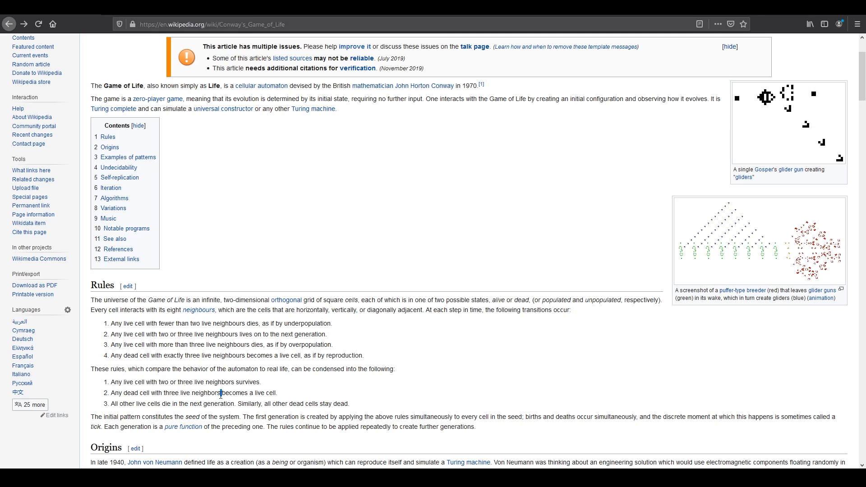
left_click_drag(112, 382, 206, 382)
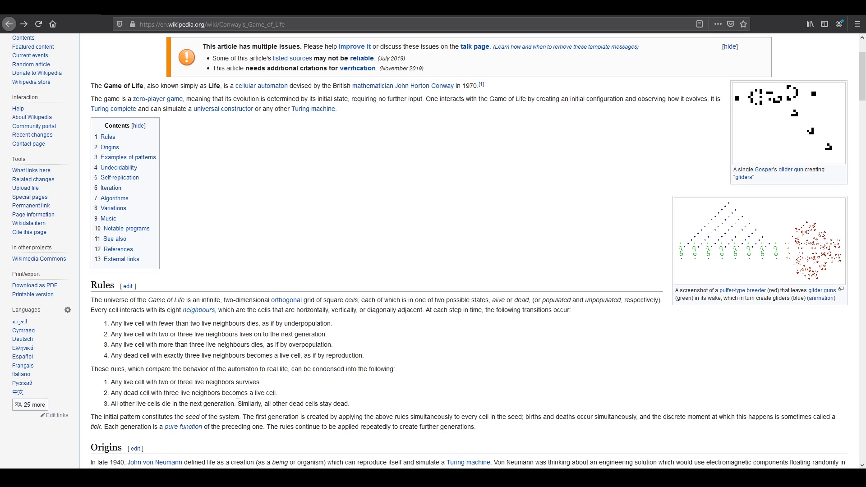
left_click_drag(153, 393, 217, 393)
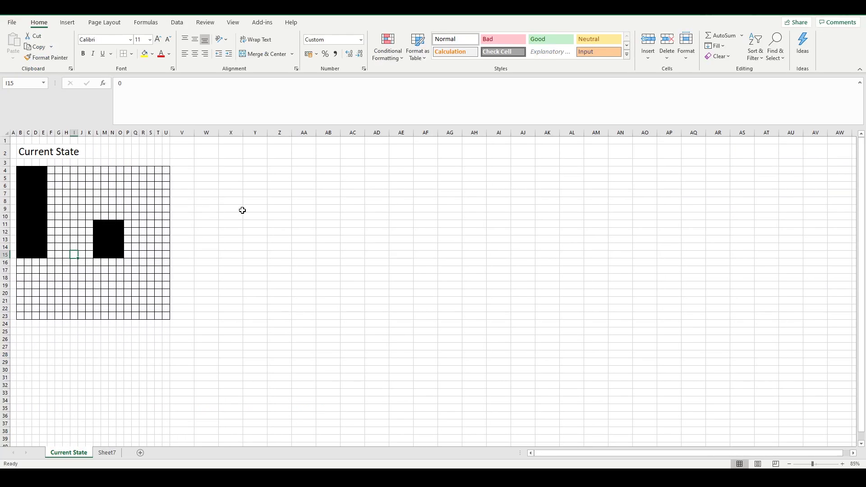
mouse_move(86, 162)
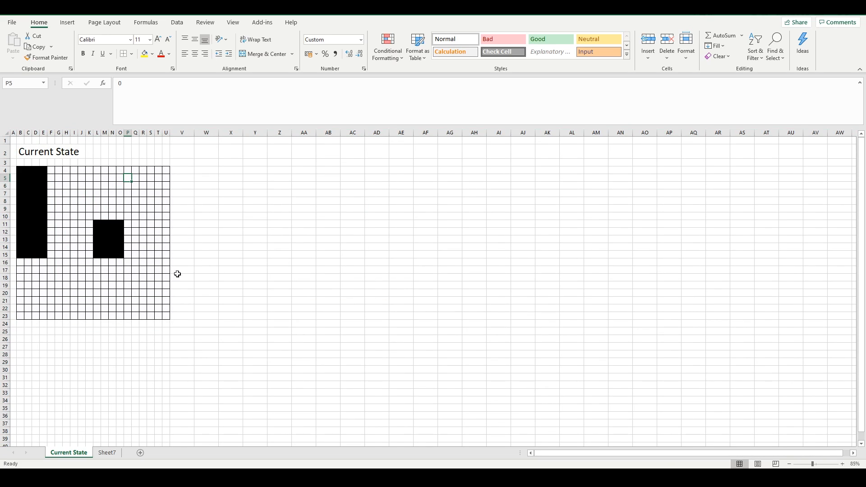
mouse_move(144, 373)
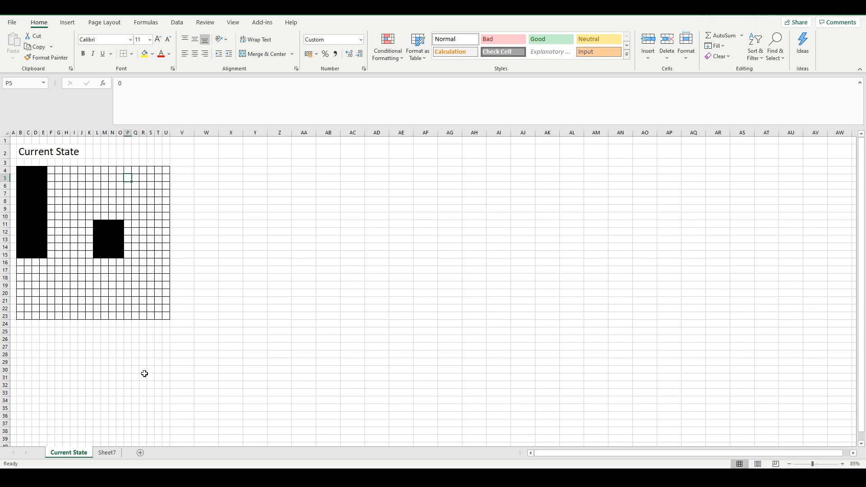
mouse_move(181, 378)
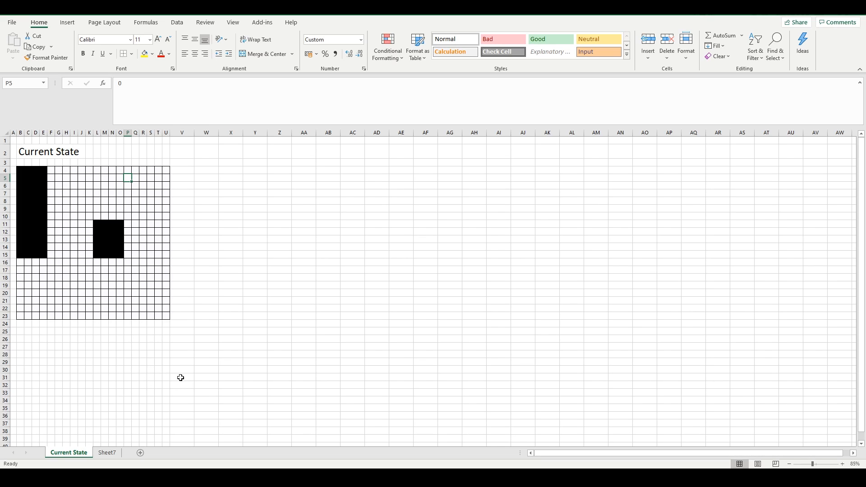
mouse_move(157, 313)
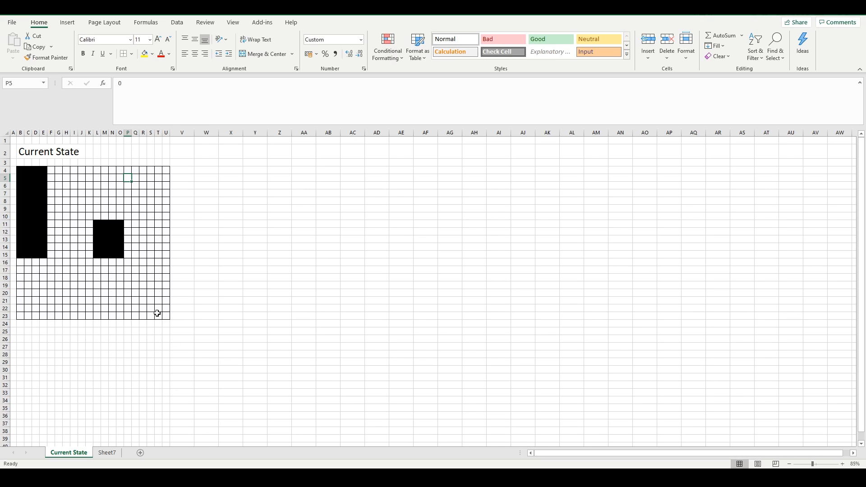
mouse_move(13, 141)
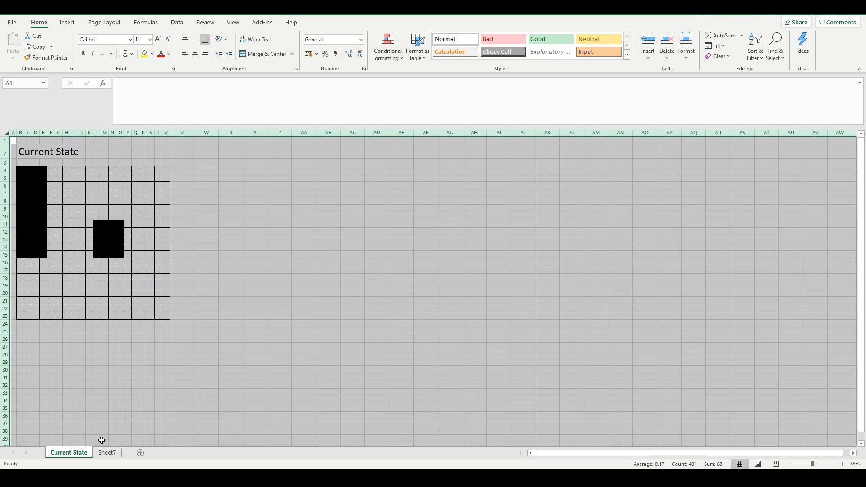
mouse_move(194, 465)
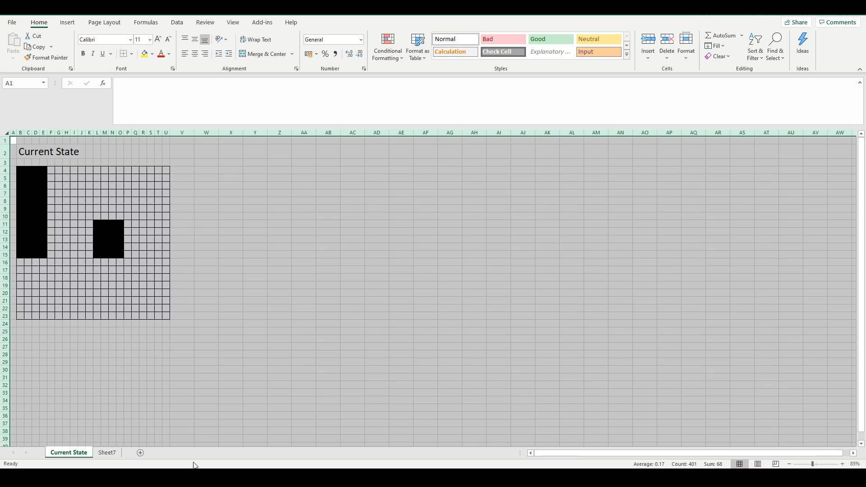
mouse_move(200, 279)
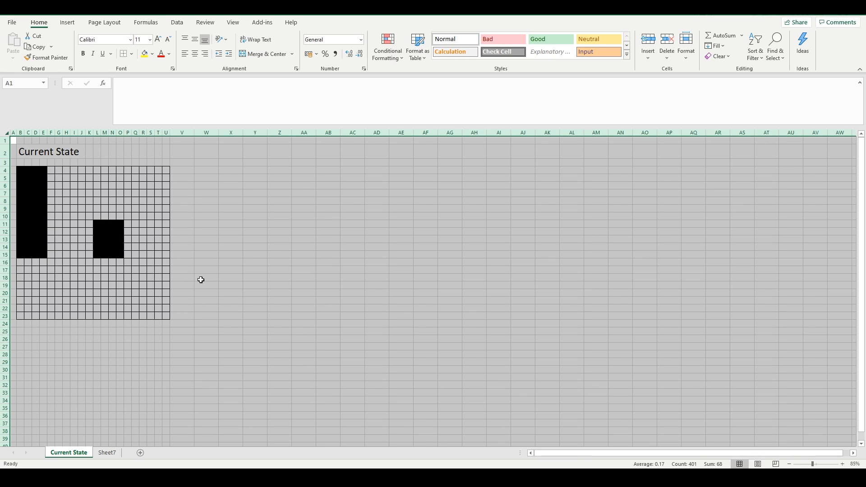
mouse_move(121, 457)
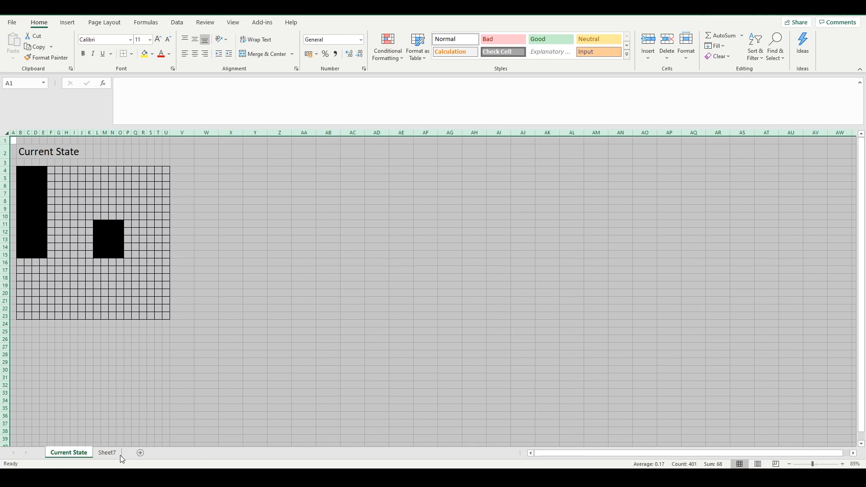
On Sheet7, change the heading cell to 'Neighbours'
left_click(108, 452)
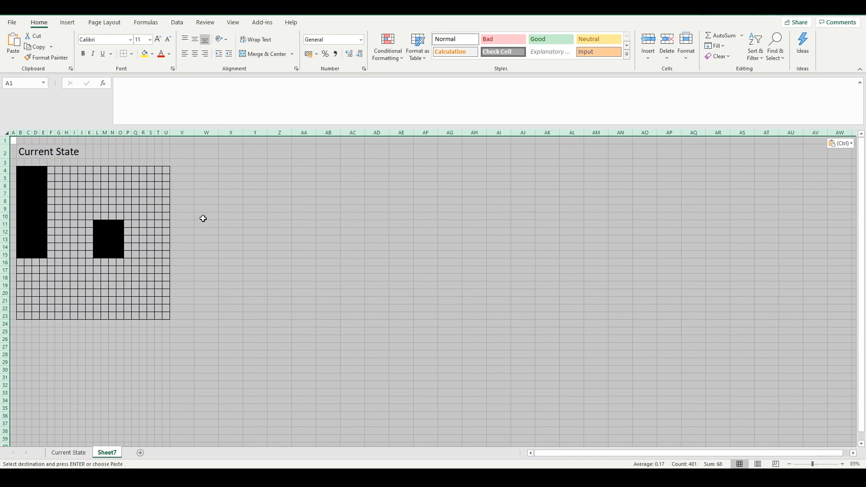
left_click(28, 153)
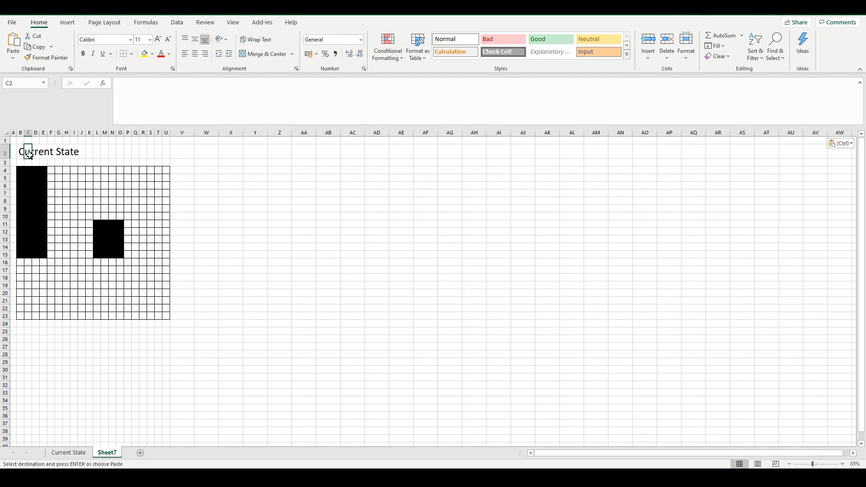
type("Neighbours")
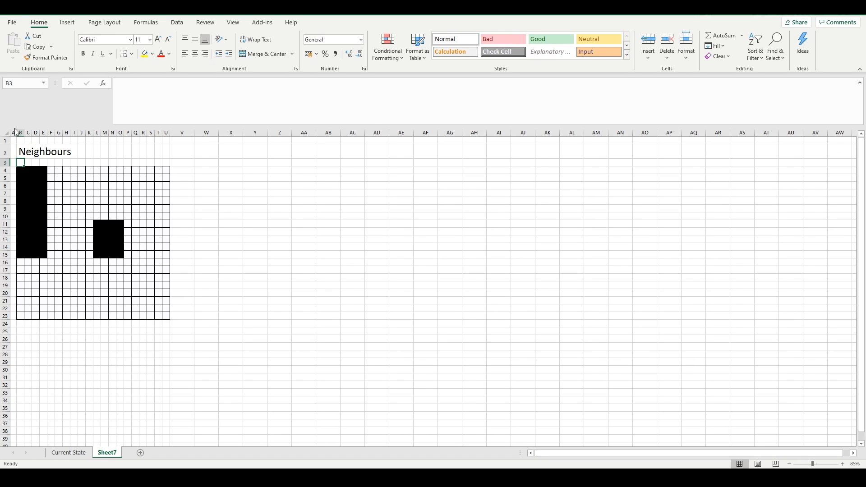
key("Alt+Tab")
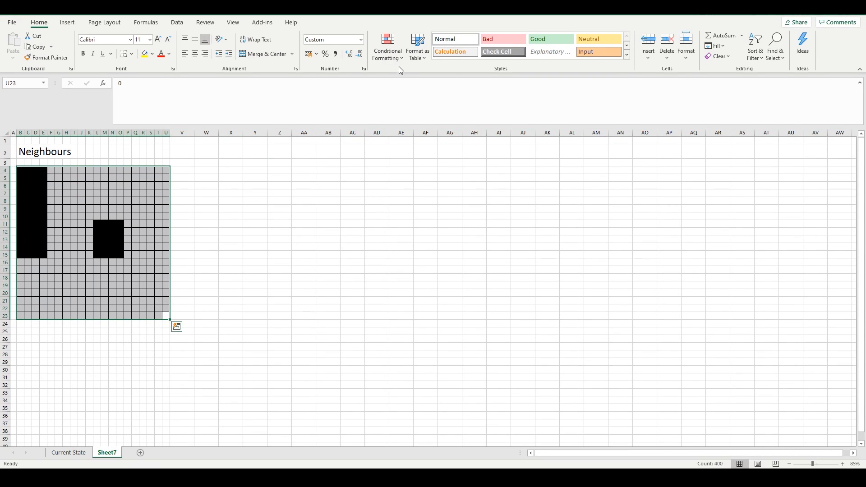
Clear the conditional formatting rules from the Neighbours grid and set its number format to General
left_click(387, 45)
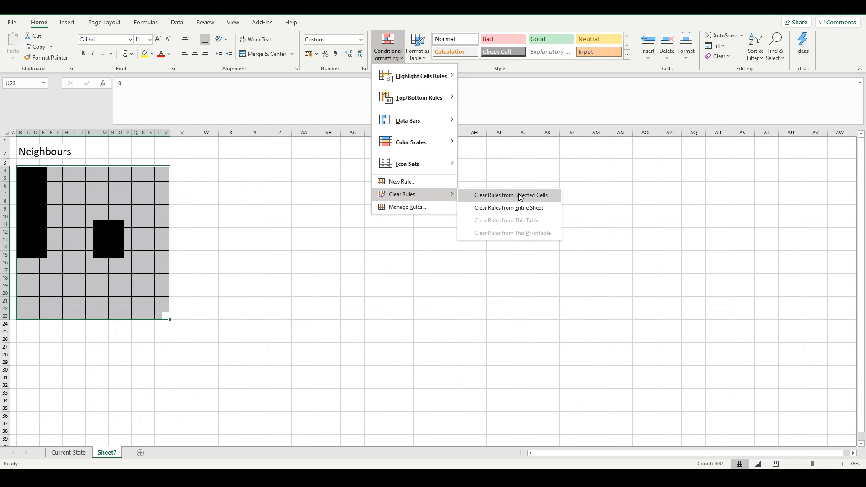
left_click(512, 195)
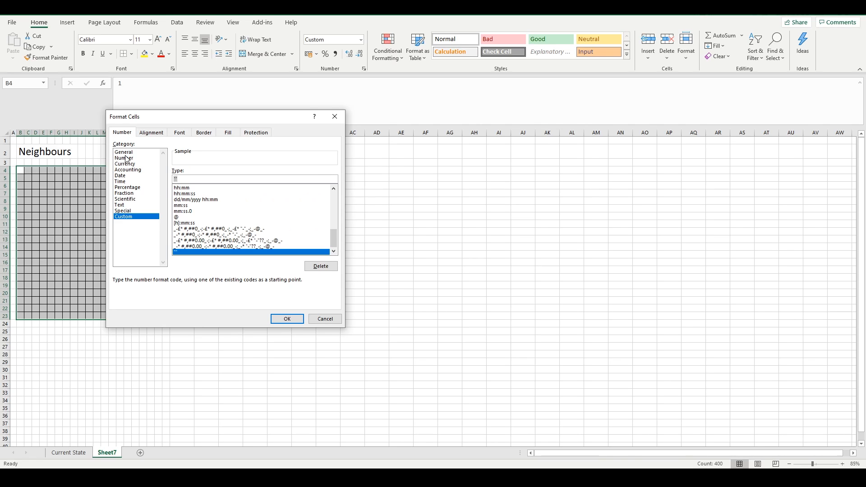
left_click(287, 319)
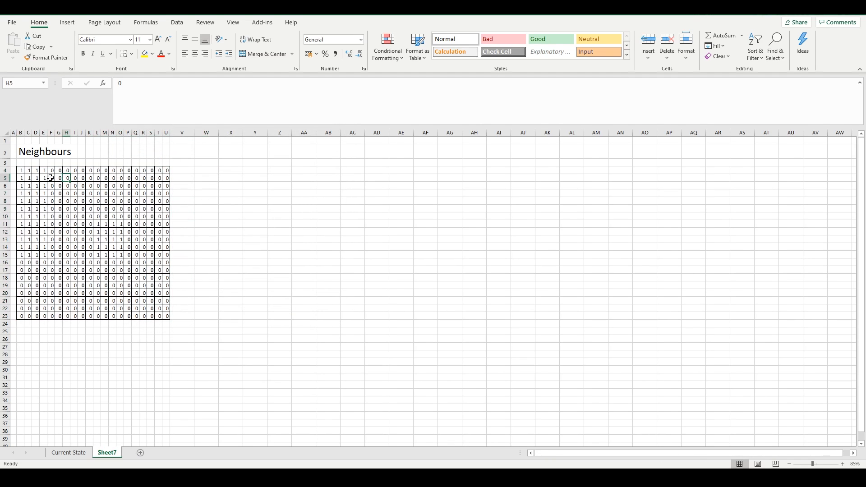
In Sheet7 B4, enter =SUM('Current State'!A3:C5)-'Current State'!B4 and fill it across the grid
left_click(20, 170)
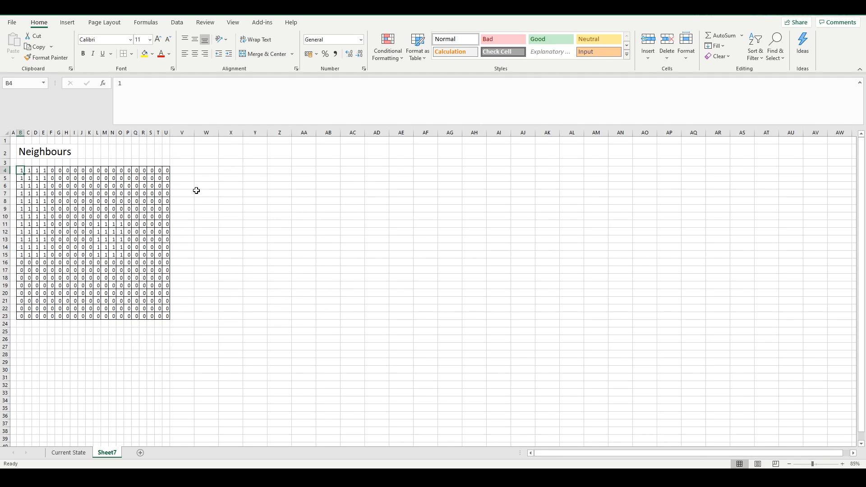
type("=")
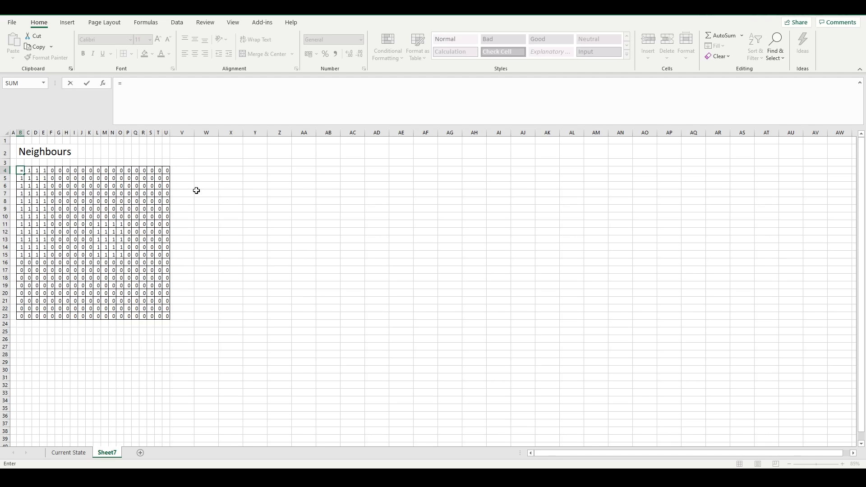
type("sum(")
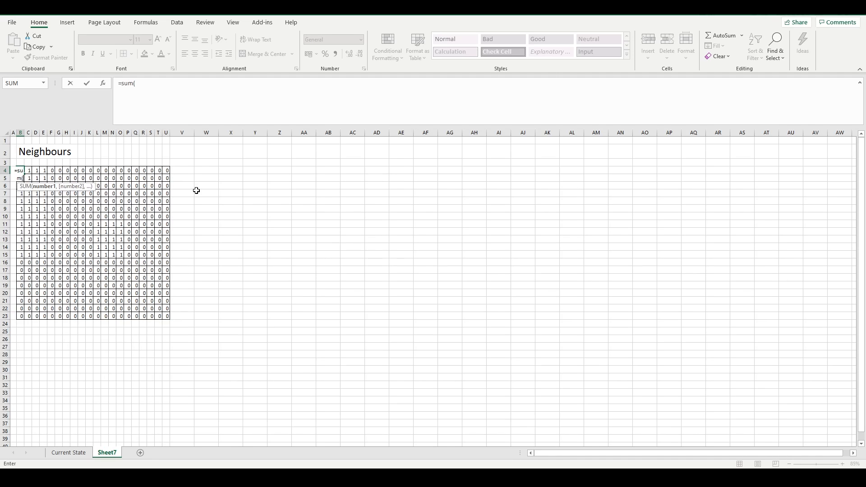
left_click(68, 453)
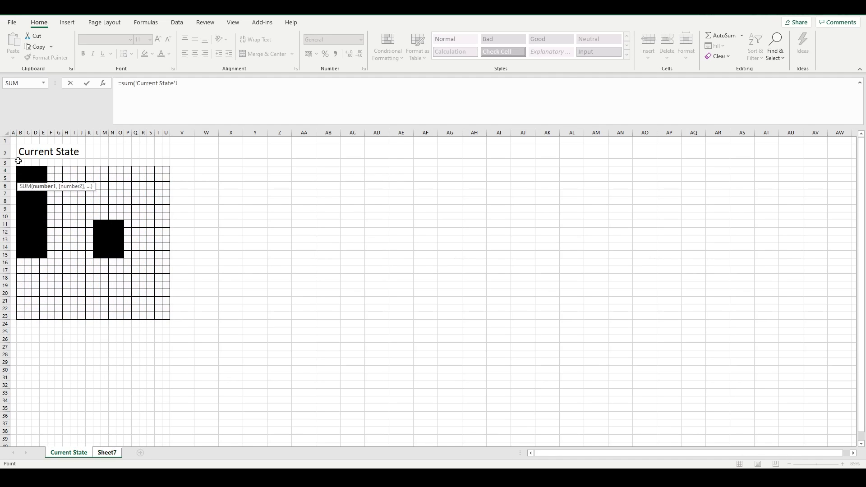
left_click_drag(18, 167, 40, 182)
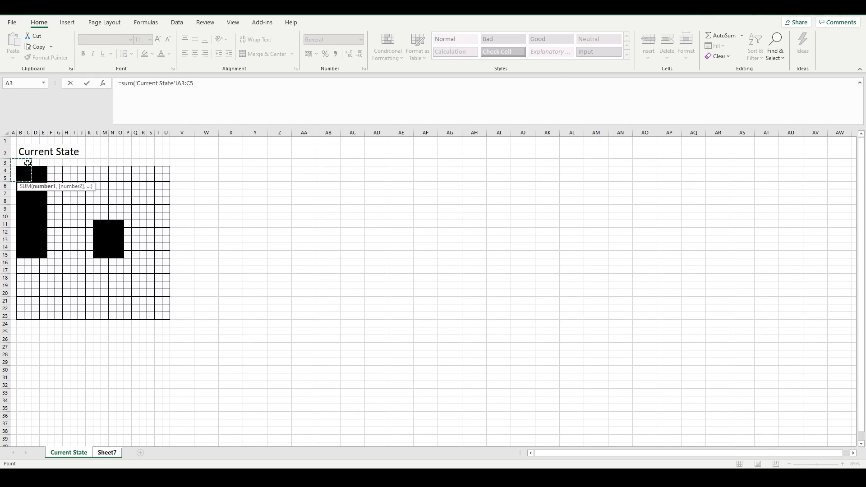
mouse_move(11, 167)
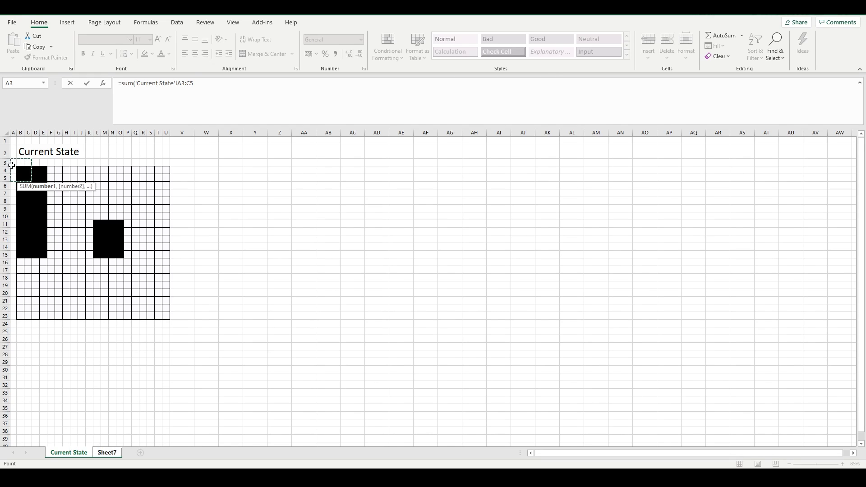
mouse_move(26, 162)
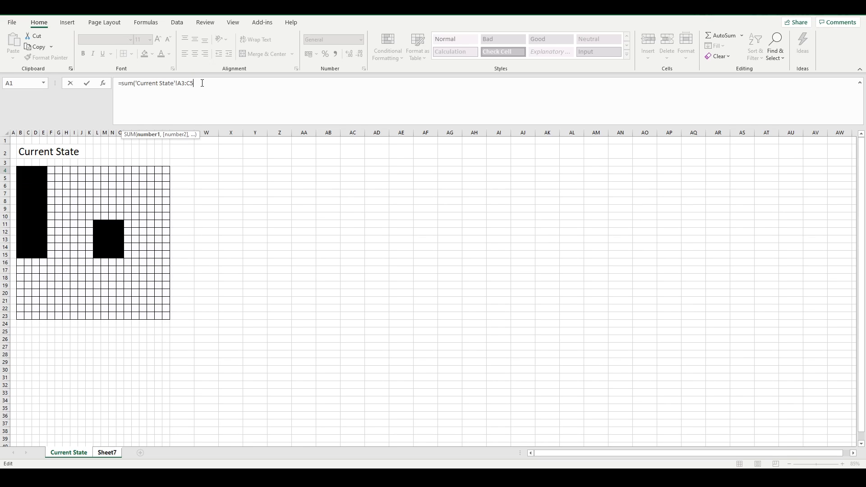
left_click(20, 182)
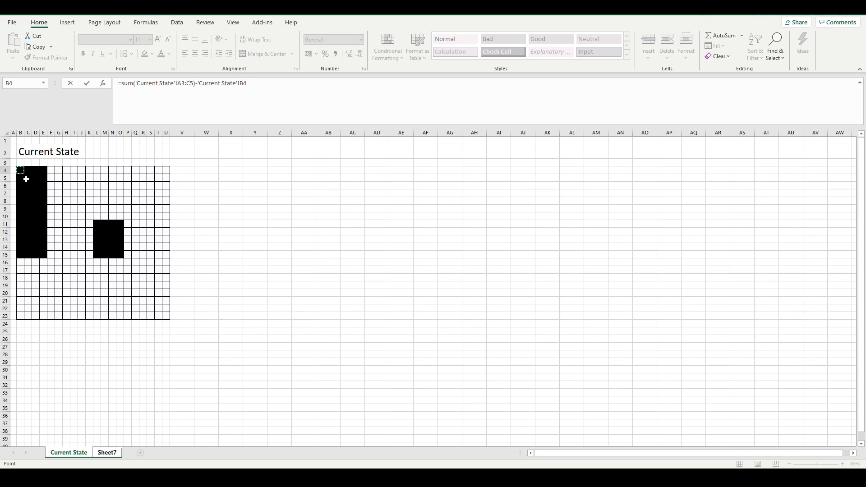
mouse_move(29, 177)
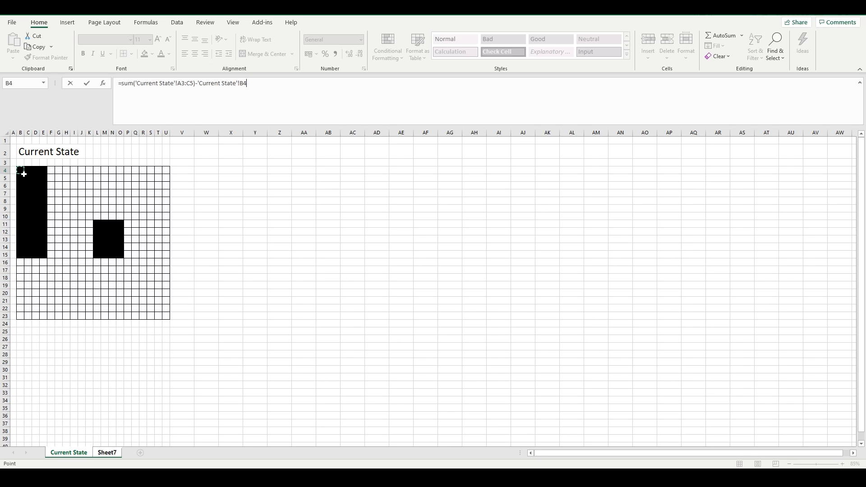
left_click(107, 452)
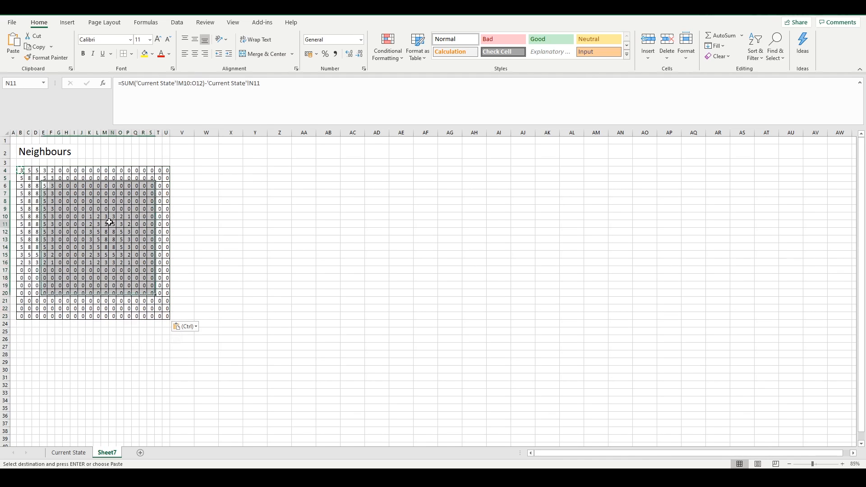
Check the C5 neighbour formula, rename Sheet7 to 'Neighbours', and go back to Current State
left_click(27, 178)
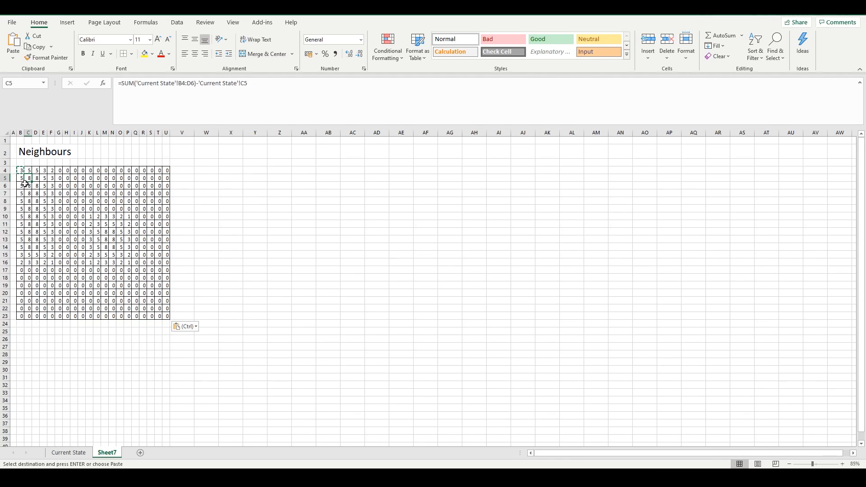
left_click(68, 452)
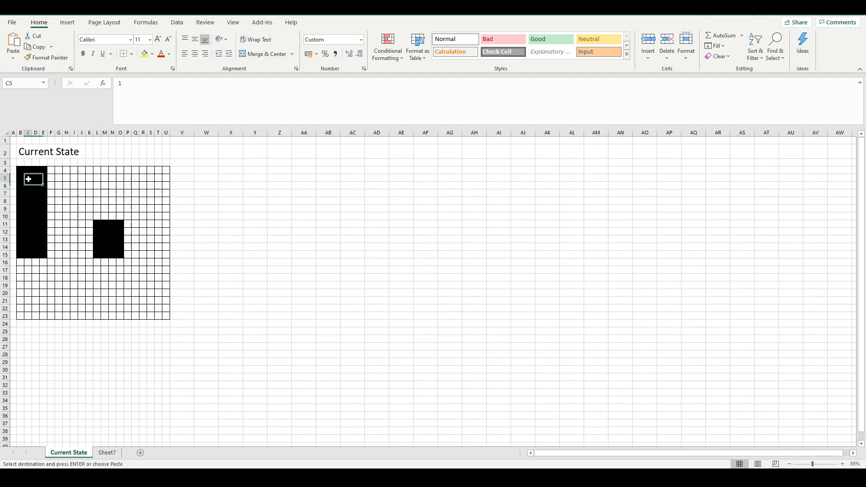
mouse_move(35, 185)
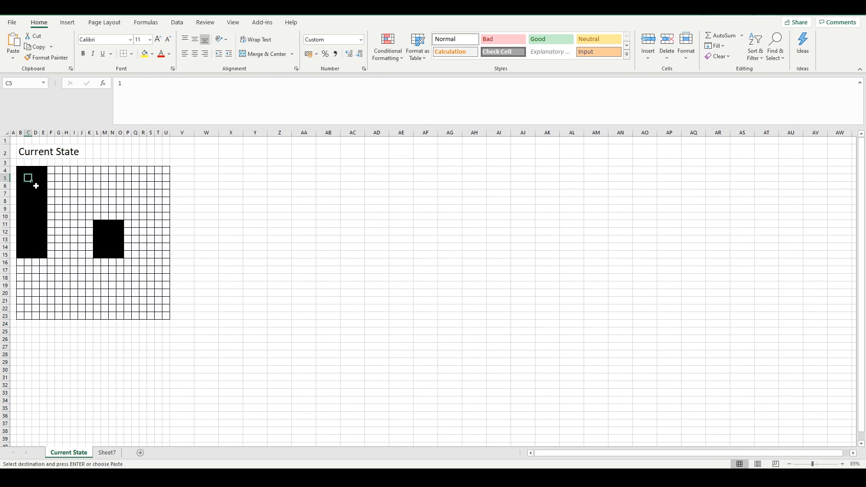
mouse_move(57, 414)
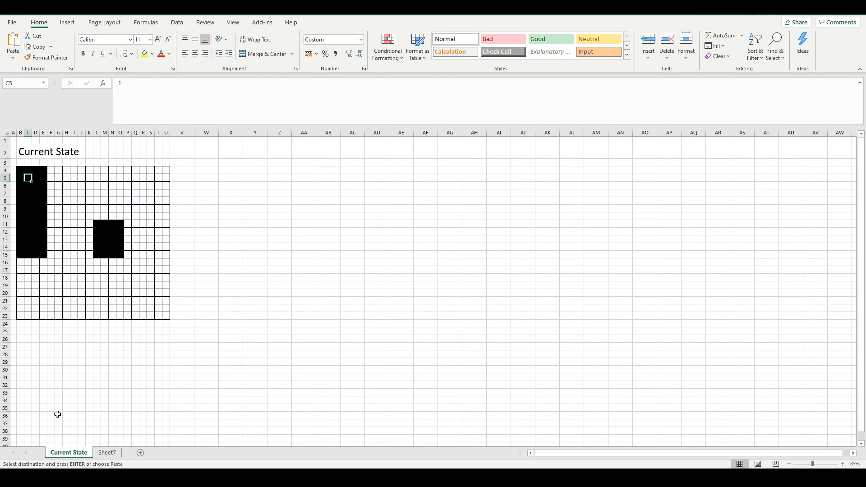
left_click(107, 452)
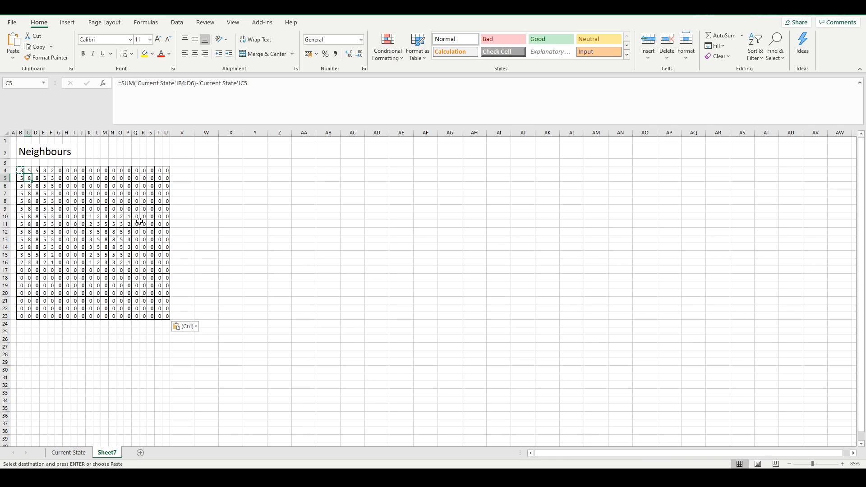
mouse_move(140, 452)
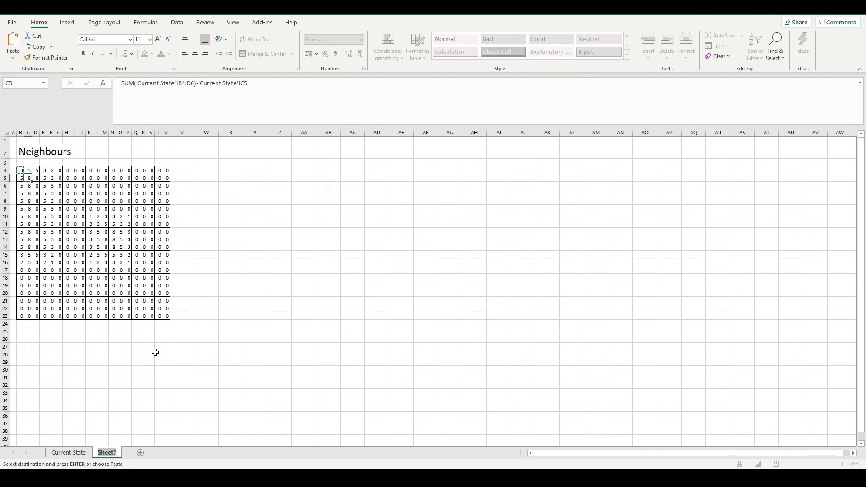
double_click(106, 452)
type("Neighbours")
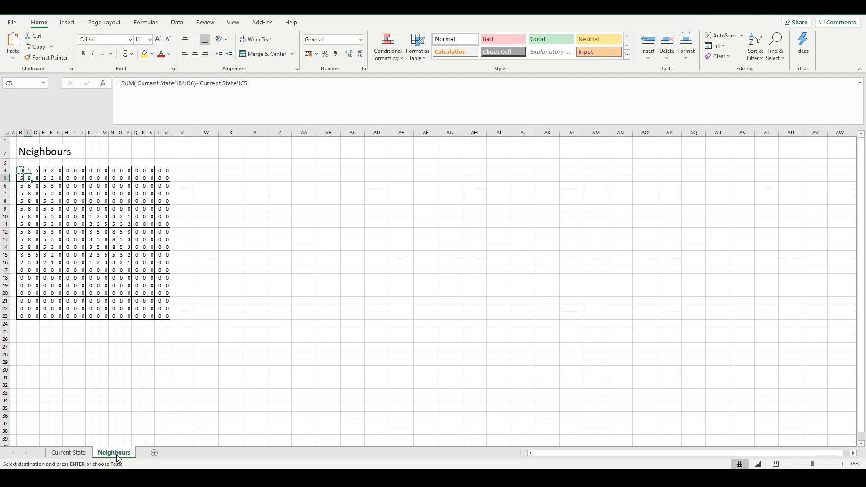
left_click(67, 452)
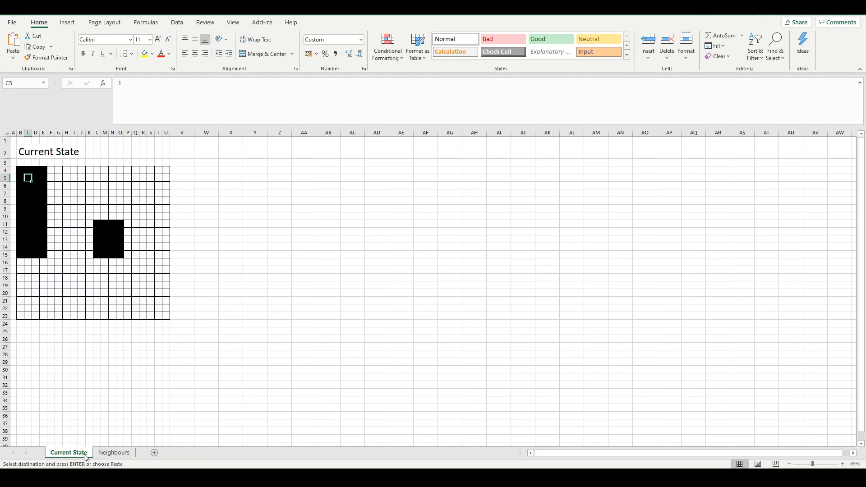
Add a formatted Sheet8 headed New State, then inspect the G6 neighbour formula
left_click(113, 452)
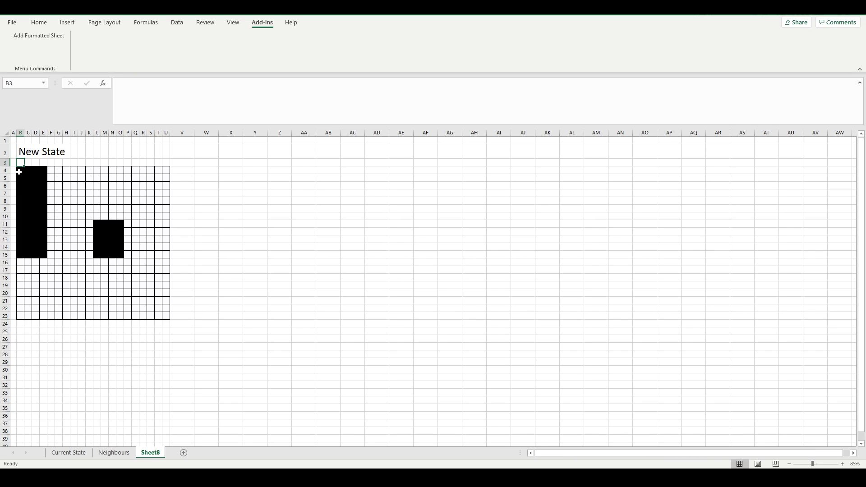
left_click(68, 452)
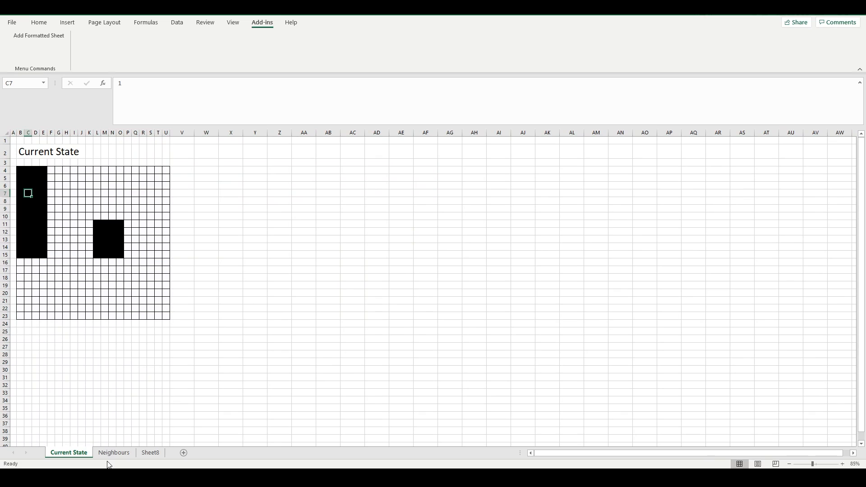
left_click(114, 452)
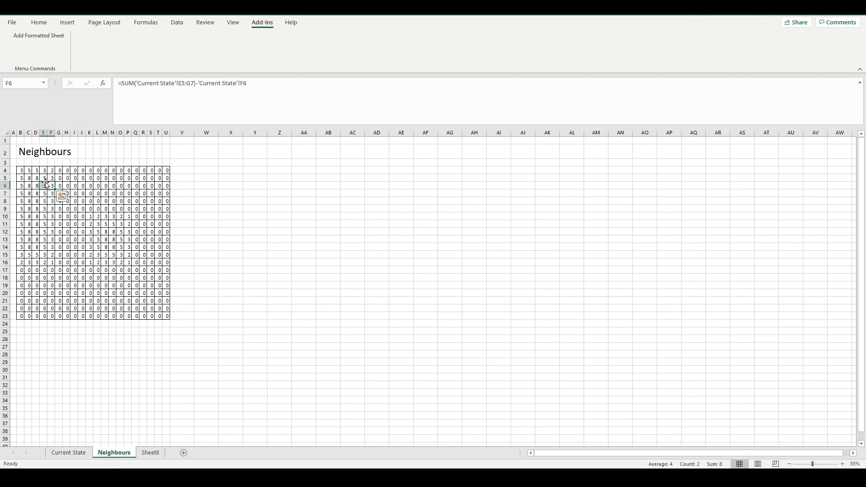
left_click(58, 186)
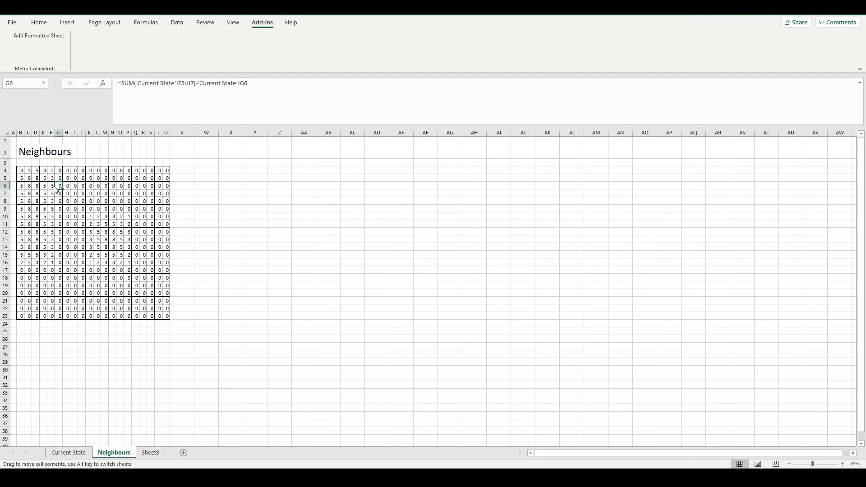
right_click(150, 452)
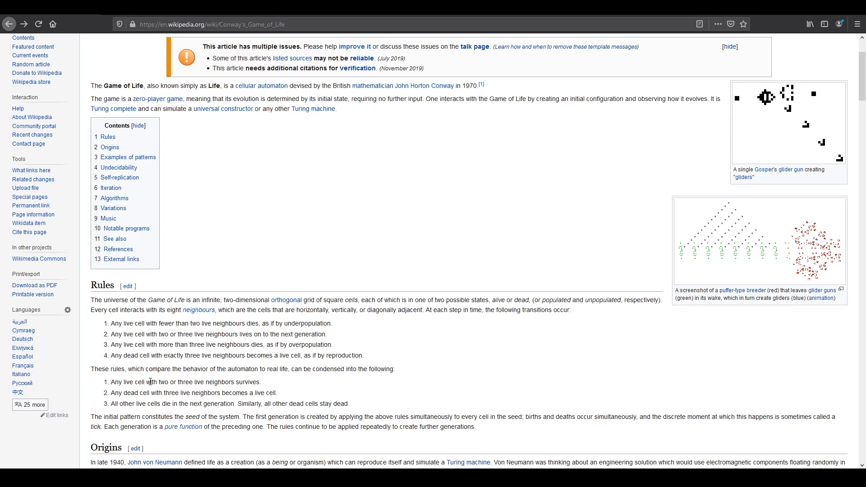
Highlight the 'live cell with two or three live neighbours' rule in the Wikipedia article
left_click_drag(124, 381, 197, 381)
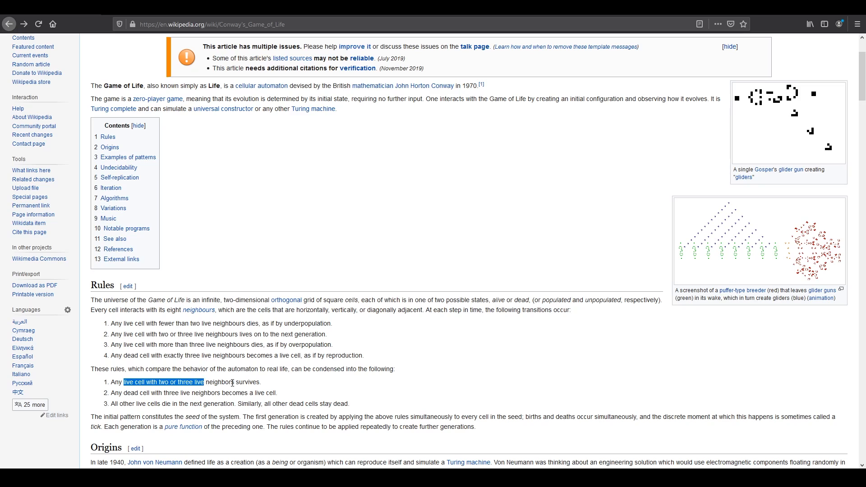
left_click(292, 392)
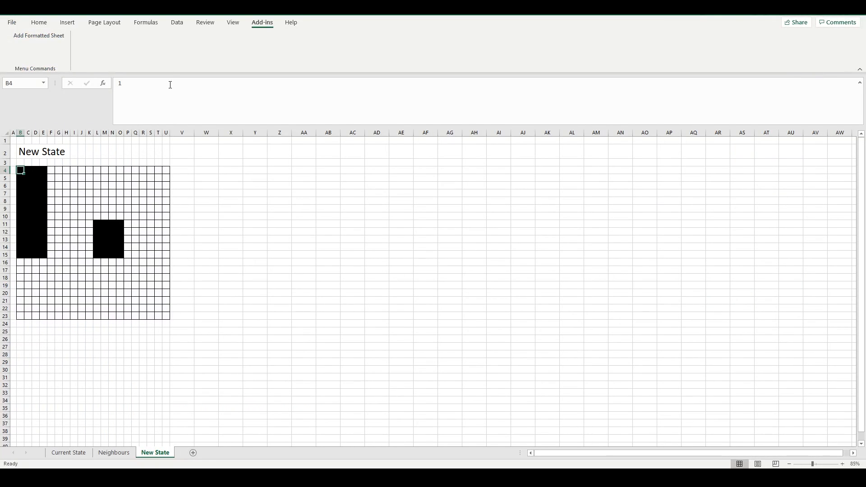
In New State B4, begin =IF('Current State'!B4=1, with a nested IF
type("=if(")
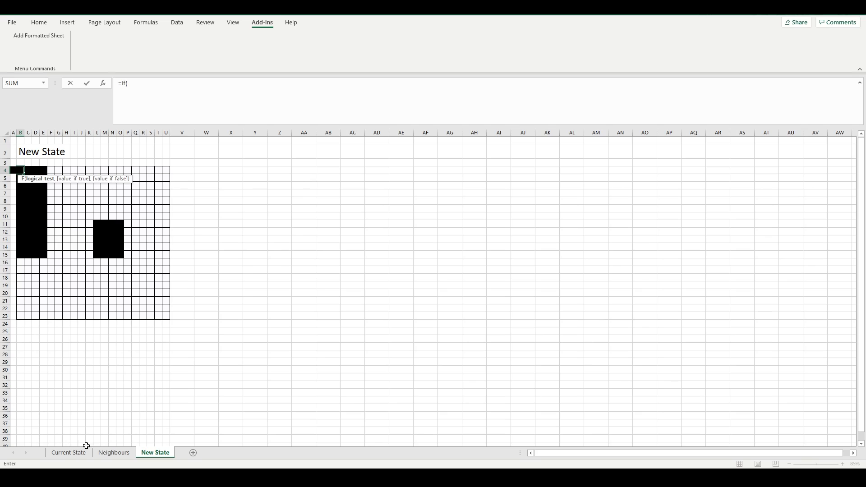
left_click(69, 452)
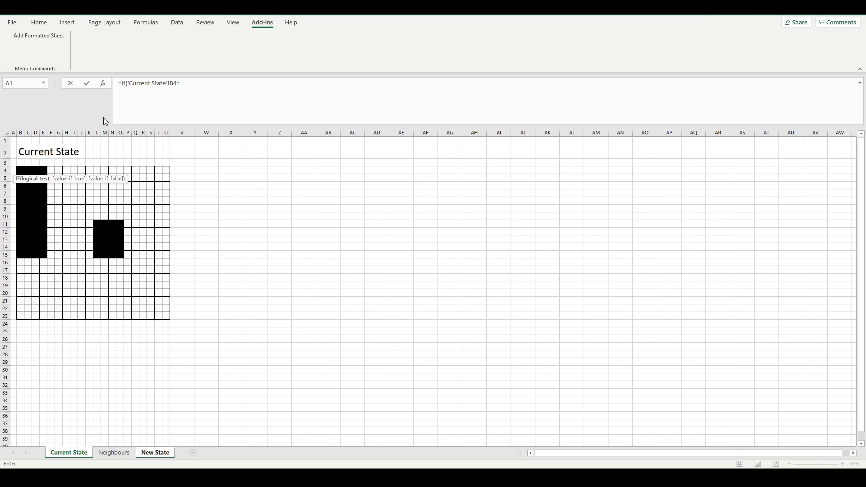
type("1,")
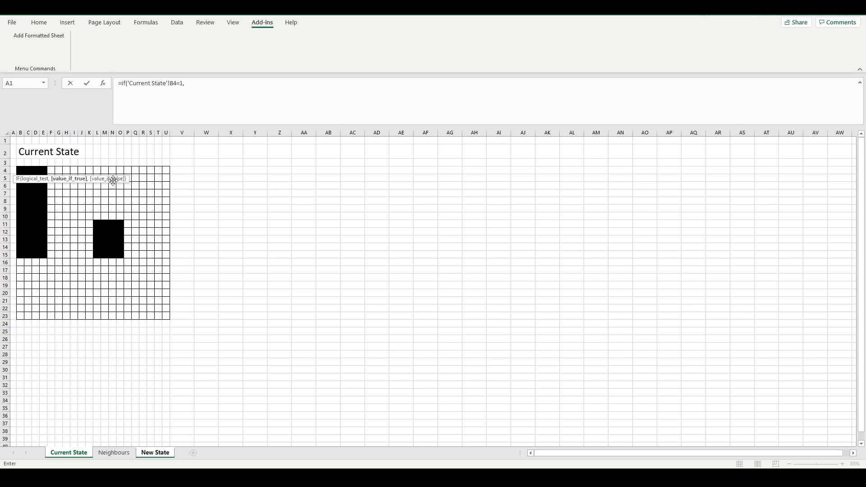
type("if(")
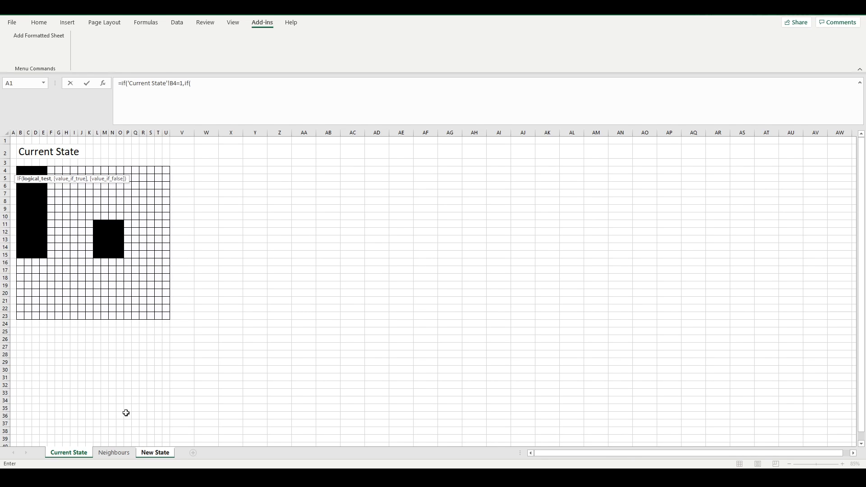
Add the OR test for Neighbours!B4 equal to 2 or 3, returning 1, otherwise 0
left_click(114, 452)
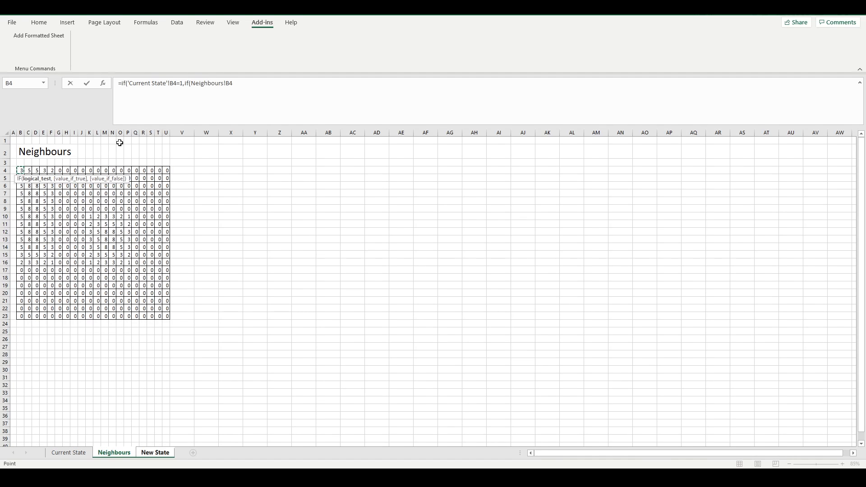
type("2")
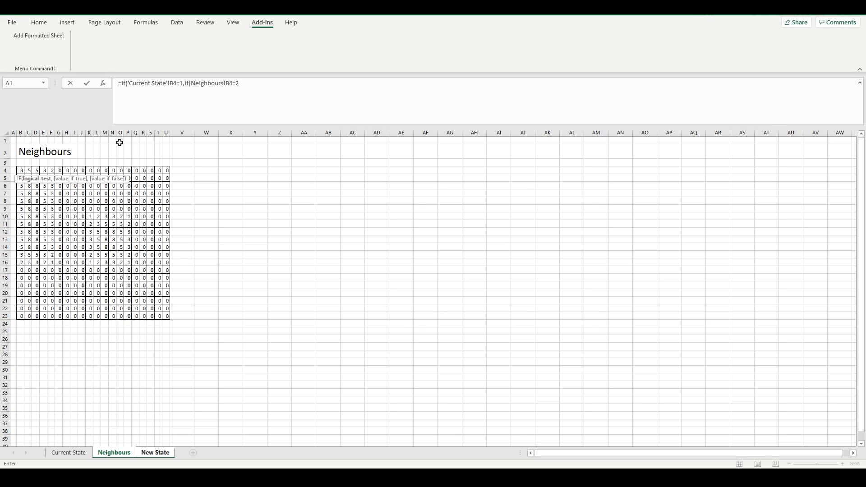
mouse_move(266, 78)
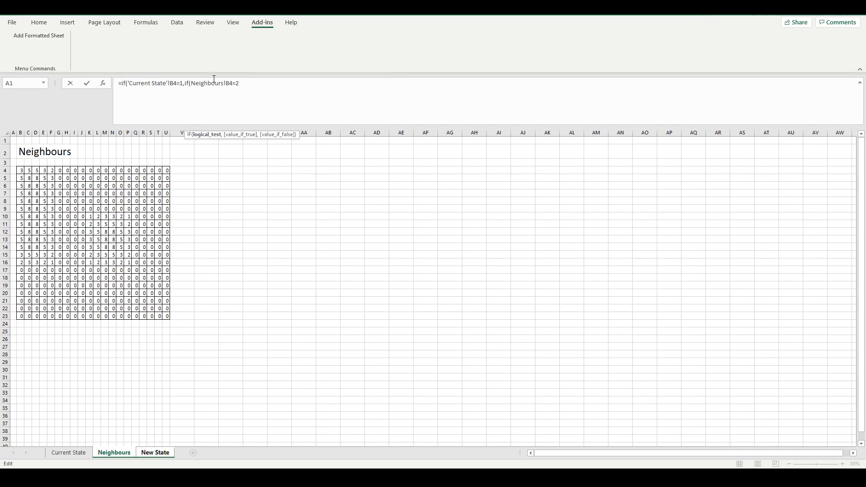
type("or")
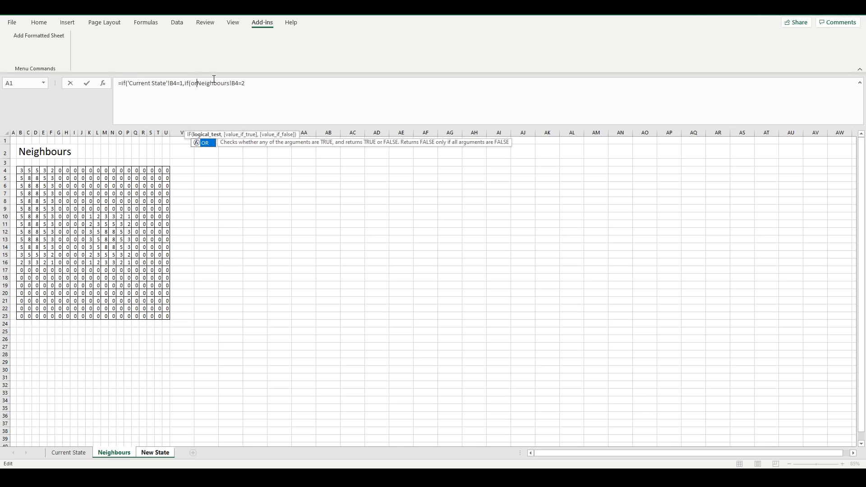
type(",m")
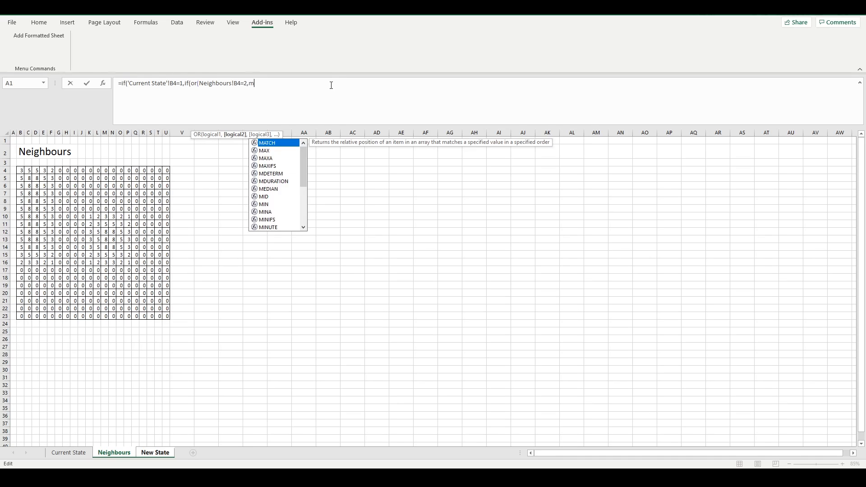
type("Neighbours!B4=2)")
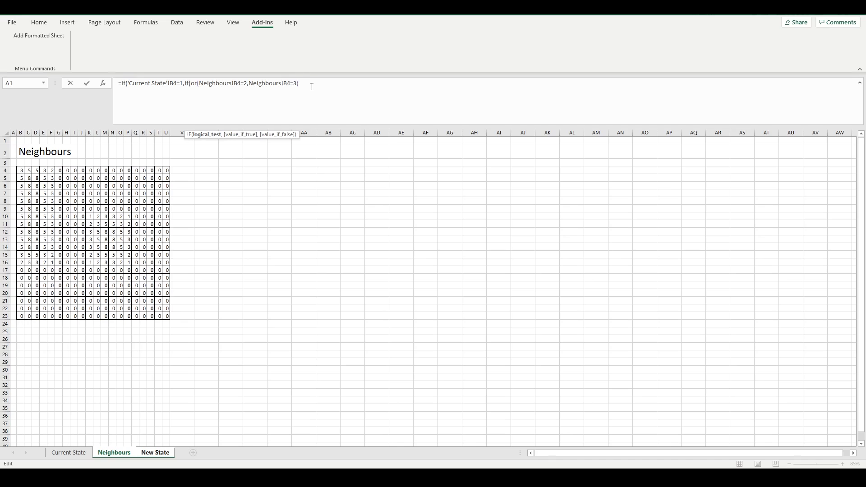
type(",1")
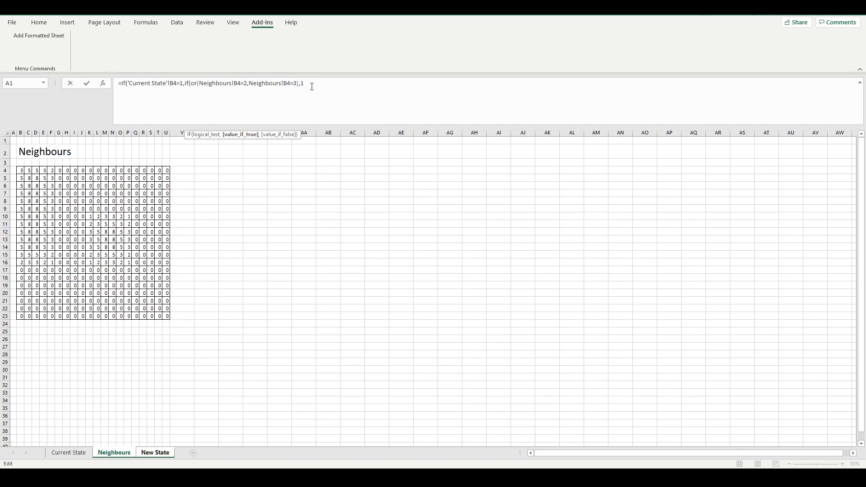
type(",0)")
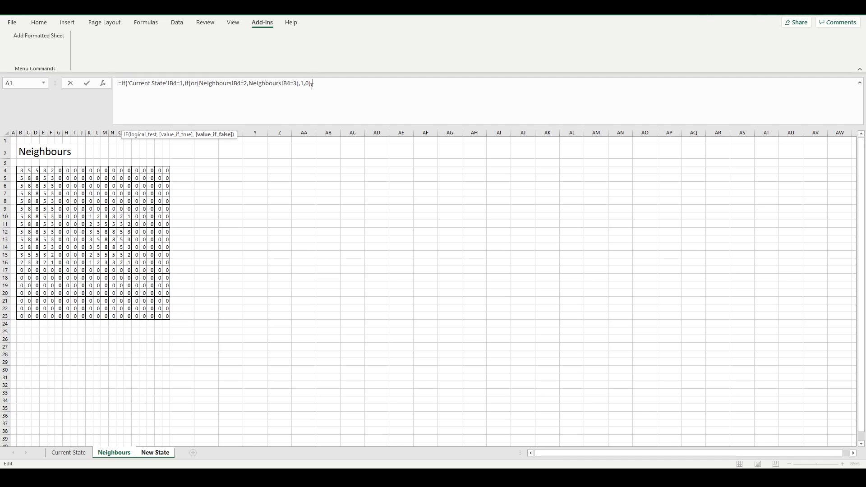
left_click(154, 452)
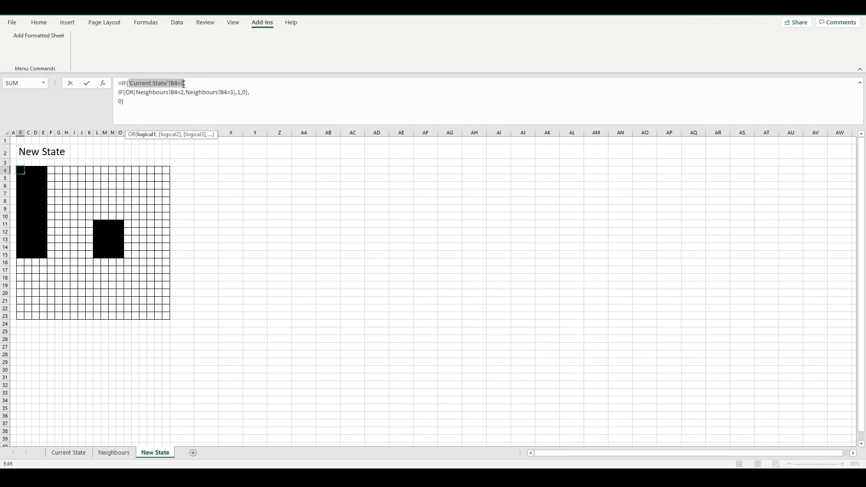
Append IF(Neighbours!B4=3,1,0) as the false branch of the B4 formula and enter it
type(",")
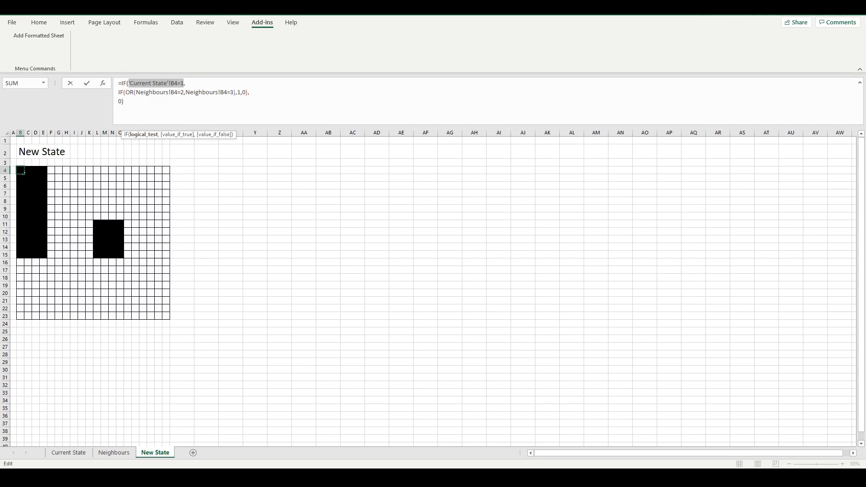
mouse_move(34, 201)
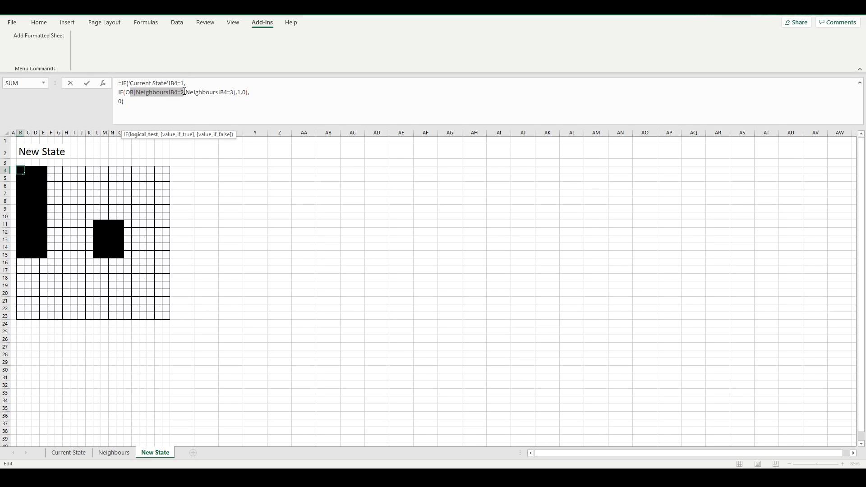
left_click(240, 93)
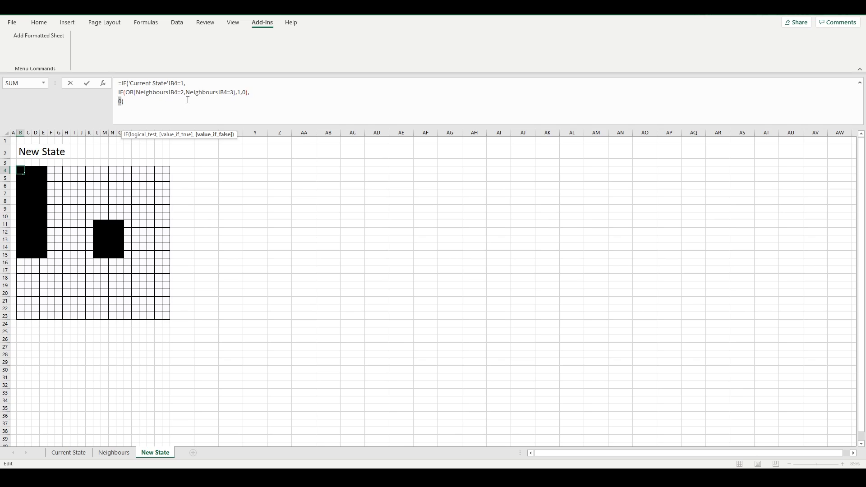
type("if(")
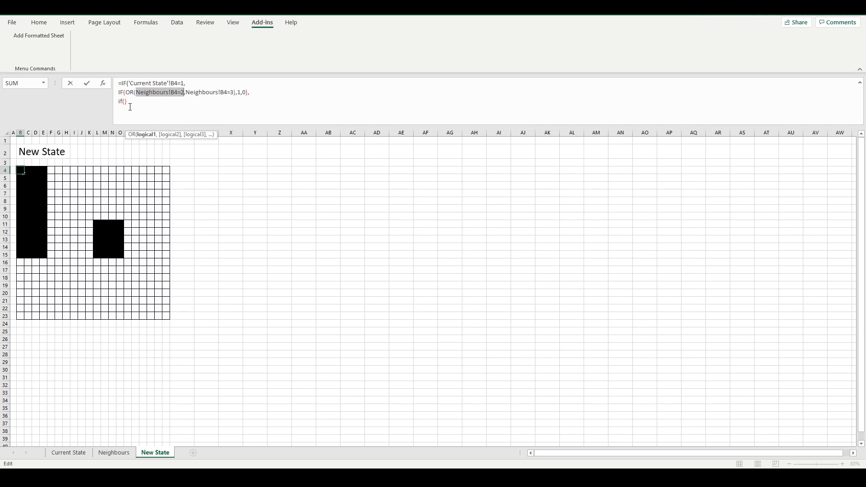
type("Neighbours!B4=2")
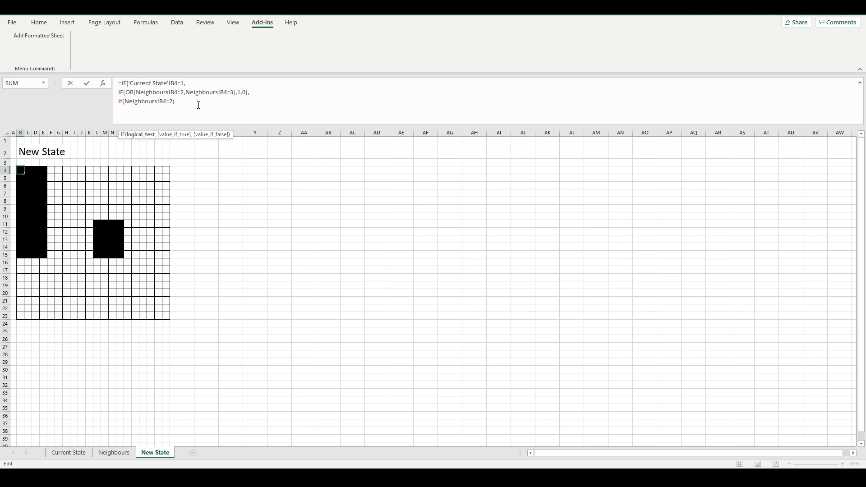
type("3,")
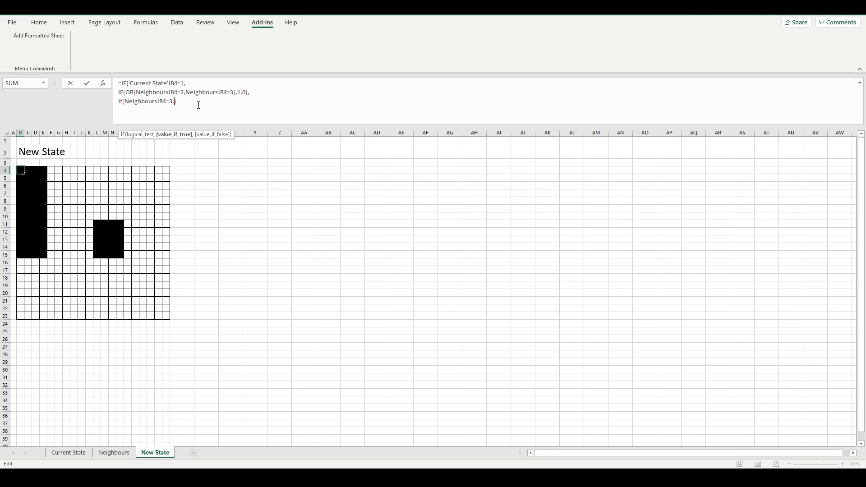
type("1)")
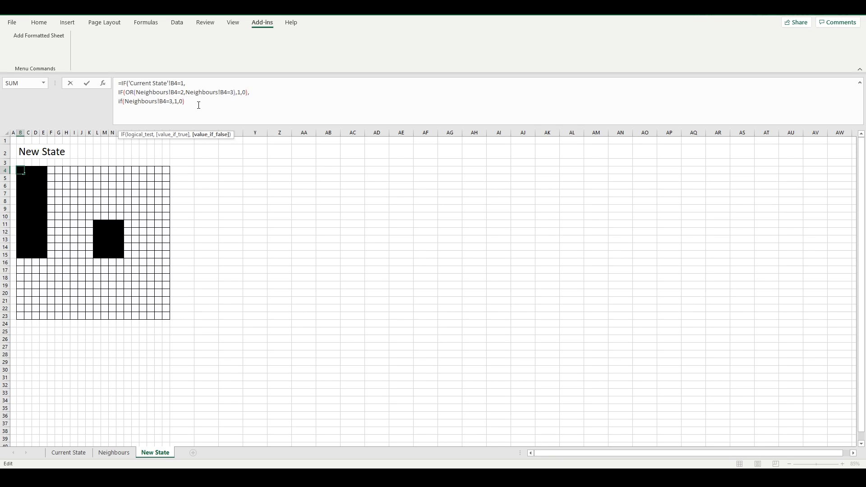
key("Enter")
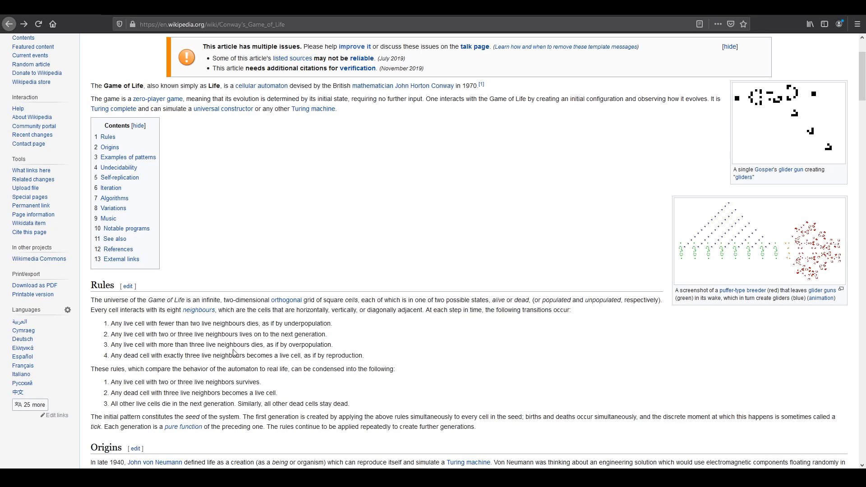
Highlight Wikipedia's dead-cell-with-three-neighbours birth rule, then return to Excel
left_click_drag(149, 393, 192, 392)
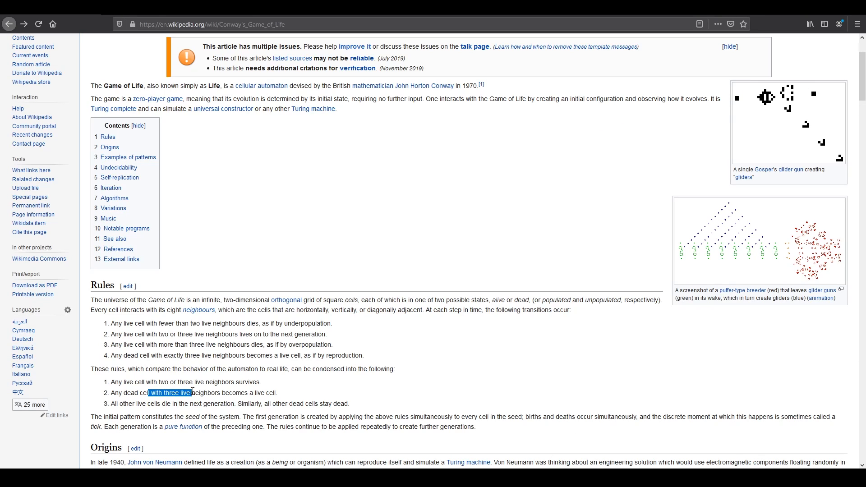
key("alt+tab")
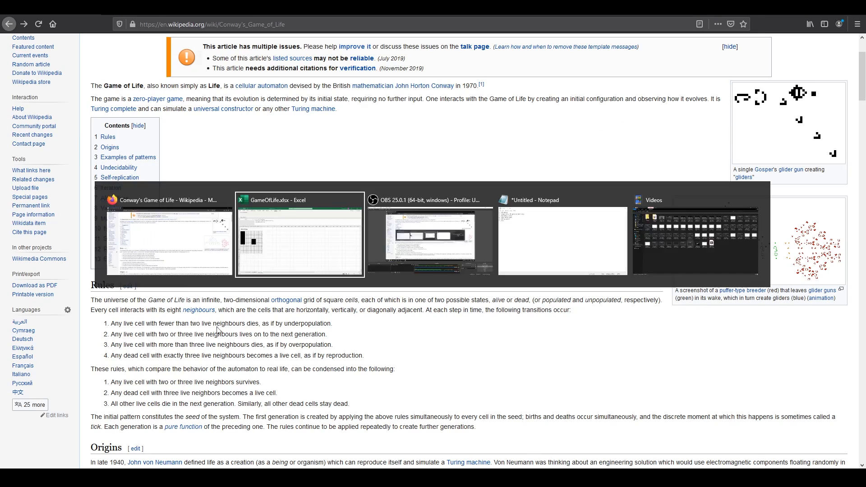
left_click(299, 241)
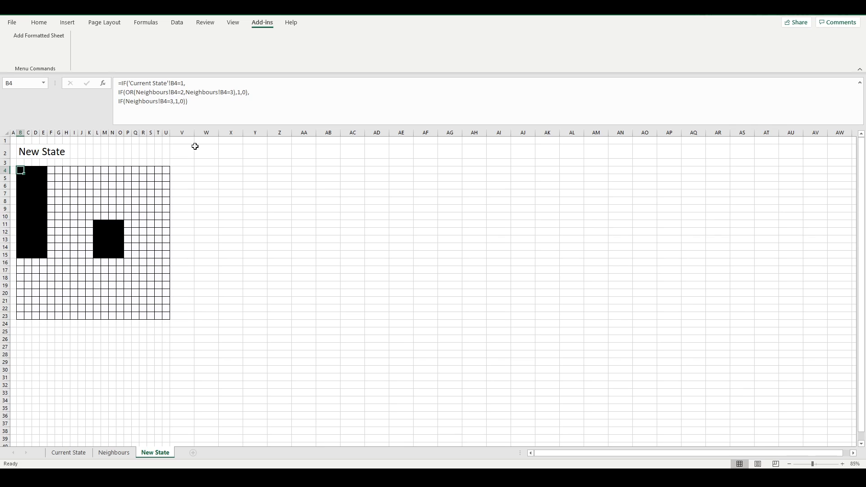
mouse_move(79, 191)
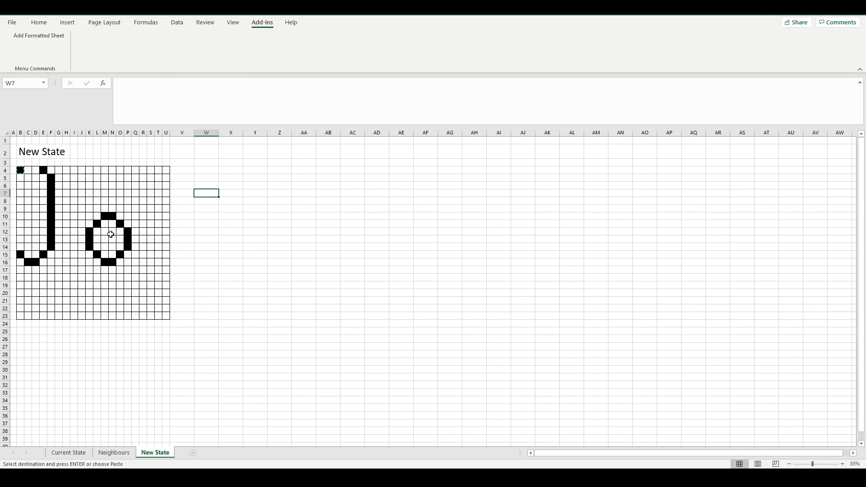
left_click_drag(20, 170, 166, 315)
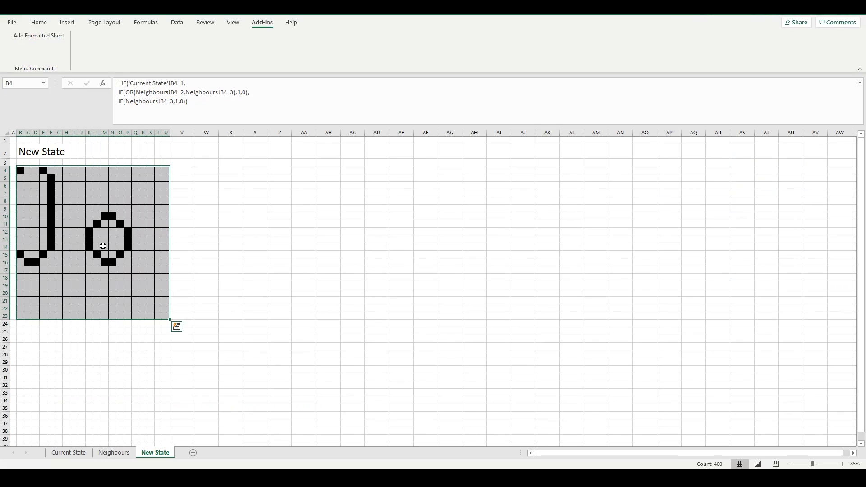
left_click(69, 452)
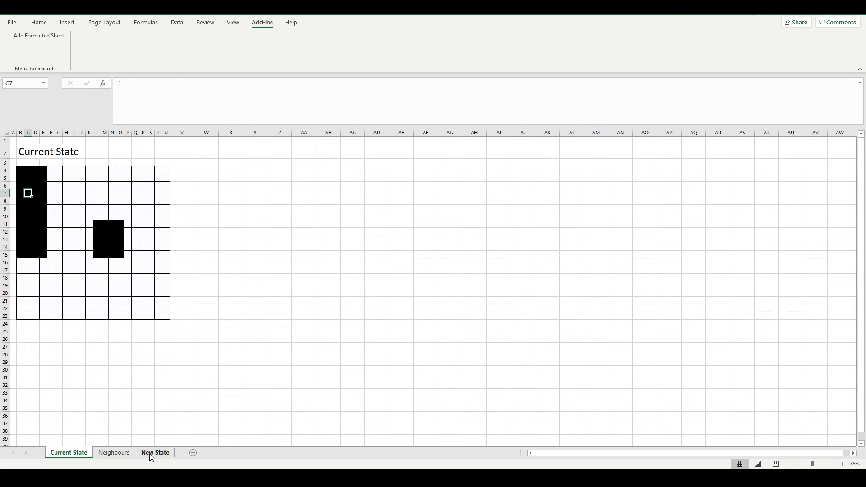
left_click(155, 452)
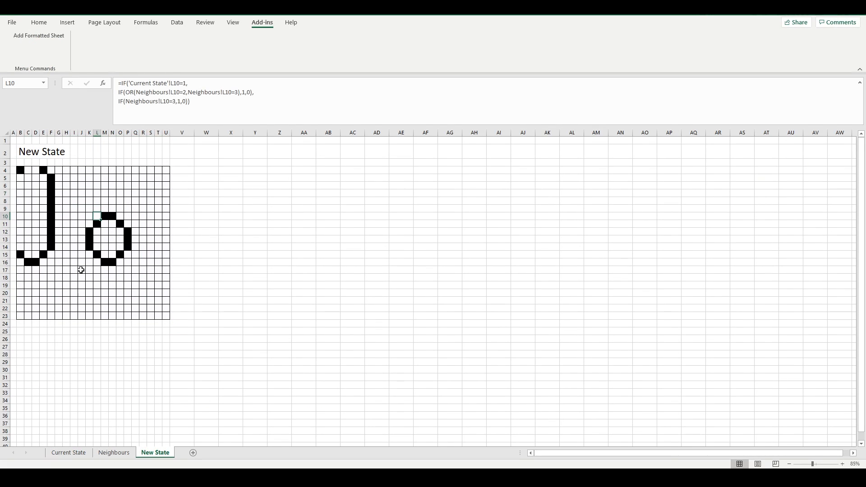
left_click(74, 186)
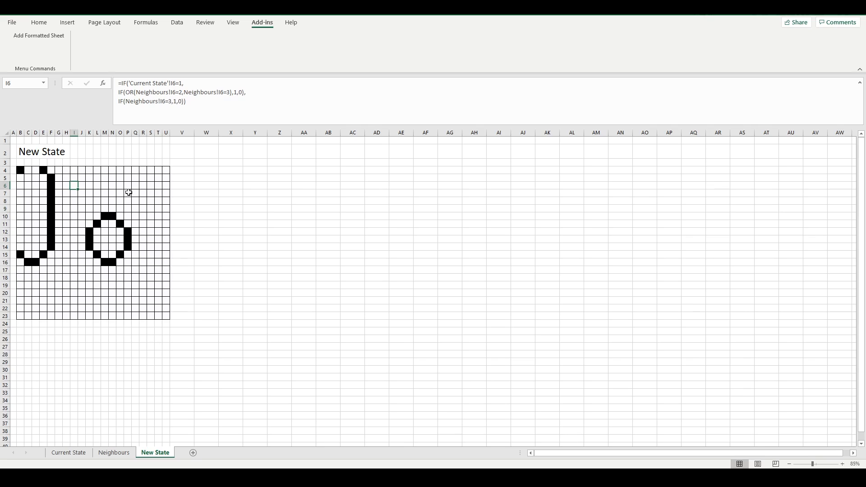
left_click(142, 194)
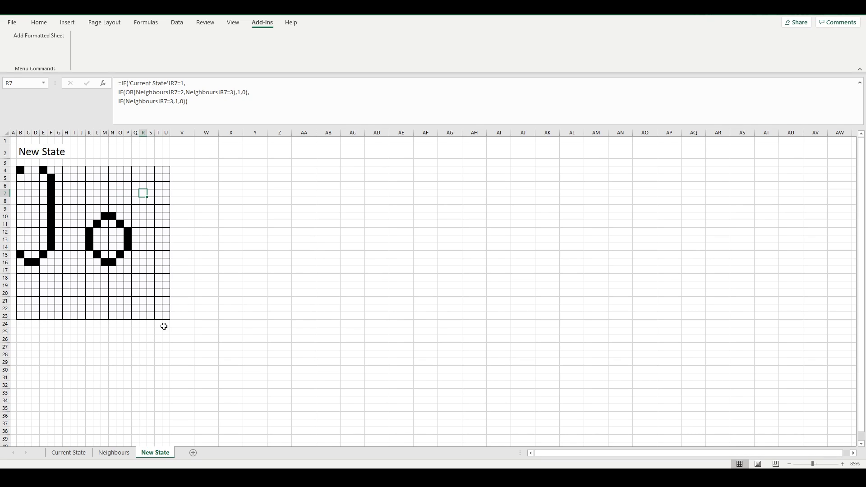
mouse_move(165, 316)
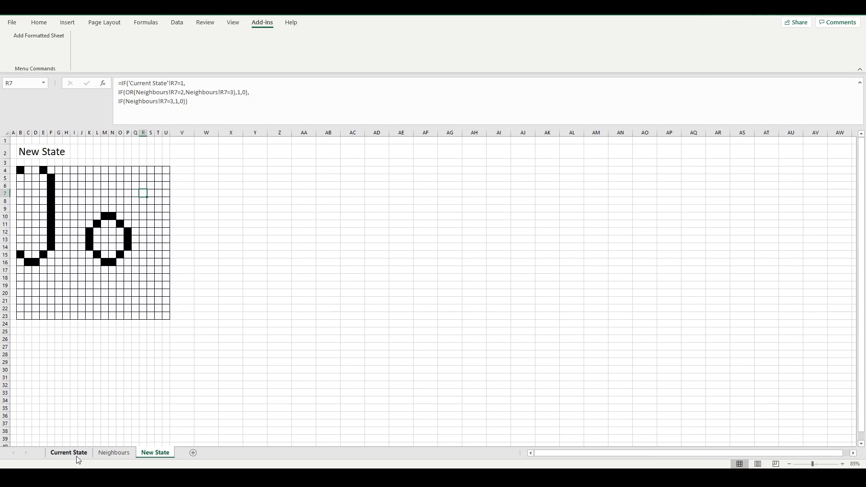
left_click(68, 452)
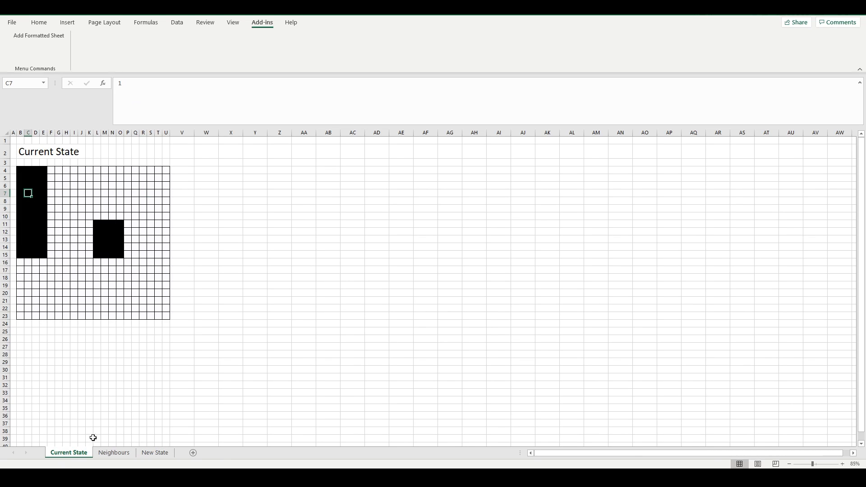
left_click(155, 452)
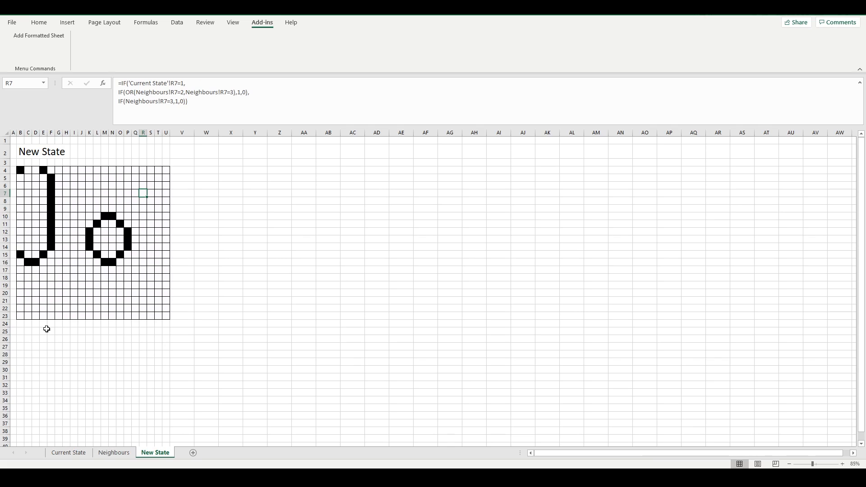
mouse_move(137, 164)
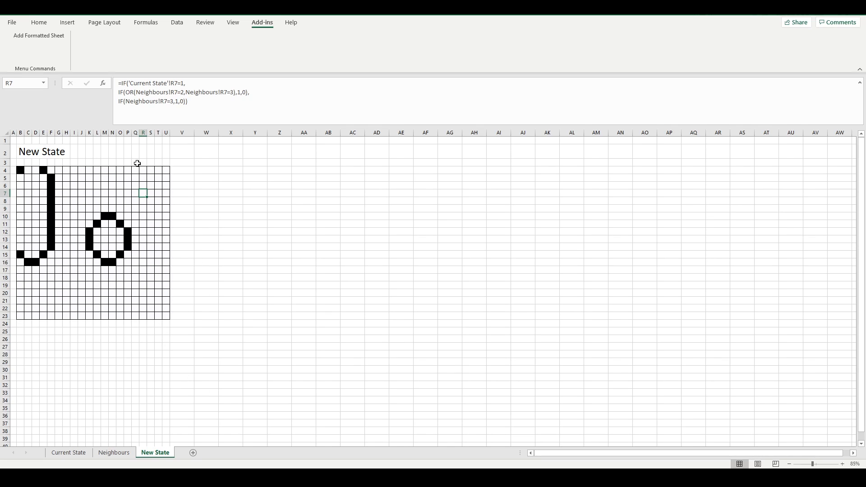
left_click(68, 453)
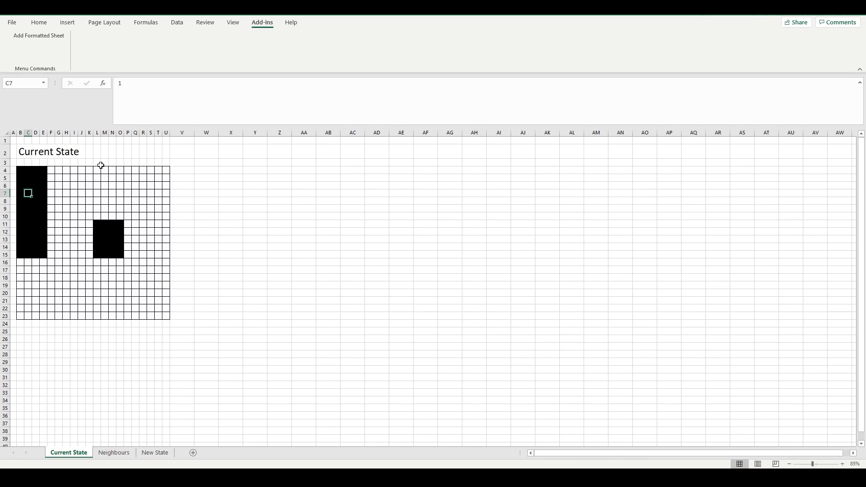
mouse_move(94, 246)
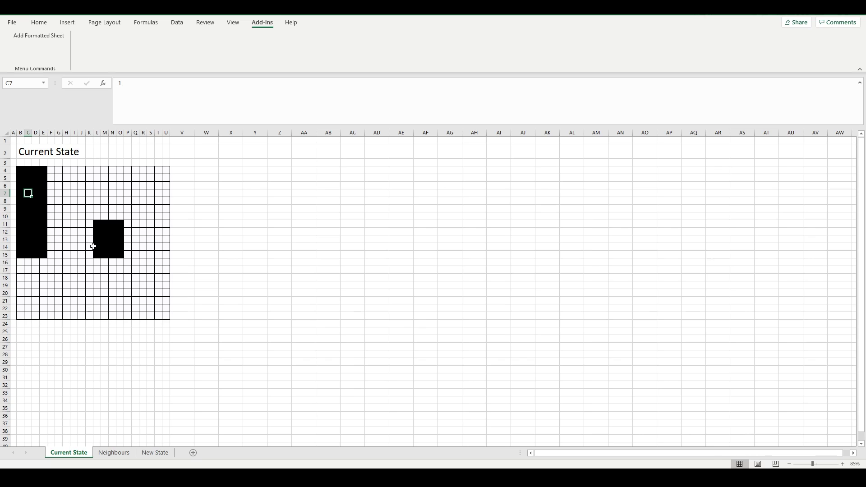
left_click(113, 453)
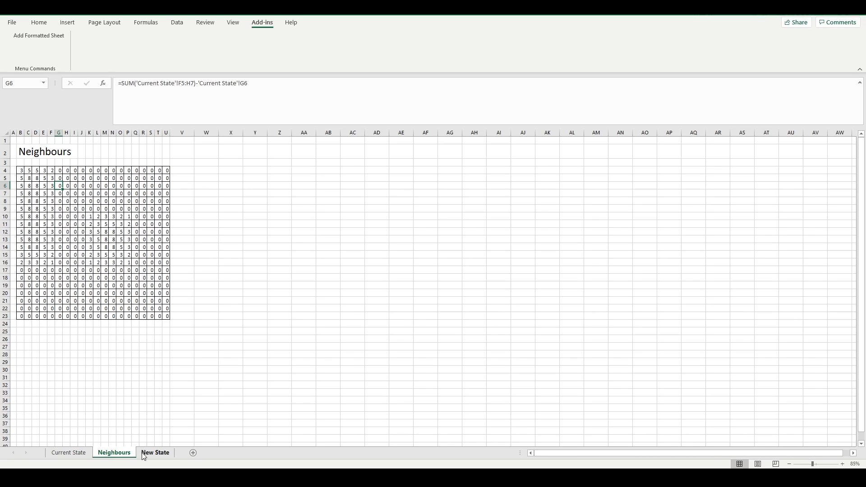
left_click(155, 452)
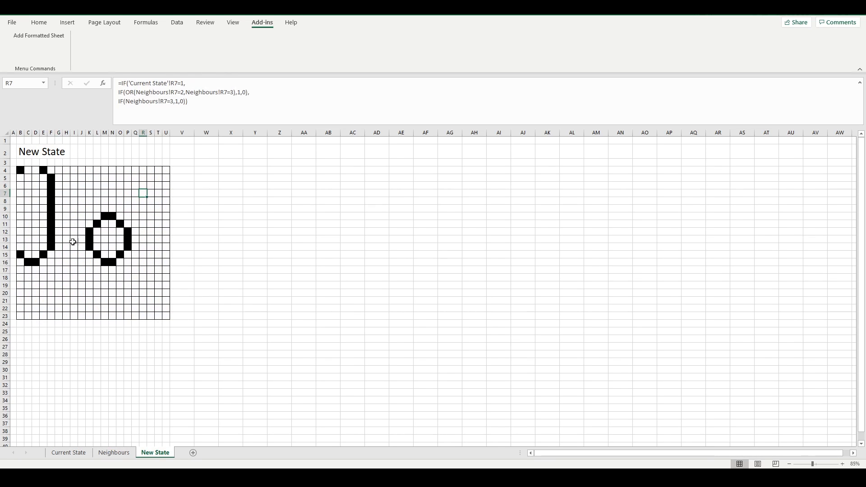
left_click_drag(19, 170, 164, 315)
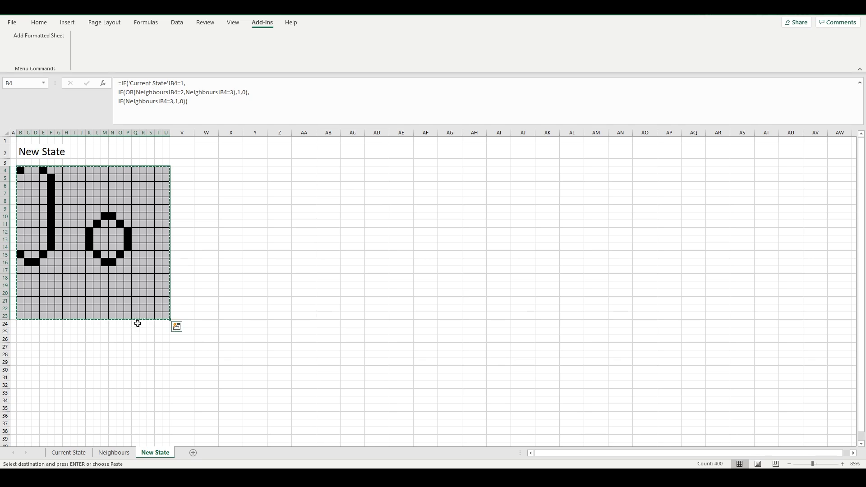
Paste the recomputed New State generation onto Current State as values, then deselect the grid
left_click(69, 452)
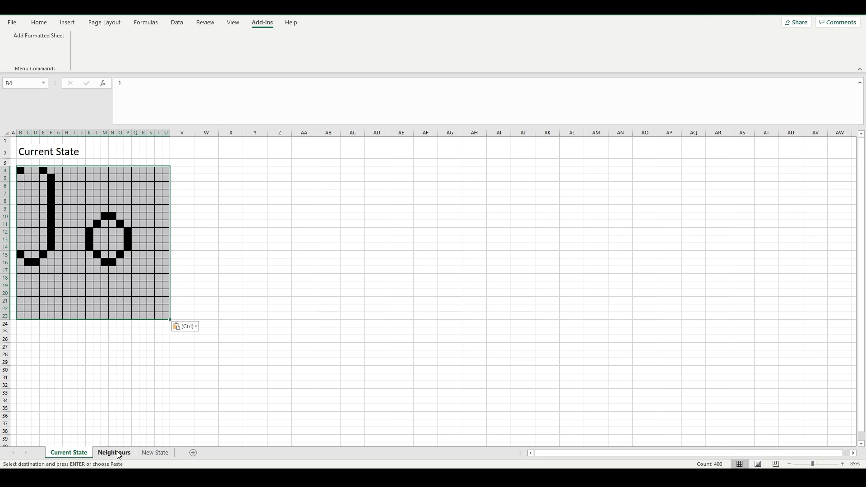
left_click(154, 452)
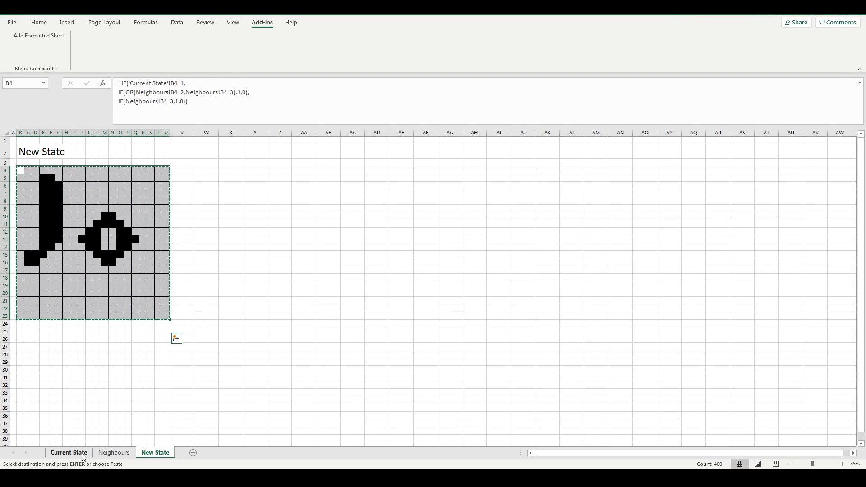
left_click(68, 452)
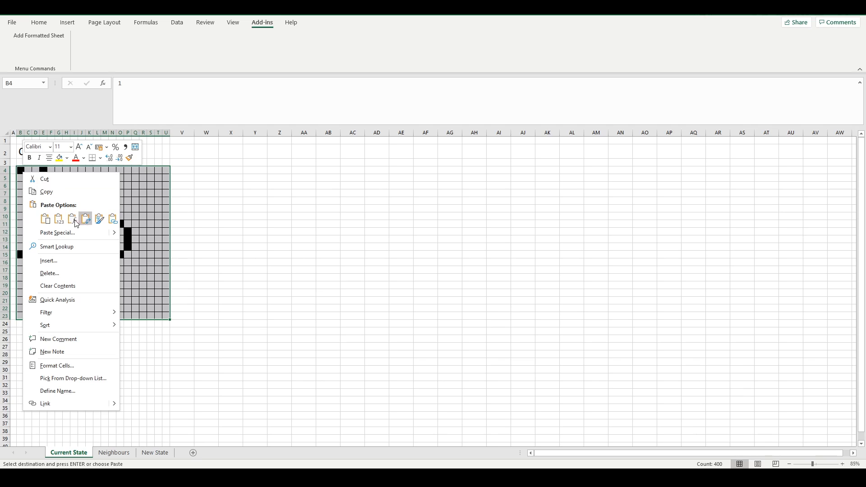
left_click(85, 218)
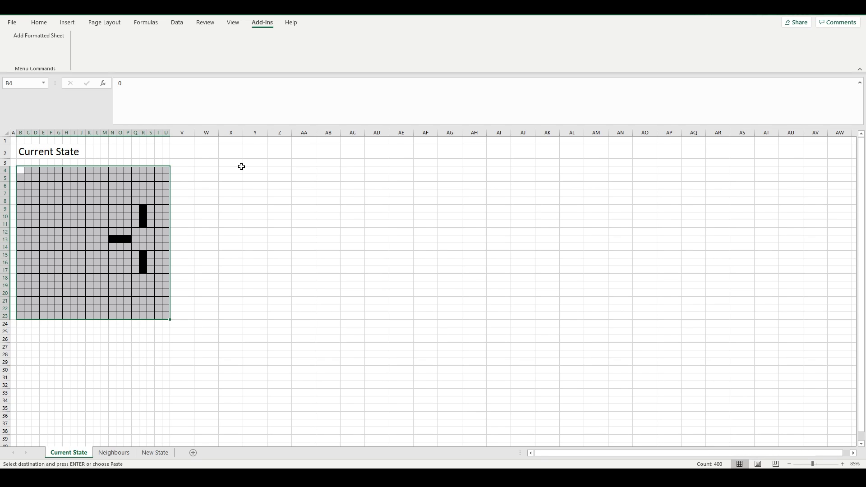
left_click(205, 208)
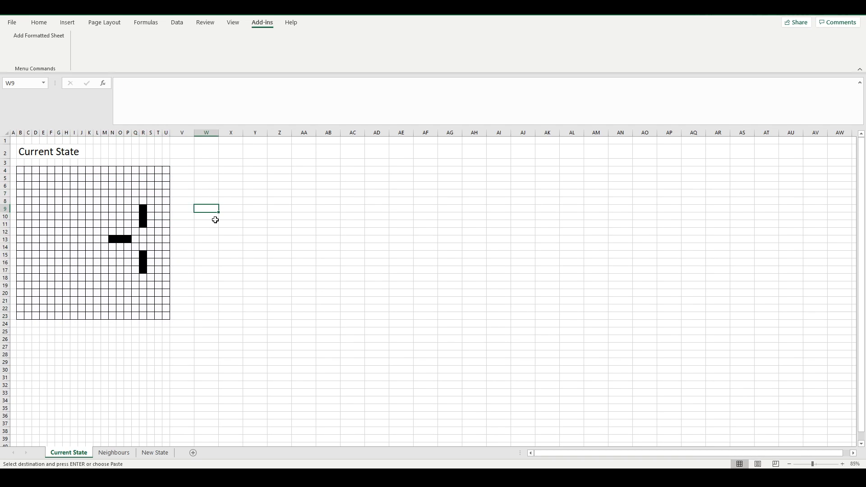
mouse_move(167, 132)
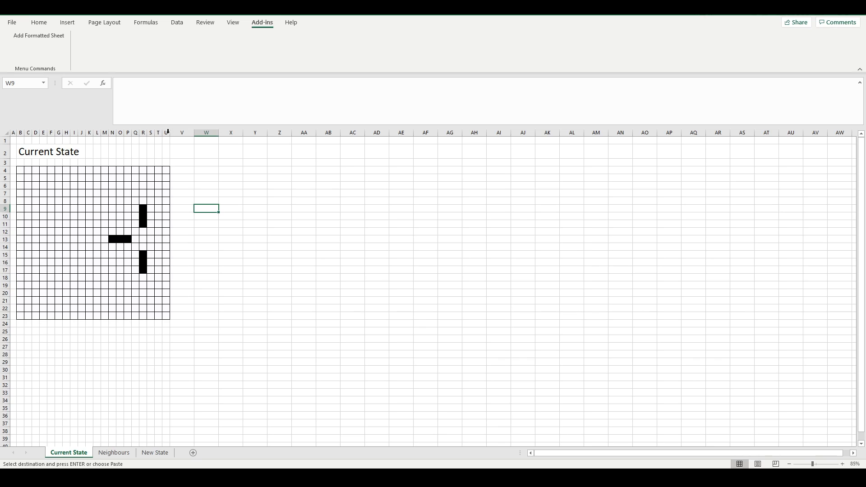
Scroll Firefox's Game of Life article down to the Gosper glider gun pattern
left_click(154, 452)
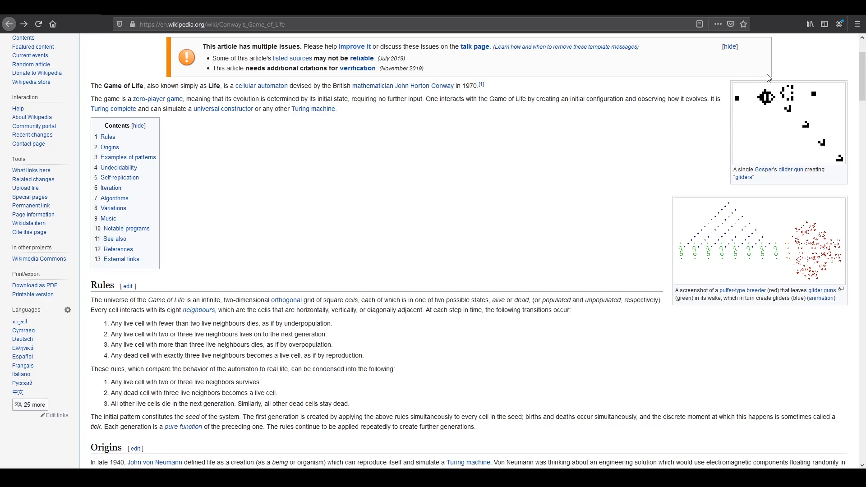
scroll("down", 3)
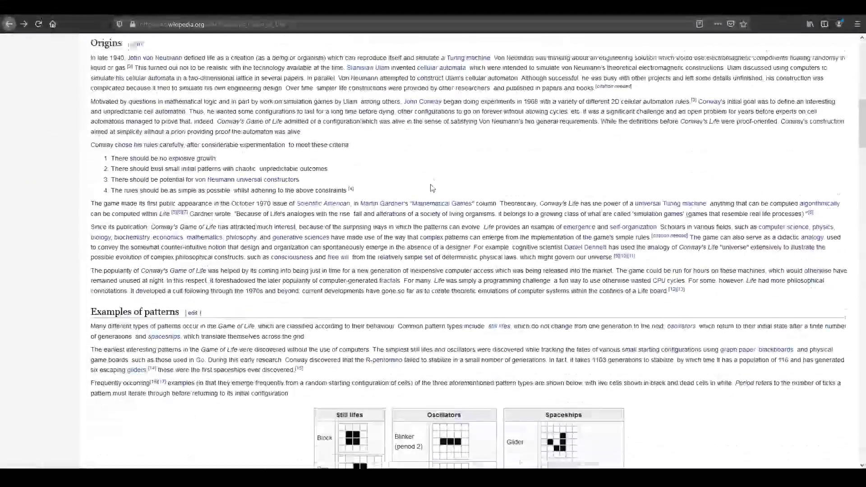
scroll("down", 3)
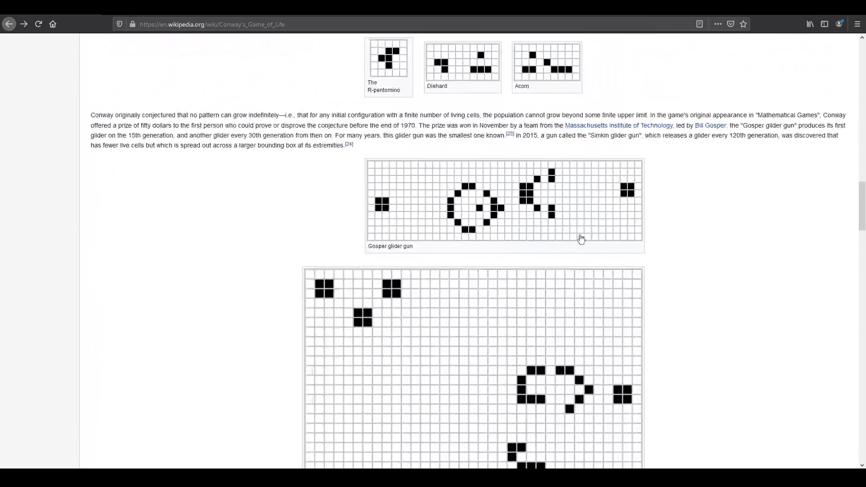
mouse_move(374, 177)
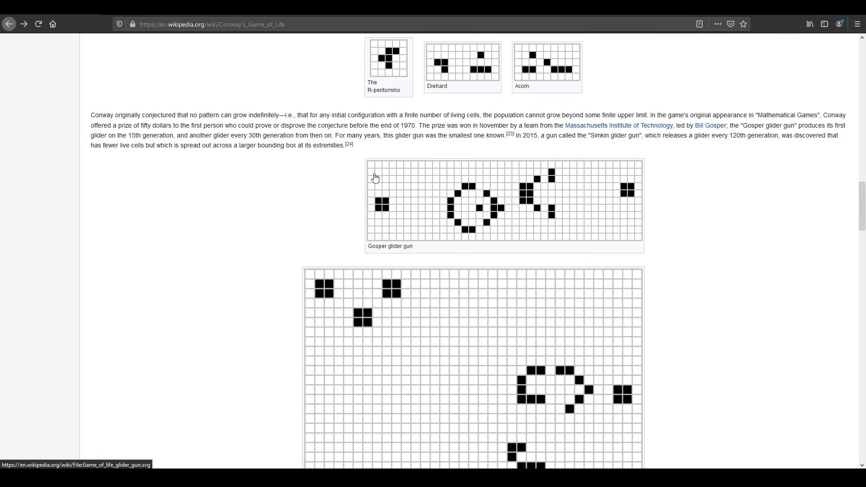
mouse_move(634, 235)
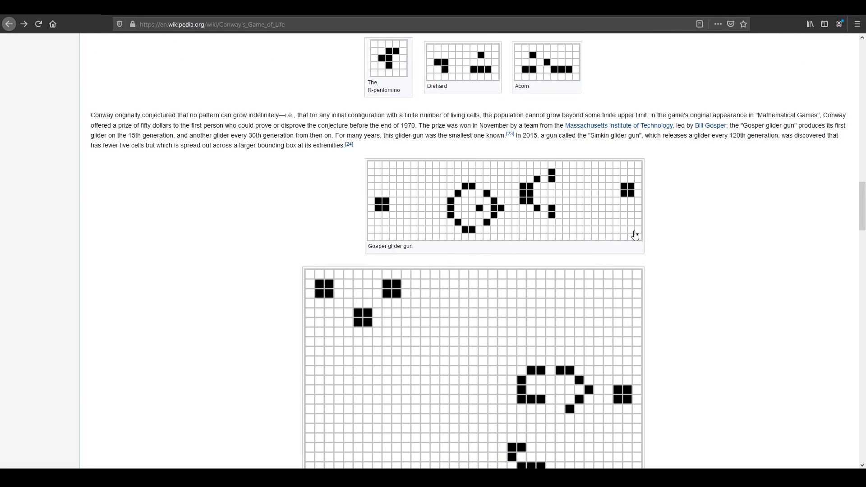
mouse_move(619, 189)
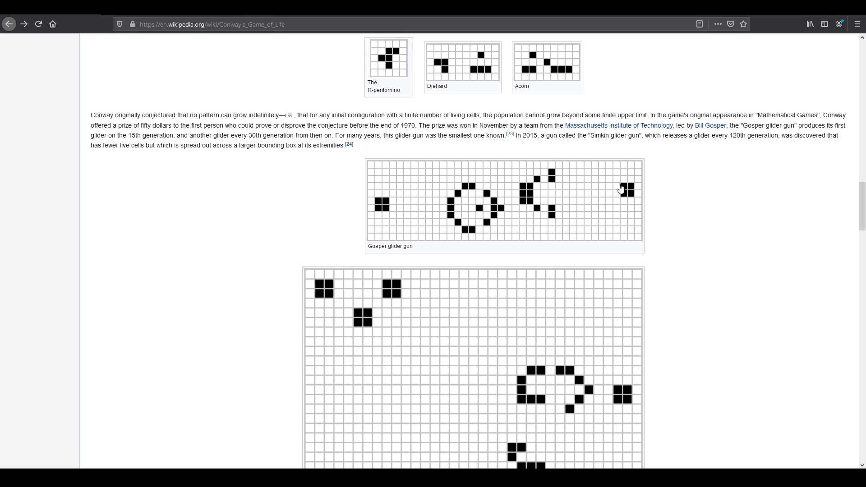
mouse_move(419, 207)
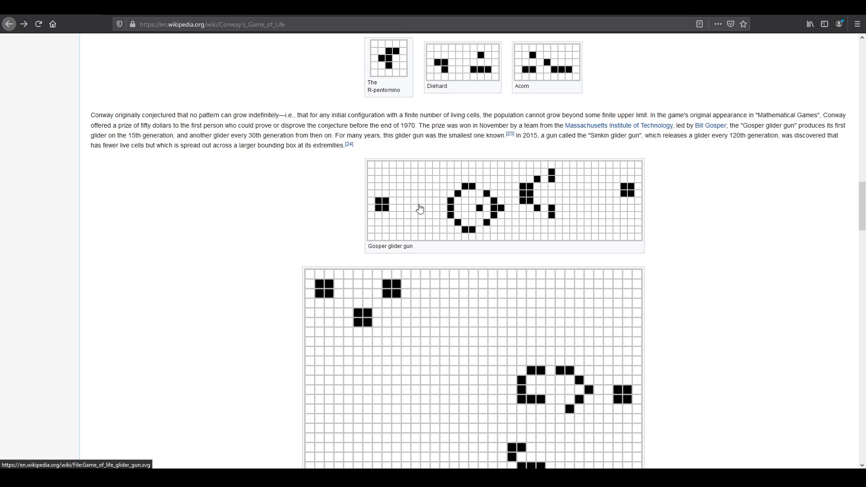
mouse_move(621, 209)
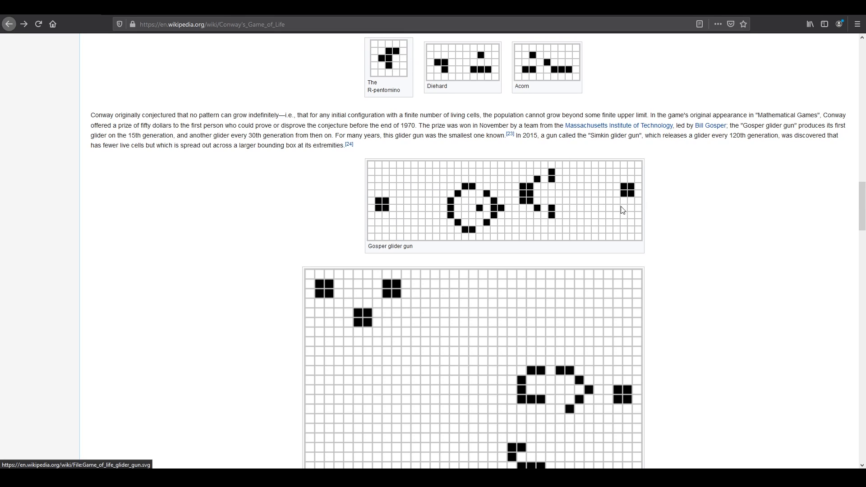
mouse_move(559, 204)
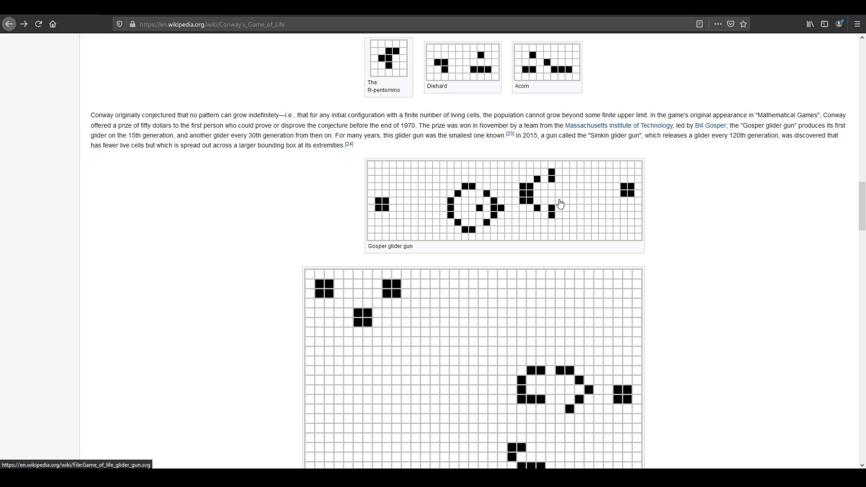
mouse_move(663, 190)
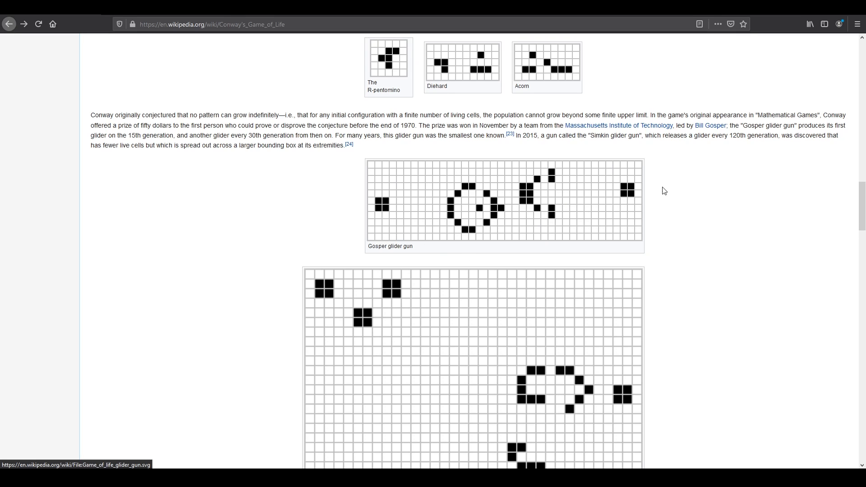
mouse_move(400, 162)
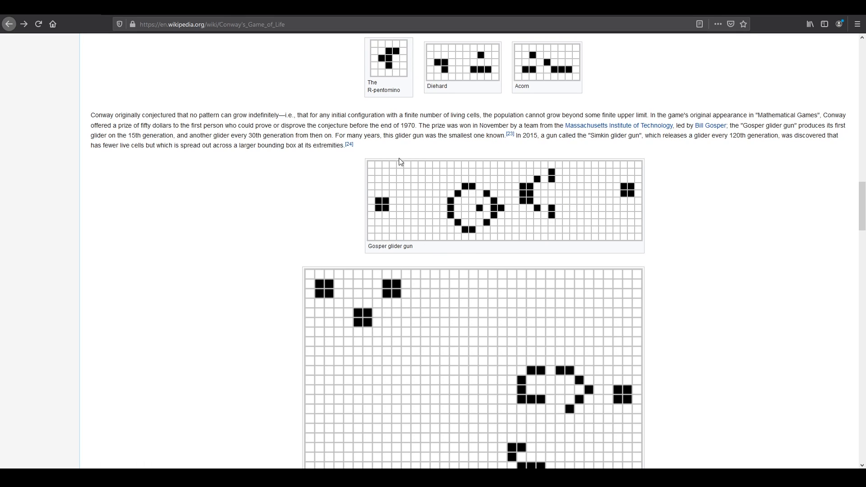
mouse_move(561, 203)
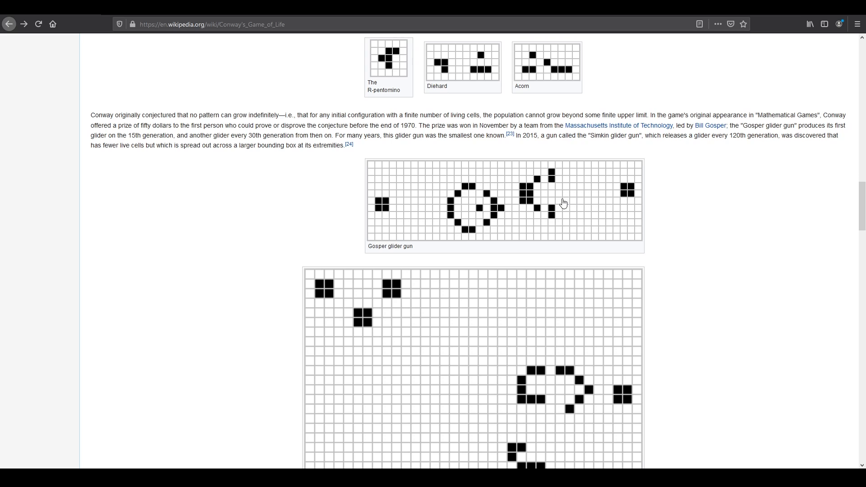
mouse_move(455, 206)
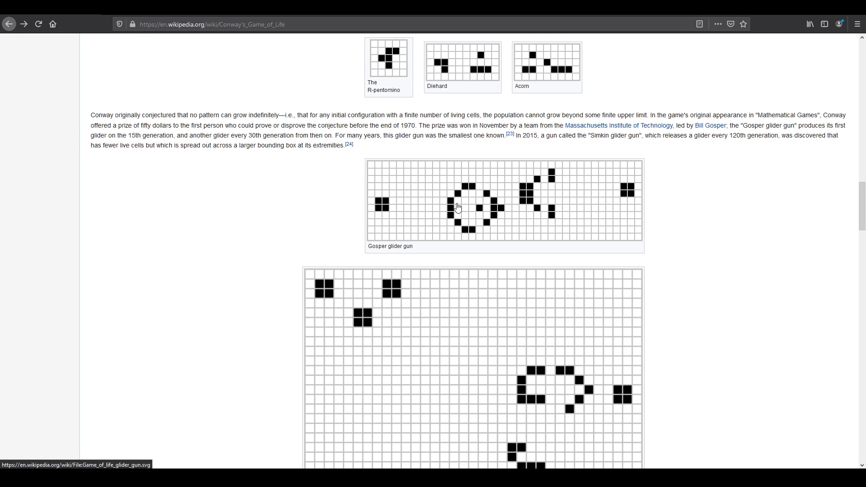
mouse_move(386, 172)
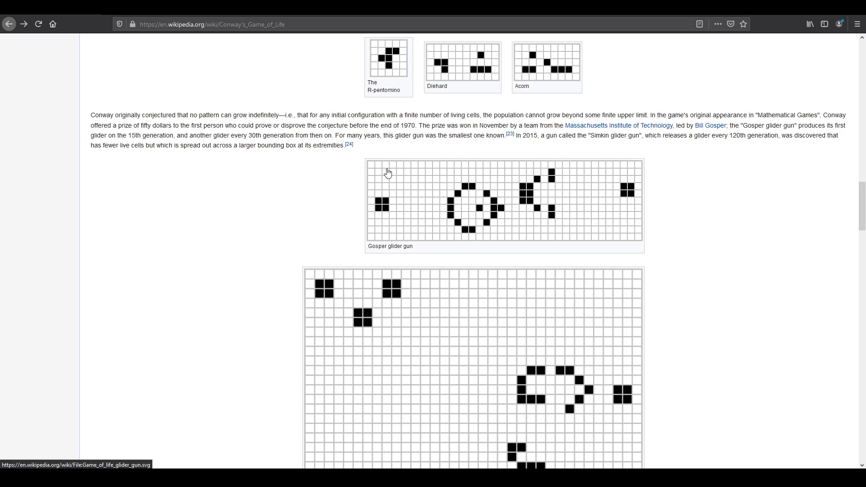
mouse_move(629, 181)
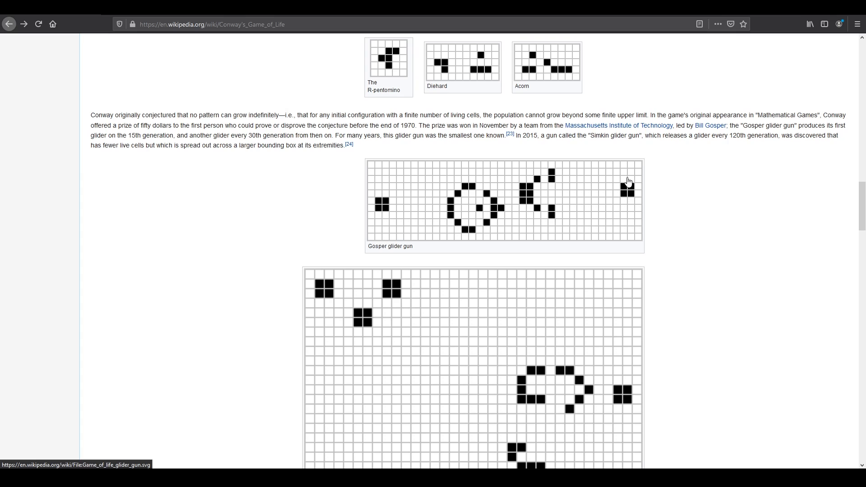
mouse_move(439, 199)
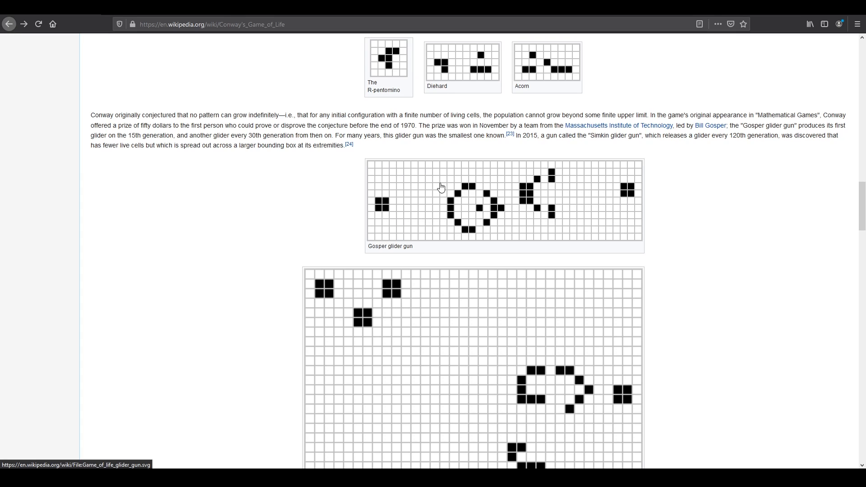
mouse_move(477, 169)
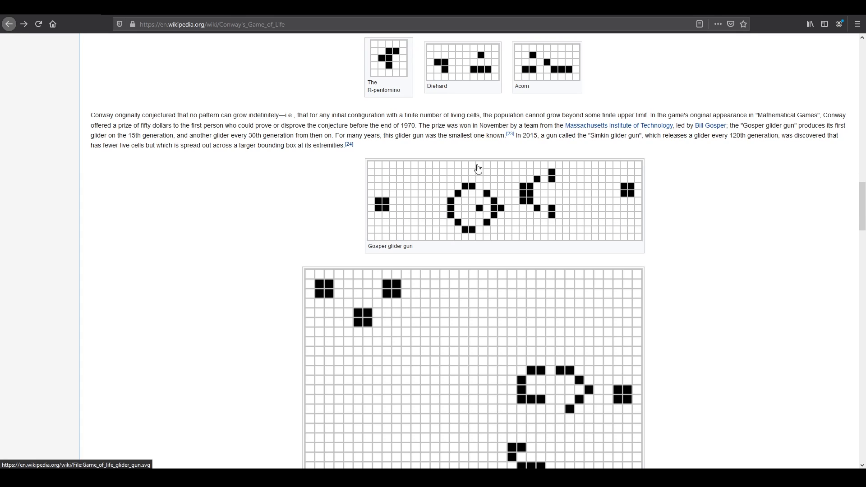
mouse_move(501, 228)
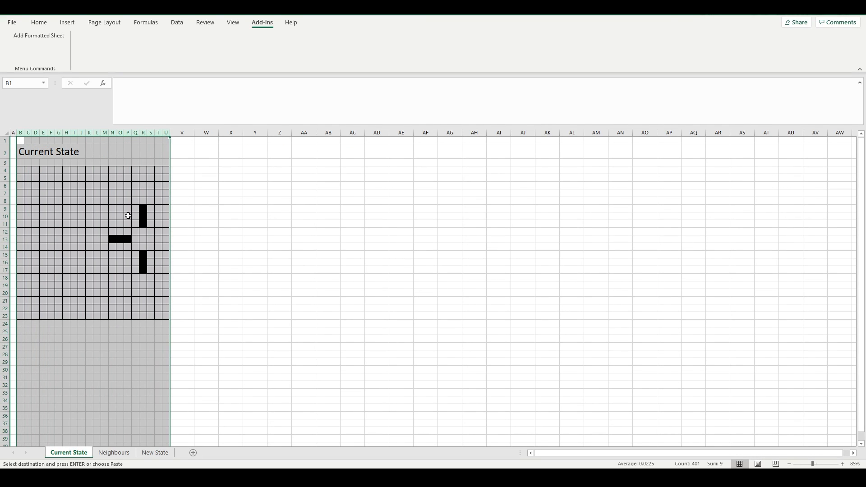
Click a cell to clear the B:U column selection on Current State
left_click(206, 200)
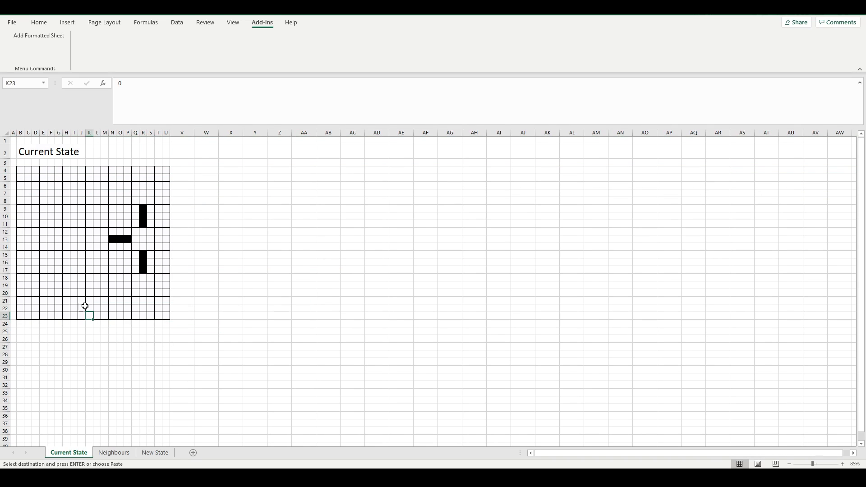
Shrink rows 4–63 and columns B–BI on Current State into tiny square cells
left_click(74, 216)
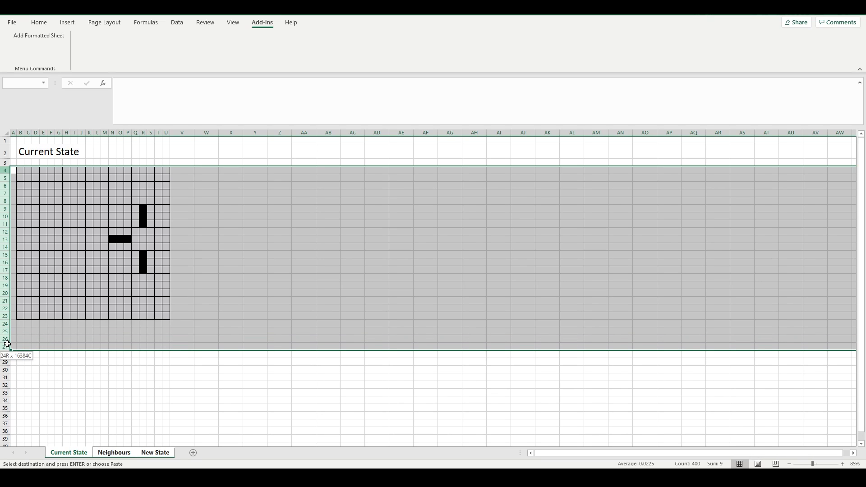
scroll("down", 3)
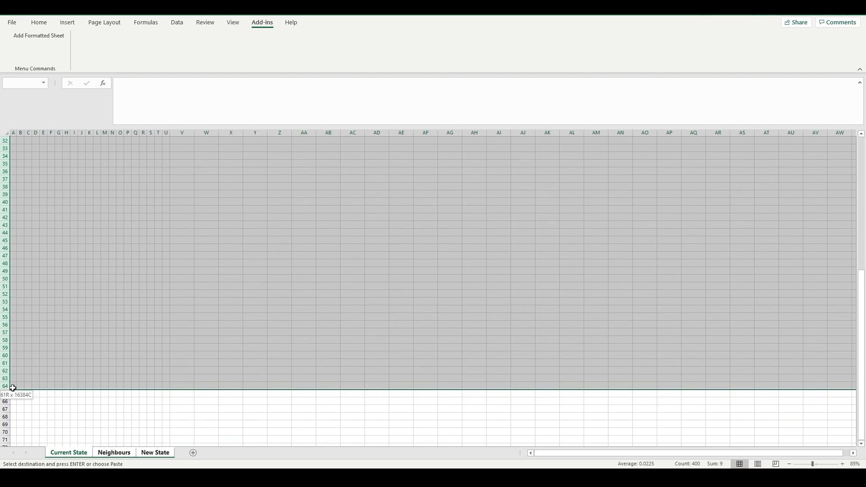
left_click_drag(5, 392, 6, 381)
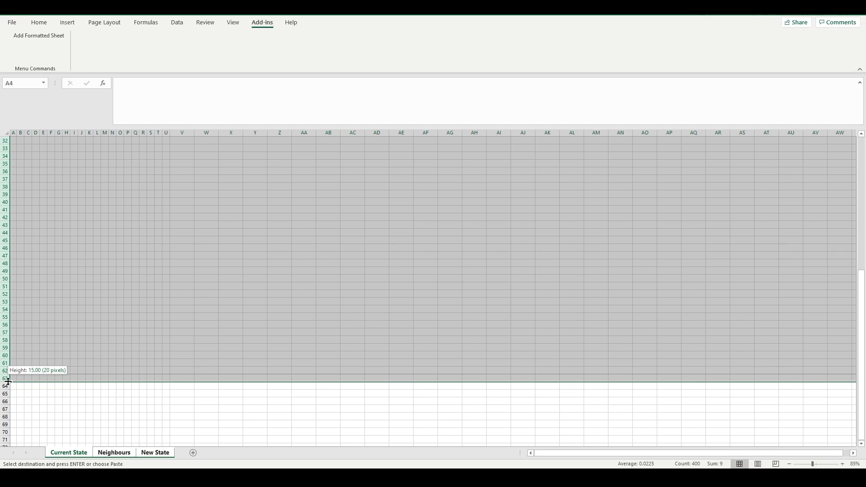
left_click_drag(6, 379, 7, 378)
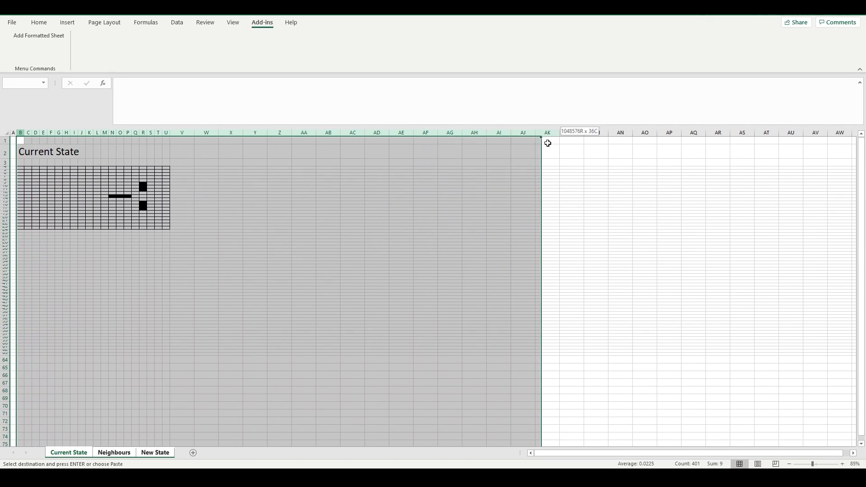
scroll("right", 3)
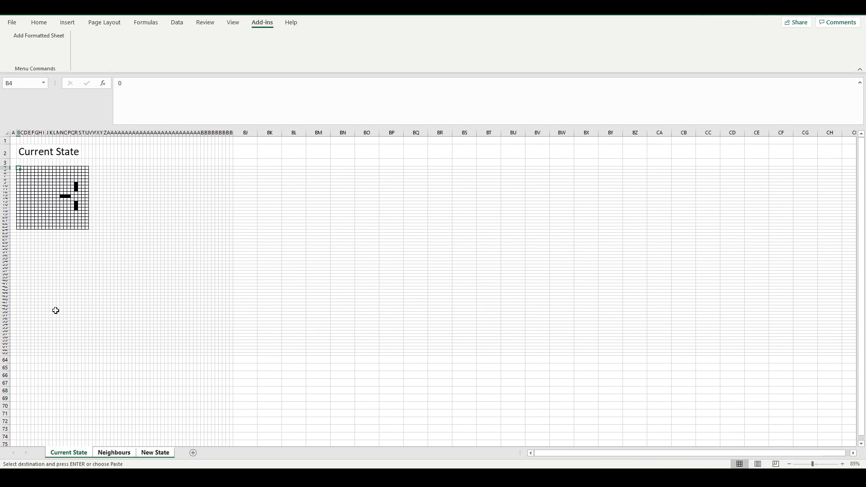
mouse_move(122, 266)
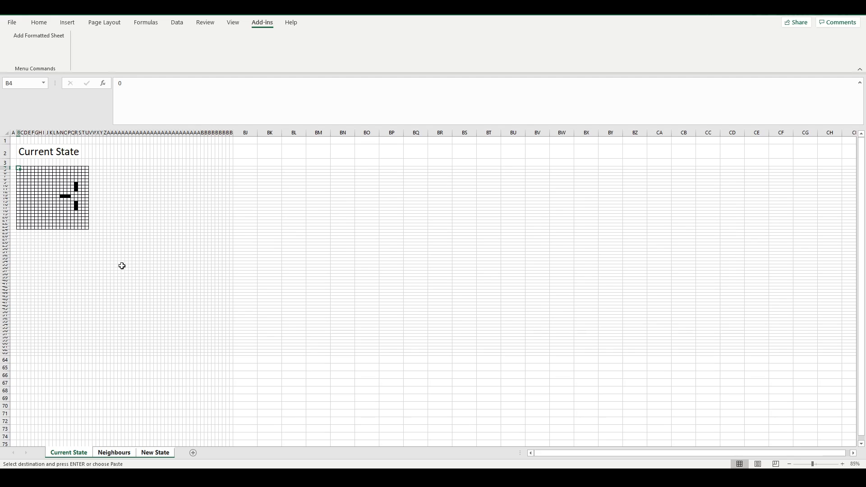
left_click(130, 226)
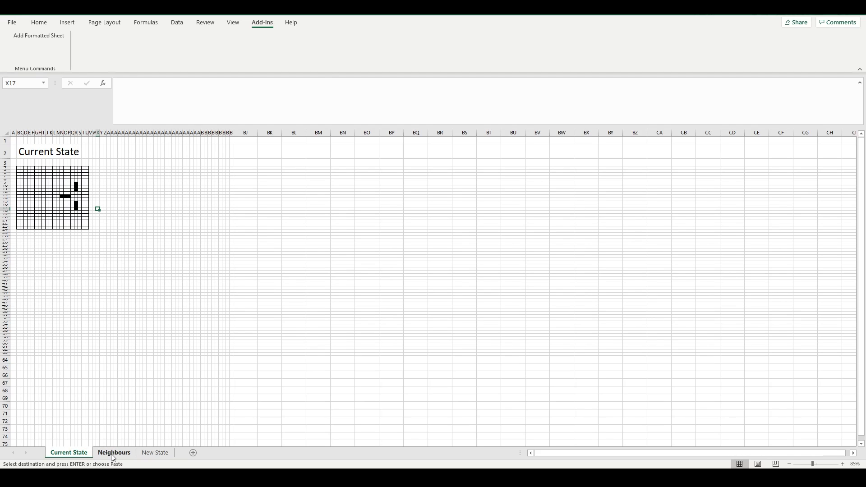
Review the enlarged 60-by-60 grids on Neighbours and New State, then return to Current State
left_click(21, 171)
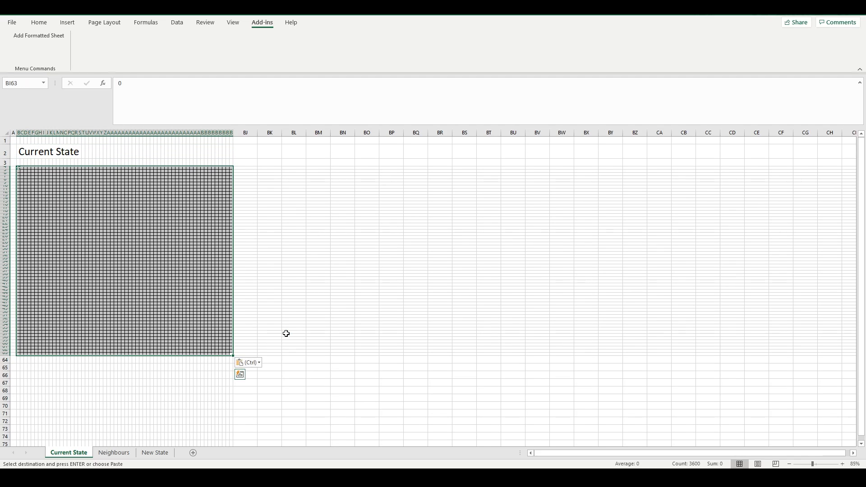
left_click(114, 452)
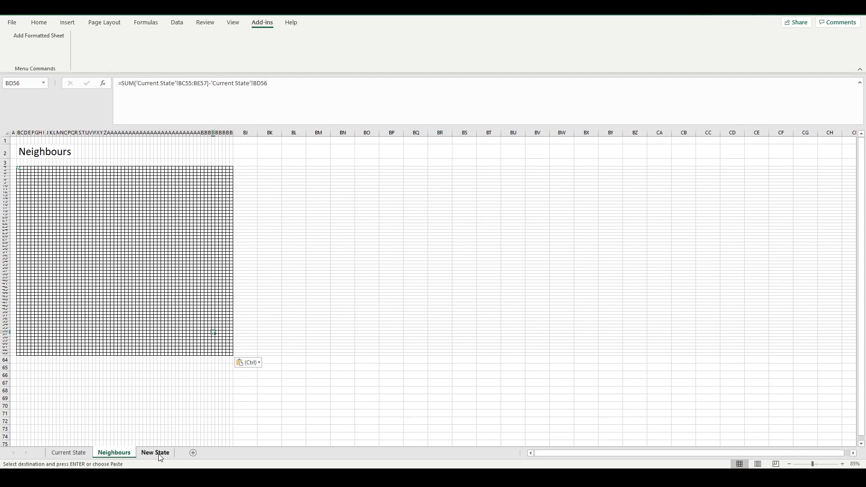
left_click(155, 452)
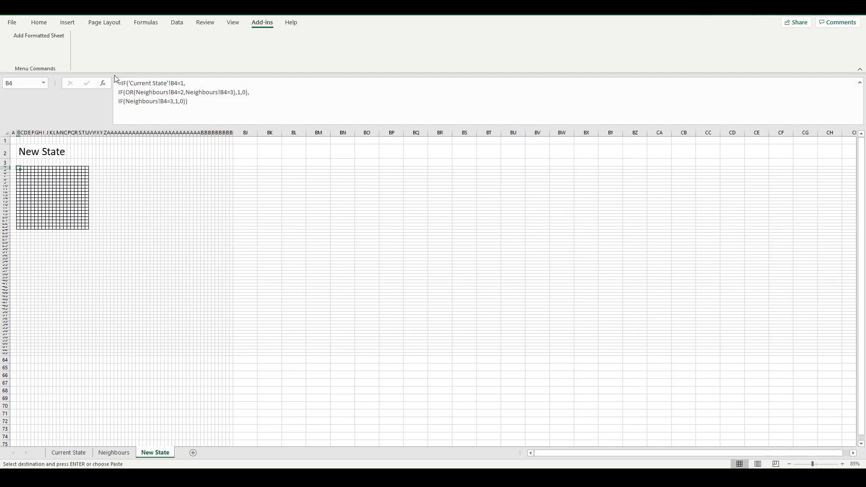
left_click(230, 354)
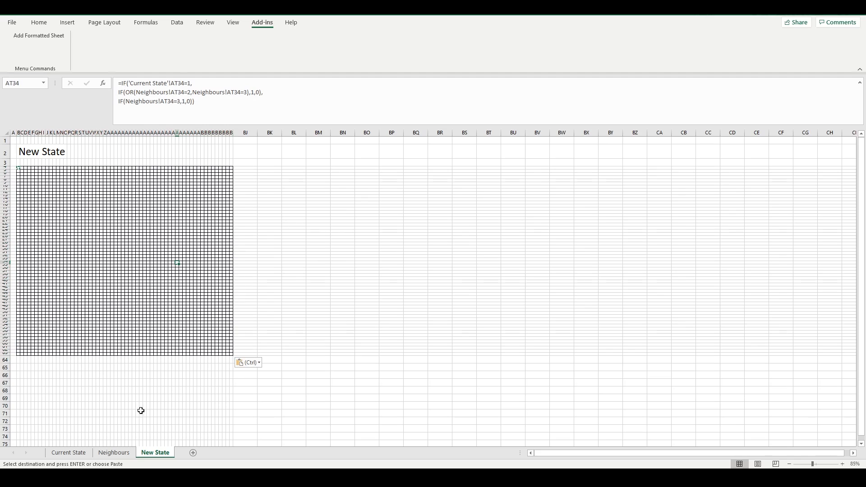
left_click(69, 452)
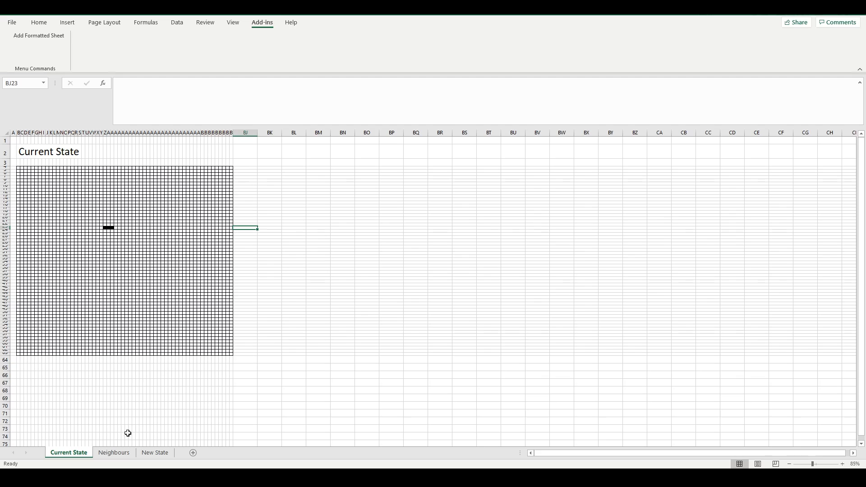
Compare against Wikipedia's blinker, add live cells on Current State, and view New State's result
left_click(155, 453)
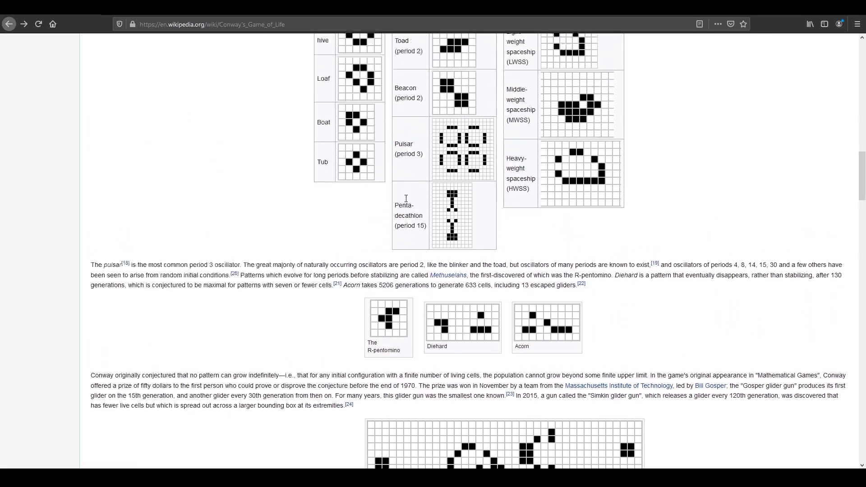
scroll("up", 3)
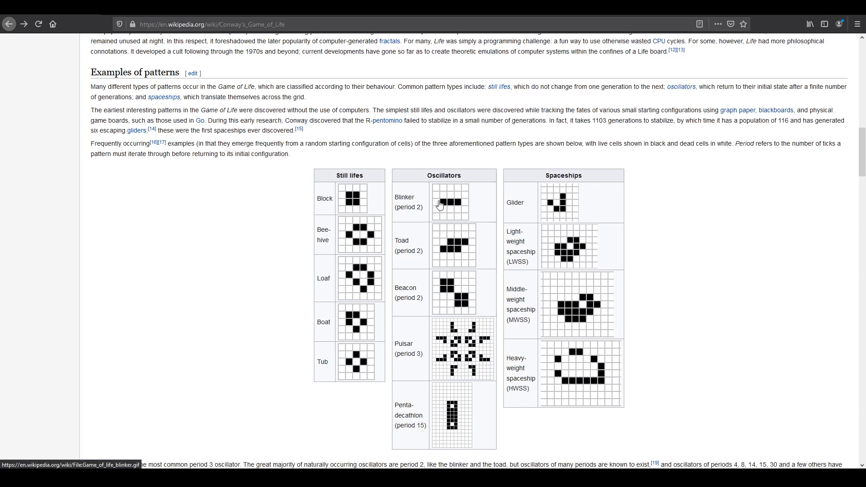
scroll("down", 3)
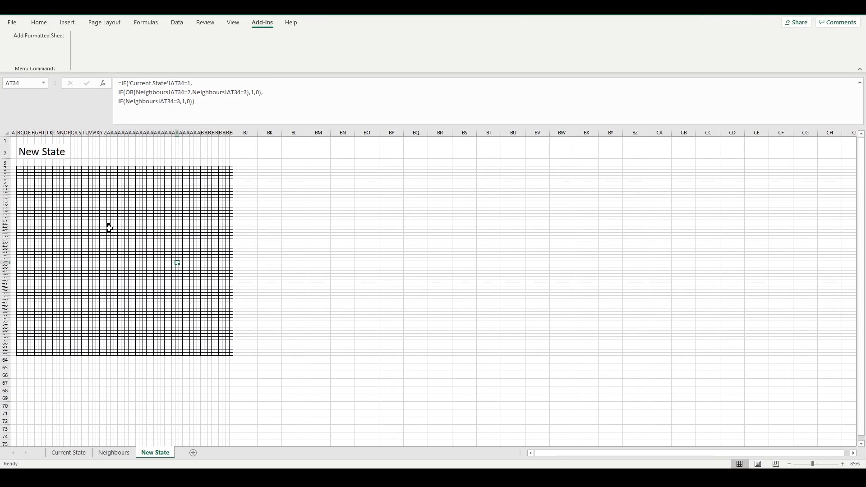
left_click(68, 452)
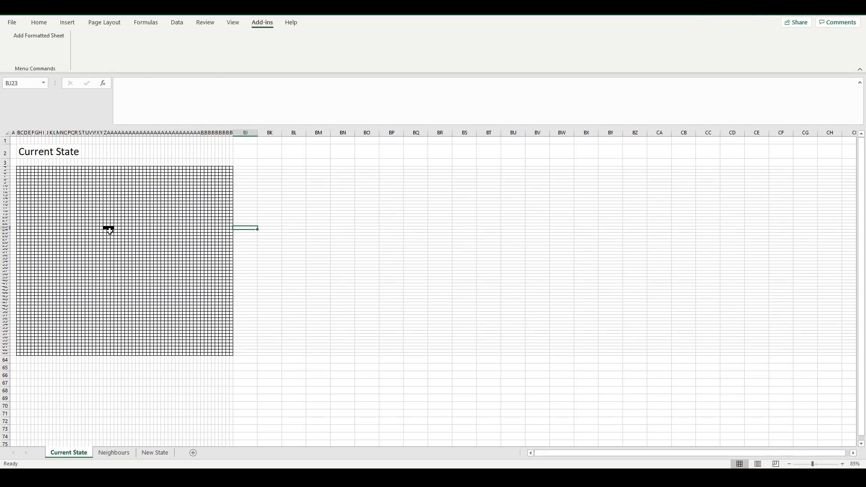
left_click(106, 223)
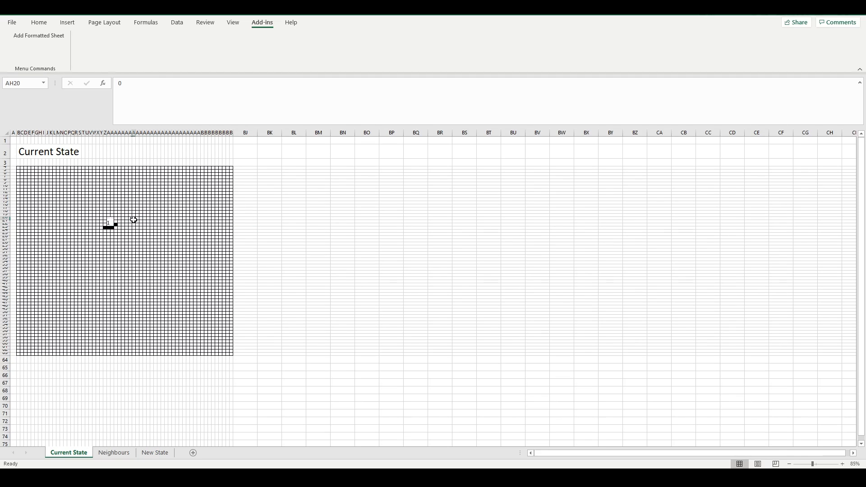
left_click(155, 453)
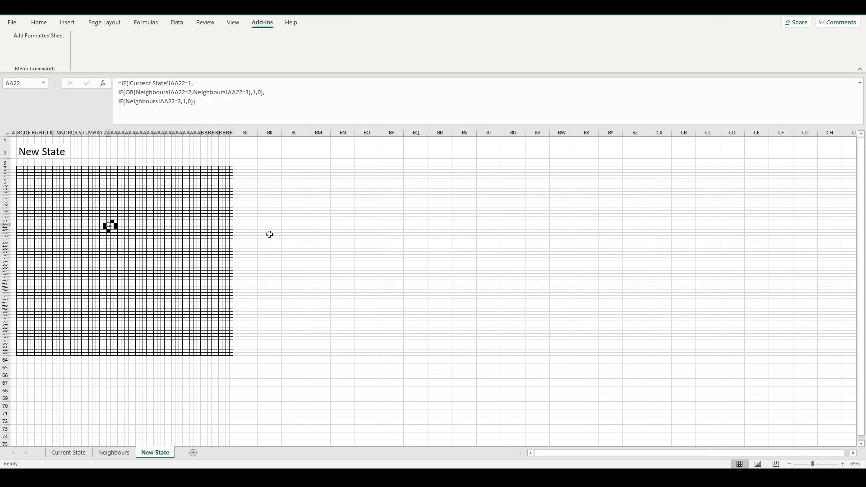
Consult Wikipedia's Gosper glider gun image and enter its live cells on Current State
key("alt+tab")
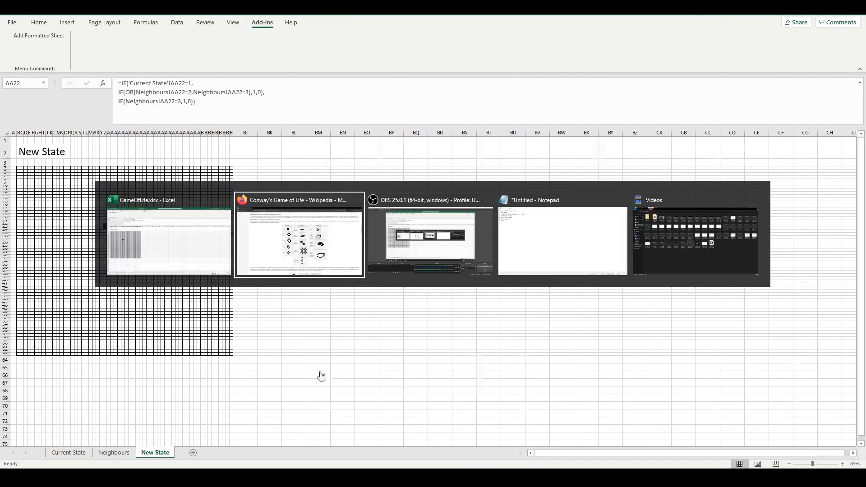
left_click(298, 235)
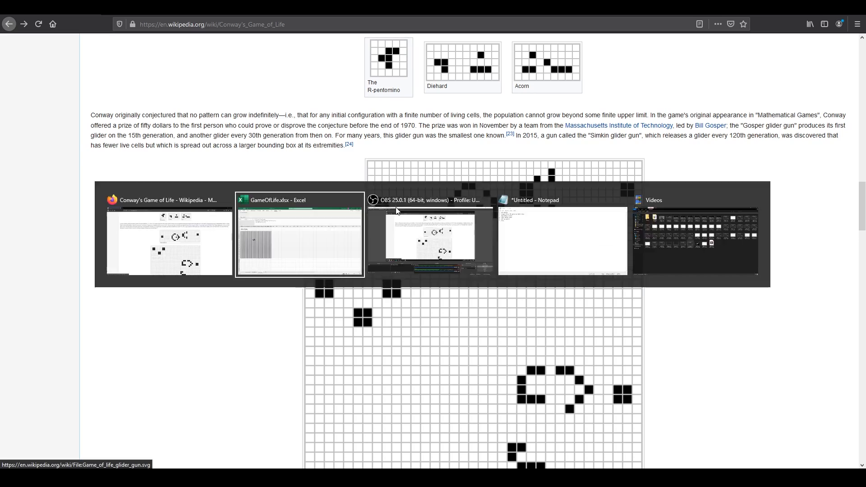
left_click(300, 200)
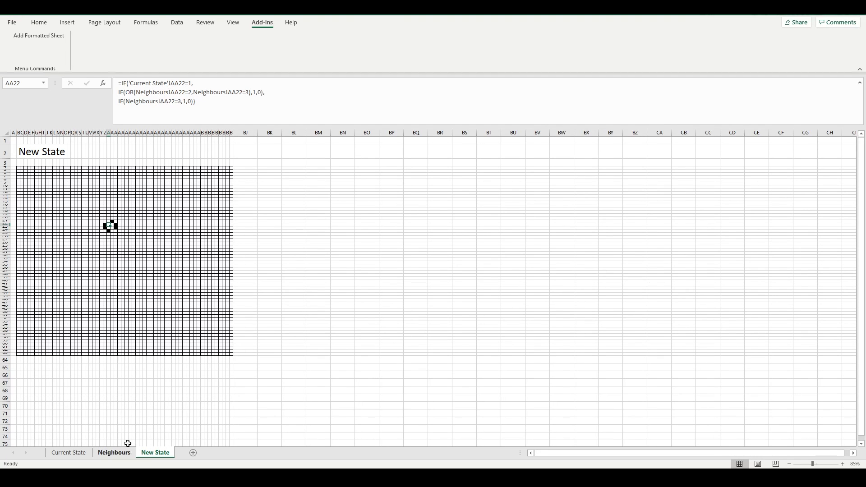
left_click(68, 452)
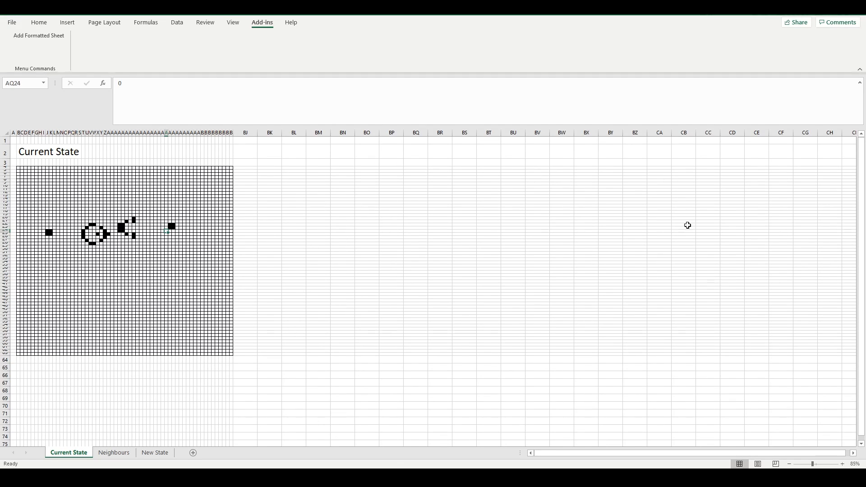
mouse_move(198, 237)
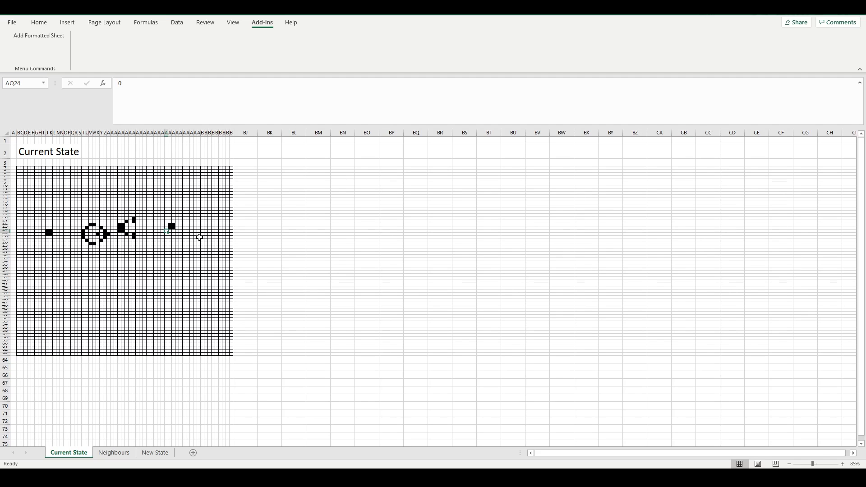
mouse_move(322, 276)
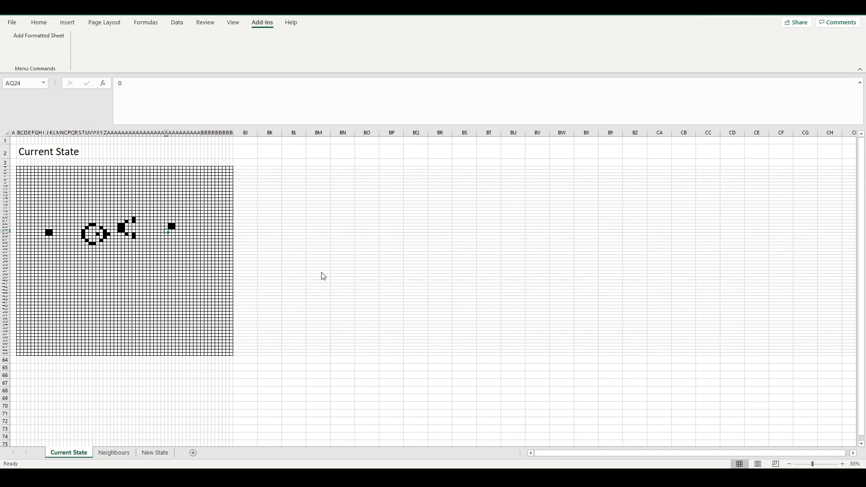
mouse_move(427, 253)
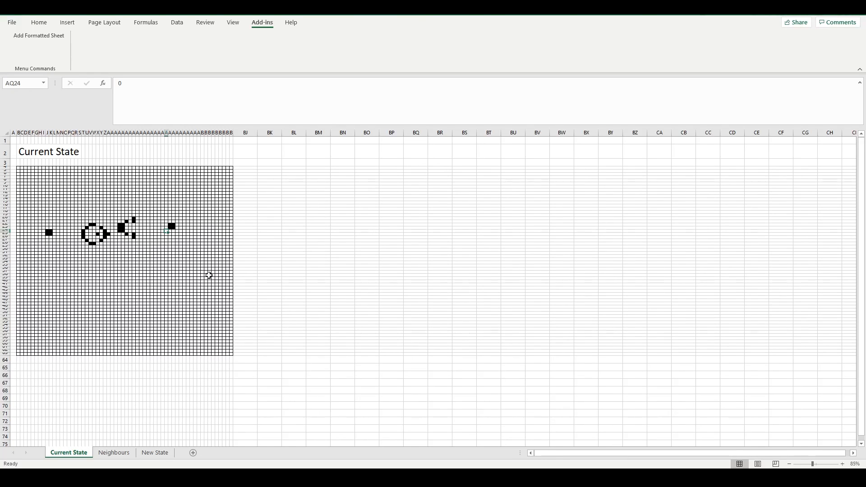
Copy New State's B4:BI63 grid and paste values onto Current State for several generations
left_click(154, 452)
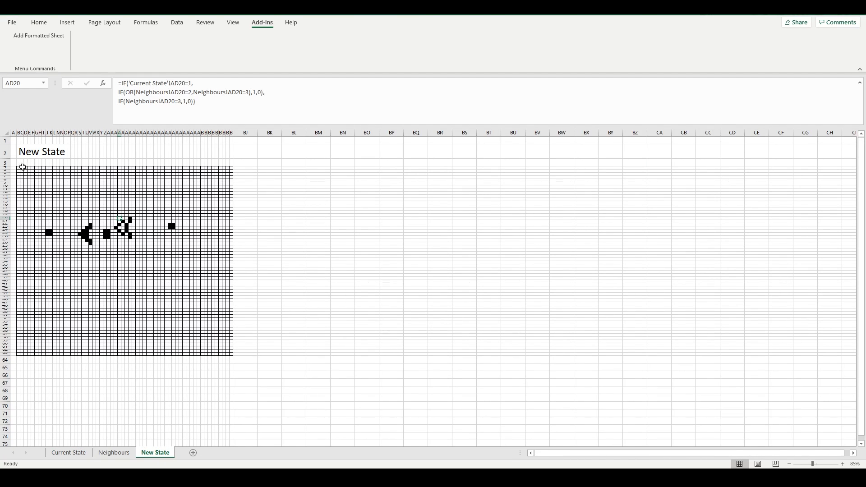
left_click(23, 167)
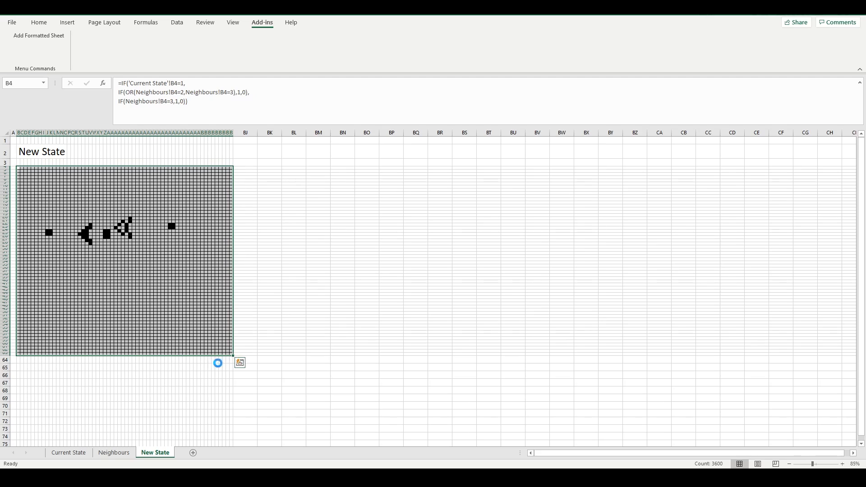
left_click(68, 452)
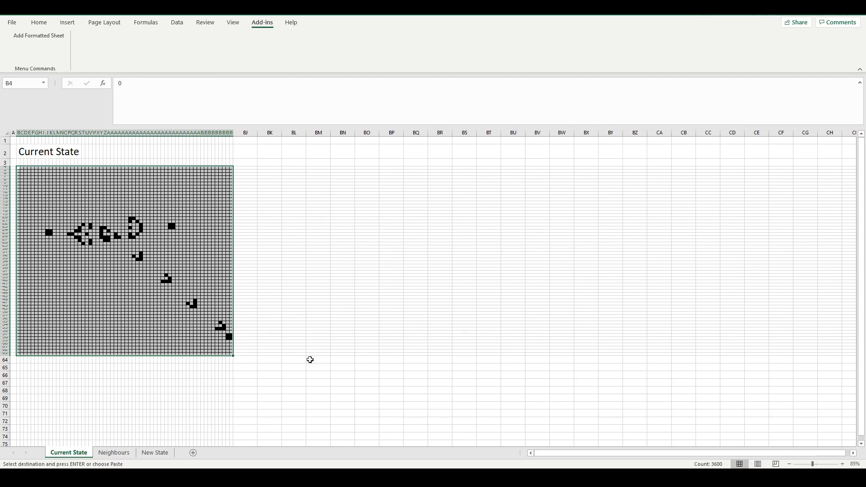
mouse_move(452, 234)
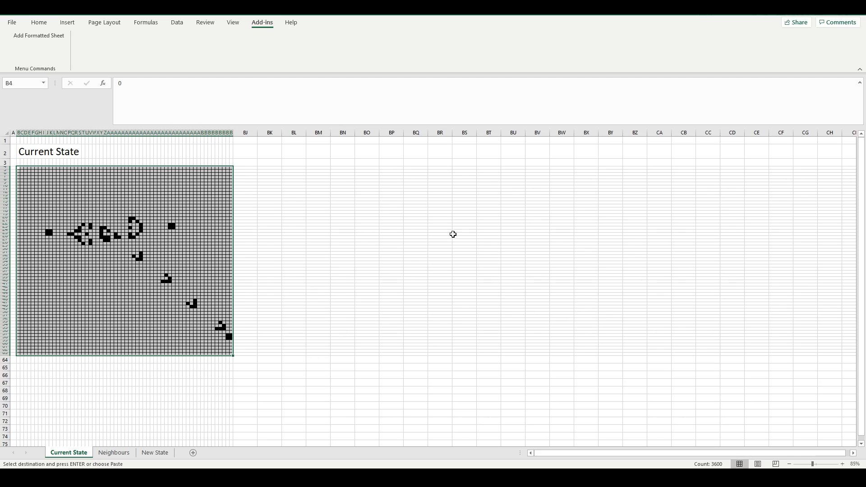
Inspect a Neighbours cell's SUM formula, then view AC21's rule formula on New State
left_click(114, 452)
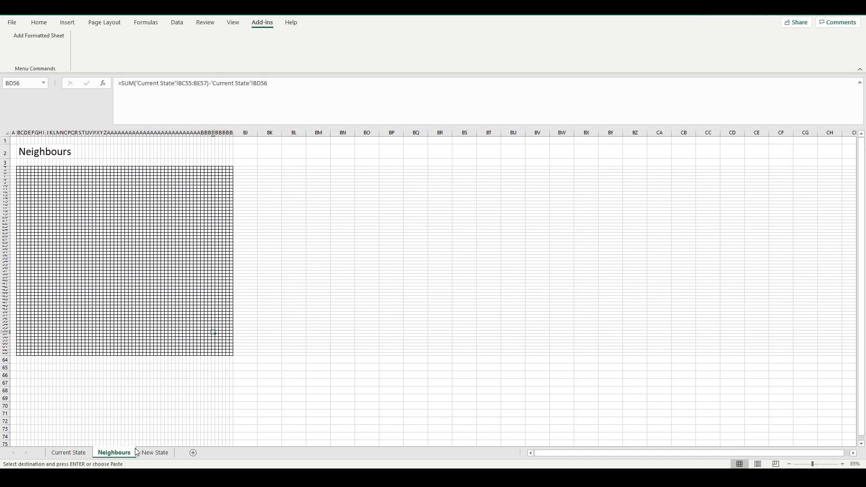
mouse_move(134, 462)
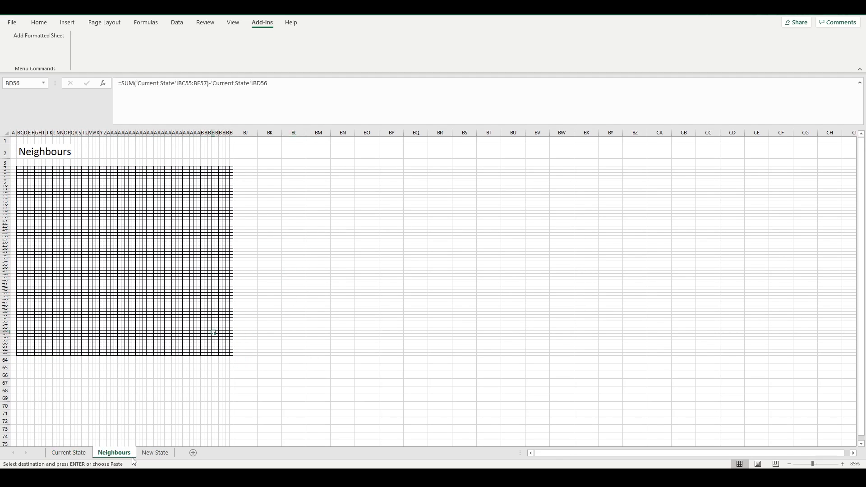
left_click(114, 220)
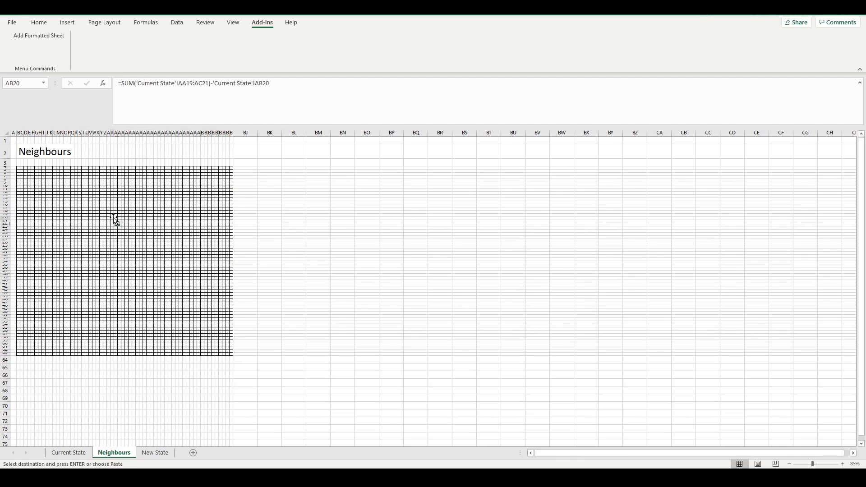
left_click(154, 452)
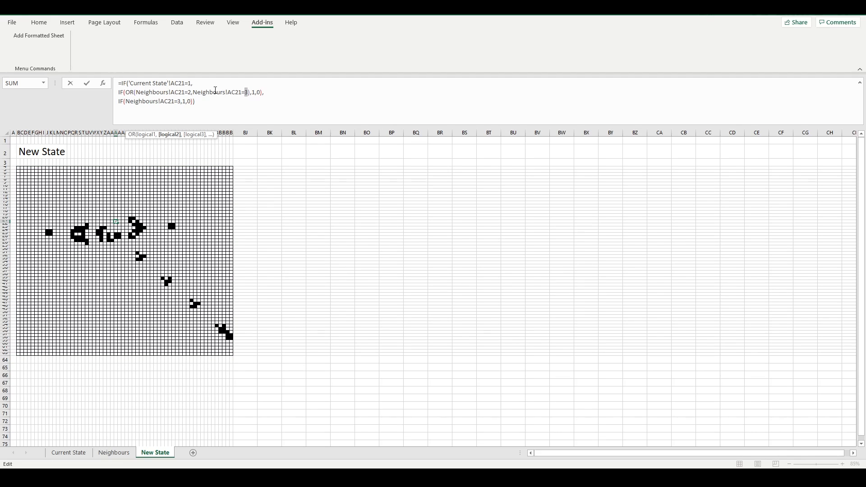
mouse_move(257, 97)
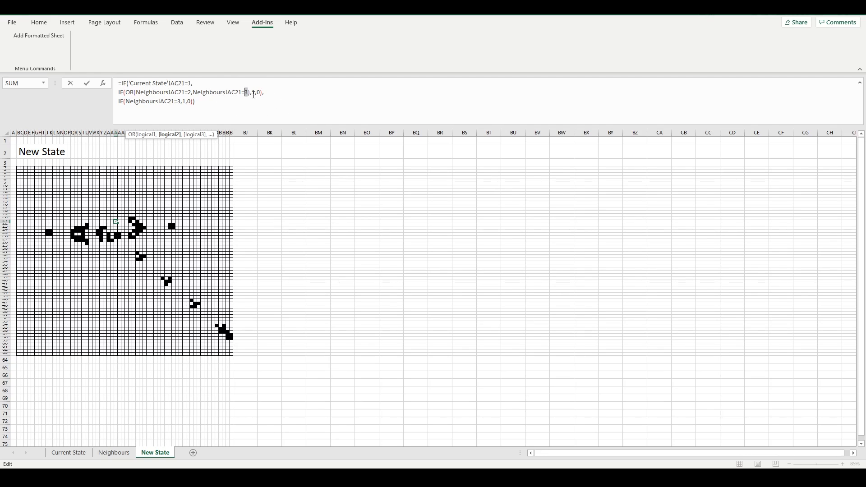
mouse_move(177, 189)
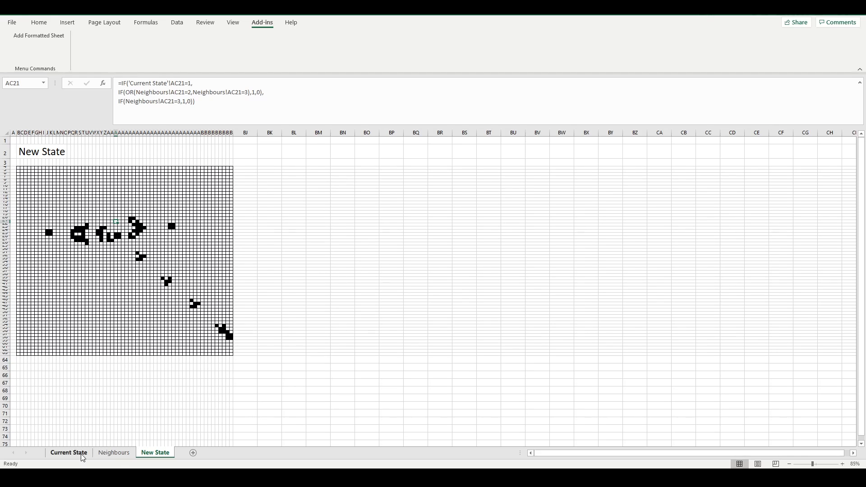
Go back to Current State to view the glider gun and its diagonal glider stream
left_click(68, 452)
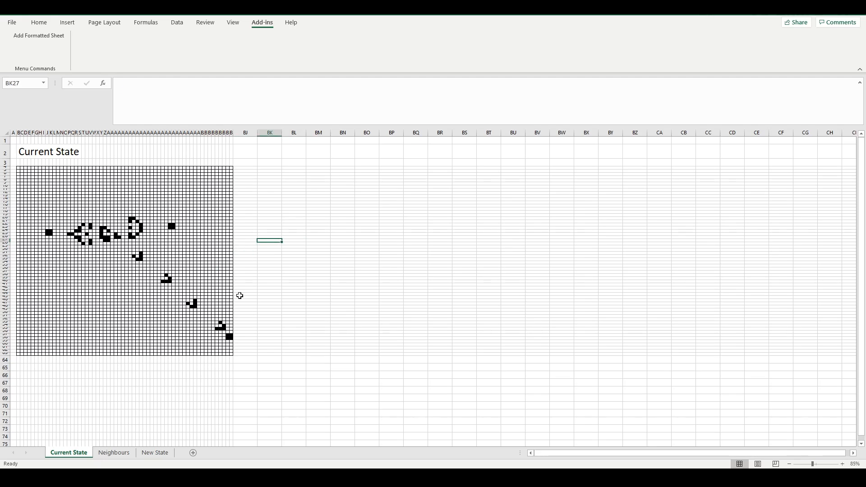
mouse_move(170, 442)
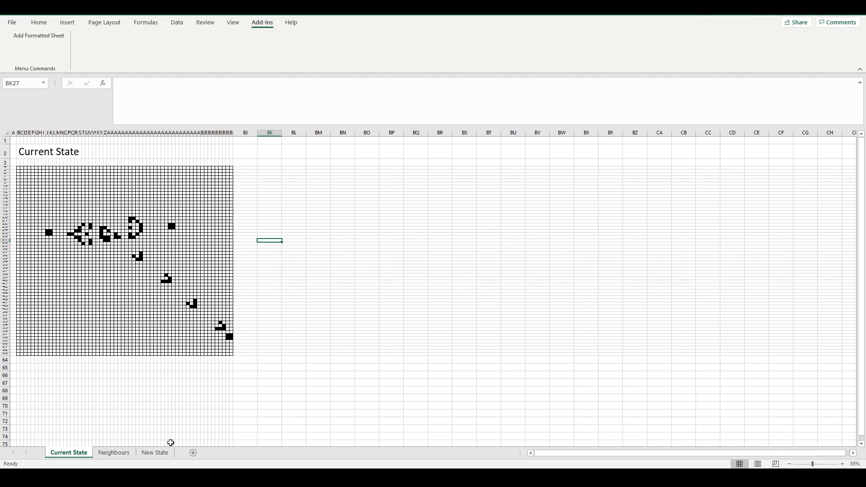
mouse_move(149, 245)
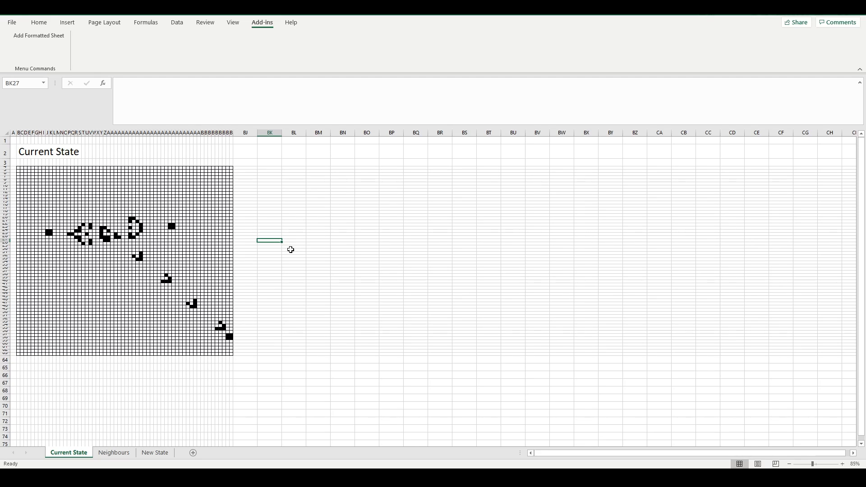
mouse_move(285, 255)
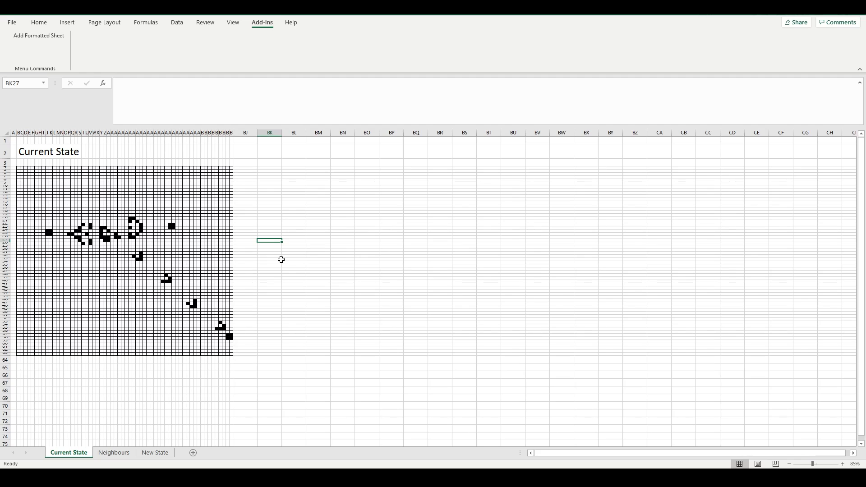
mouse_move(248, 384)
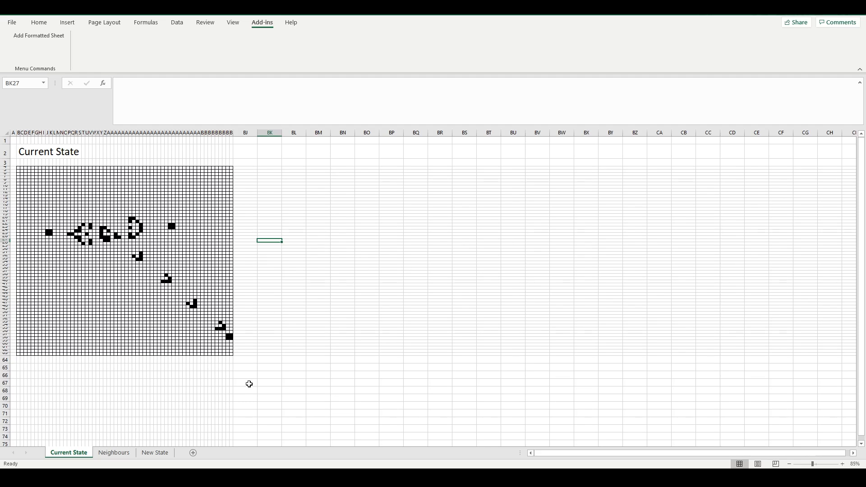